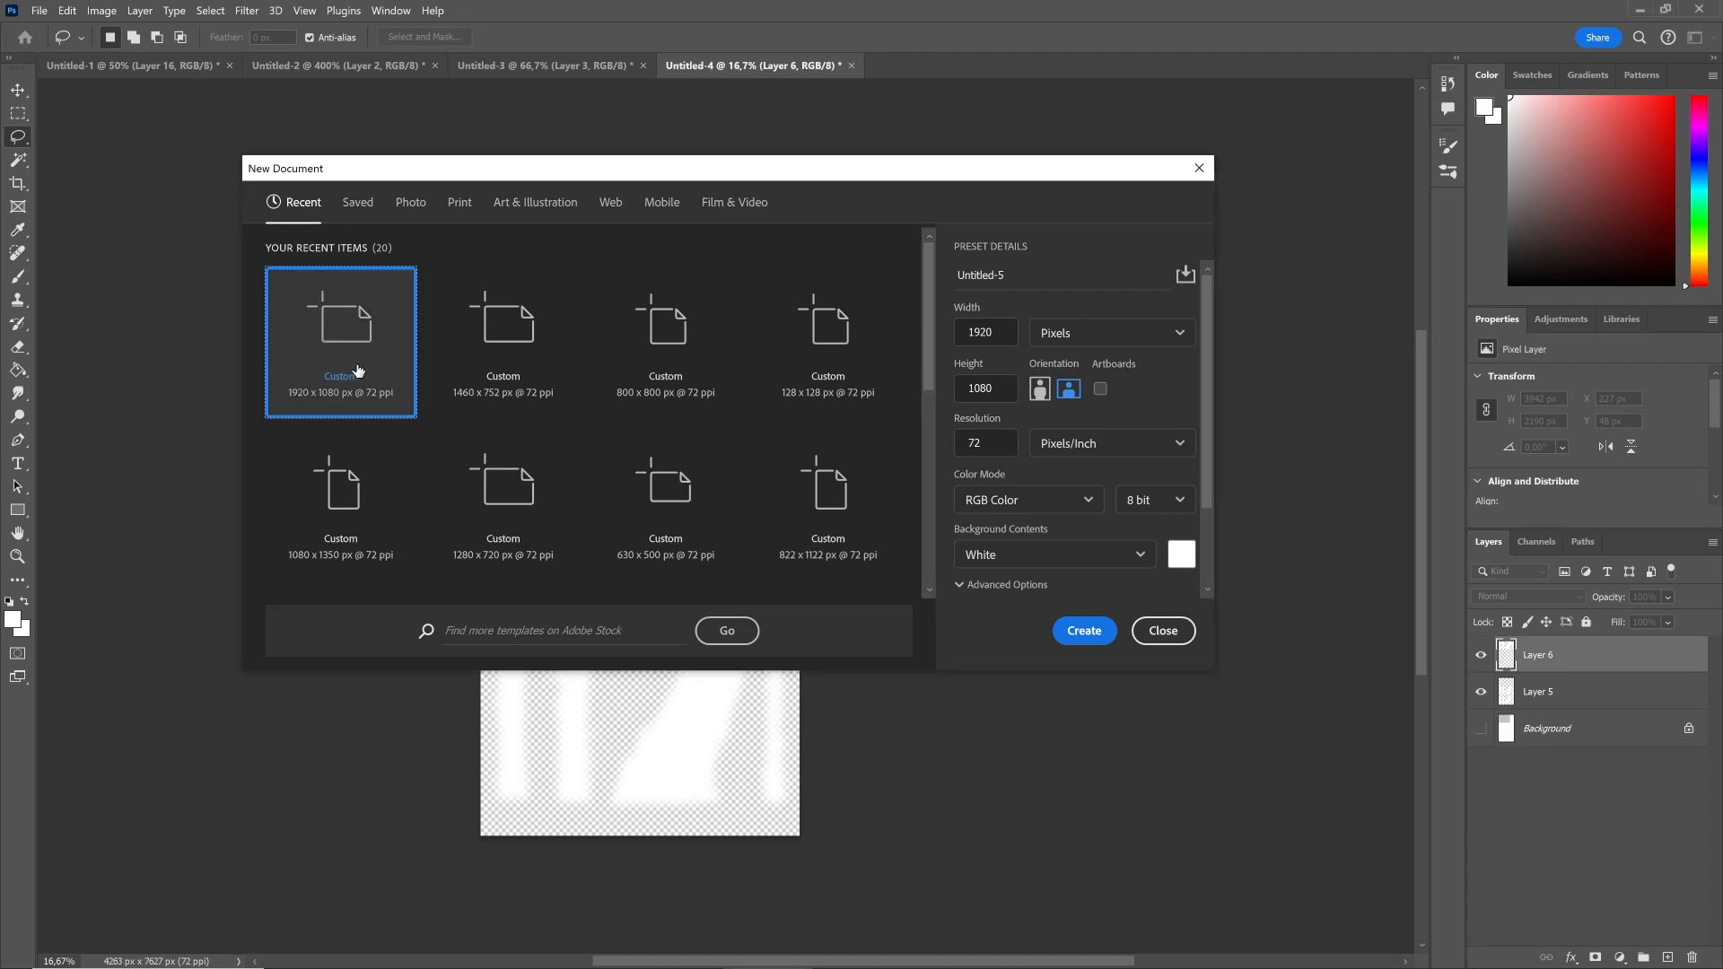
Step: Create the 1920×1080 document, fill it black and add an empty layer for painting
{"action": "left_click", "coordinate": [1082, 630]}
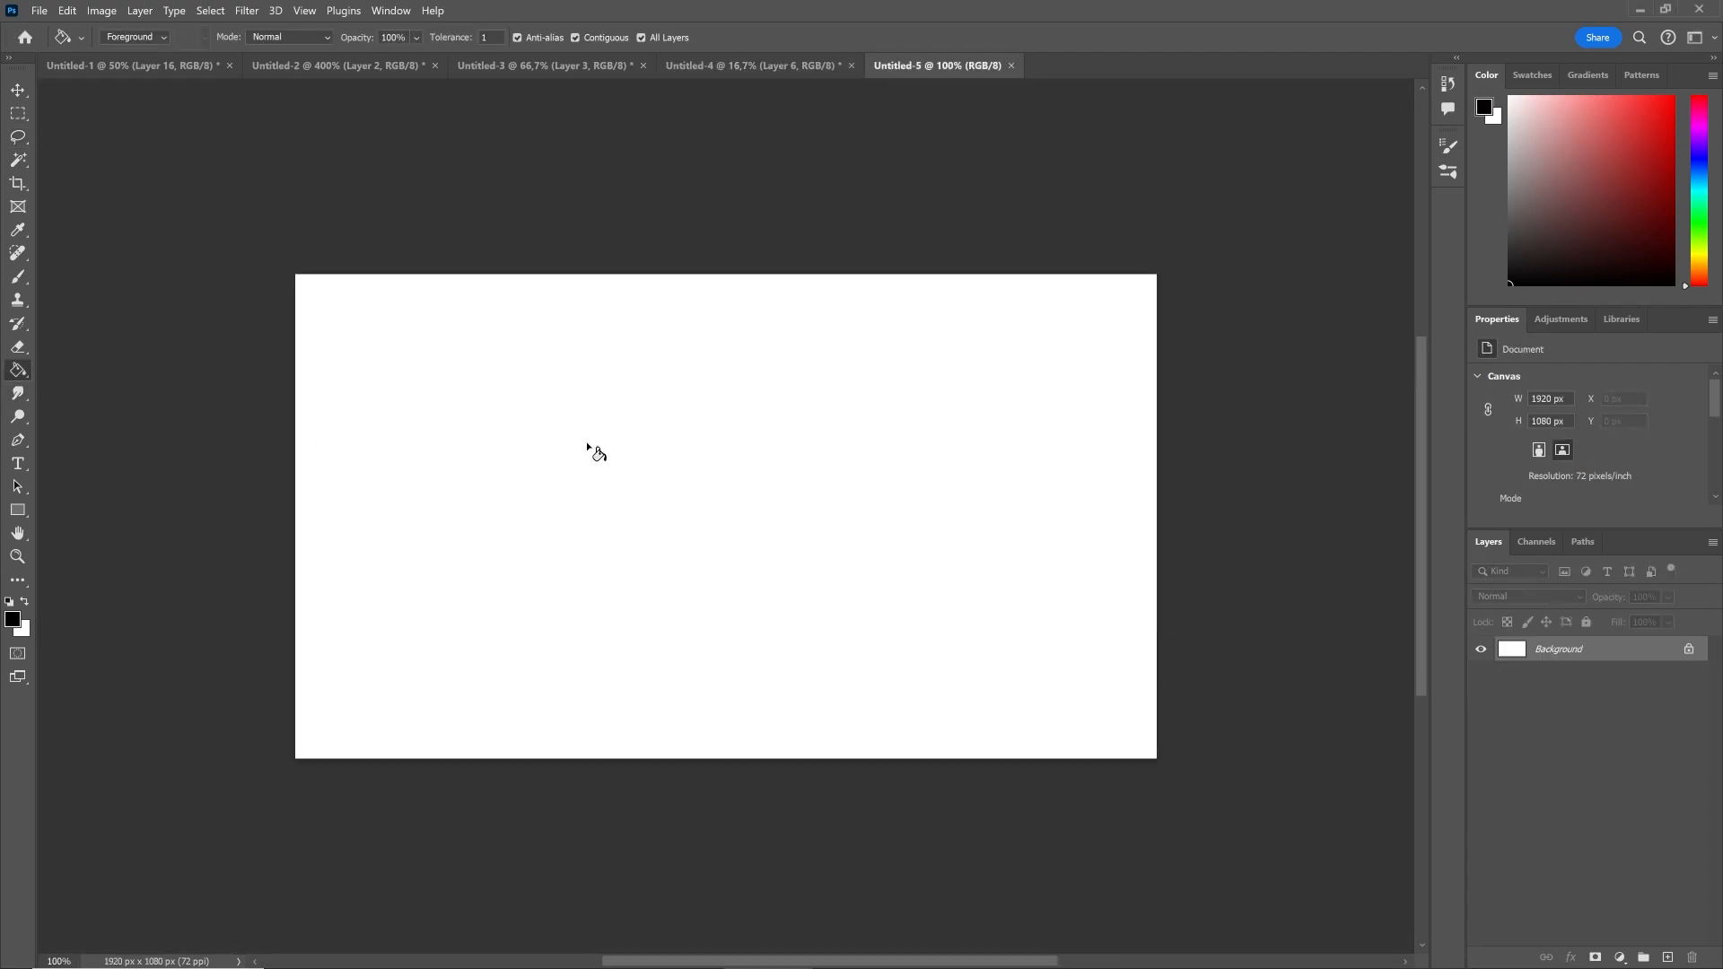
{"action": "left_click", "coordinate": [597, 452]}
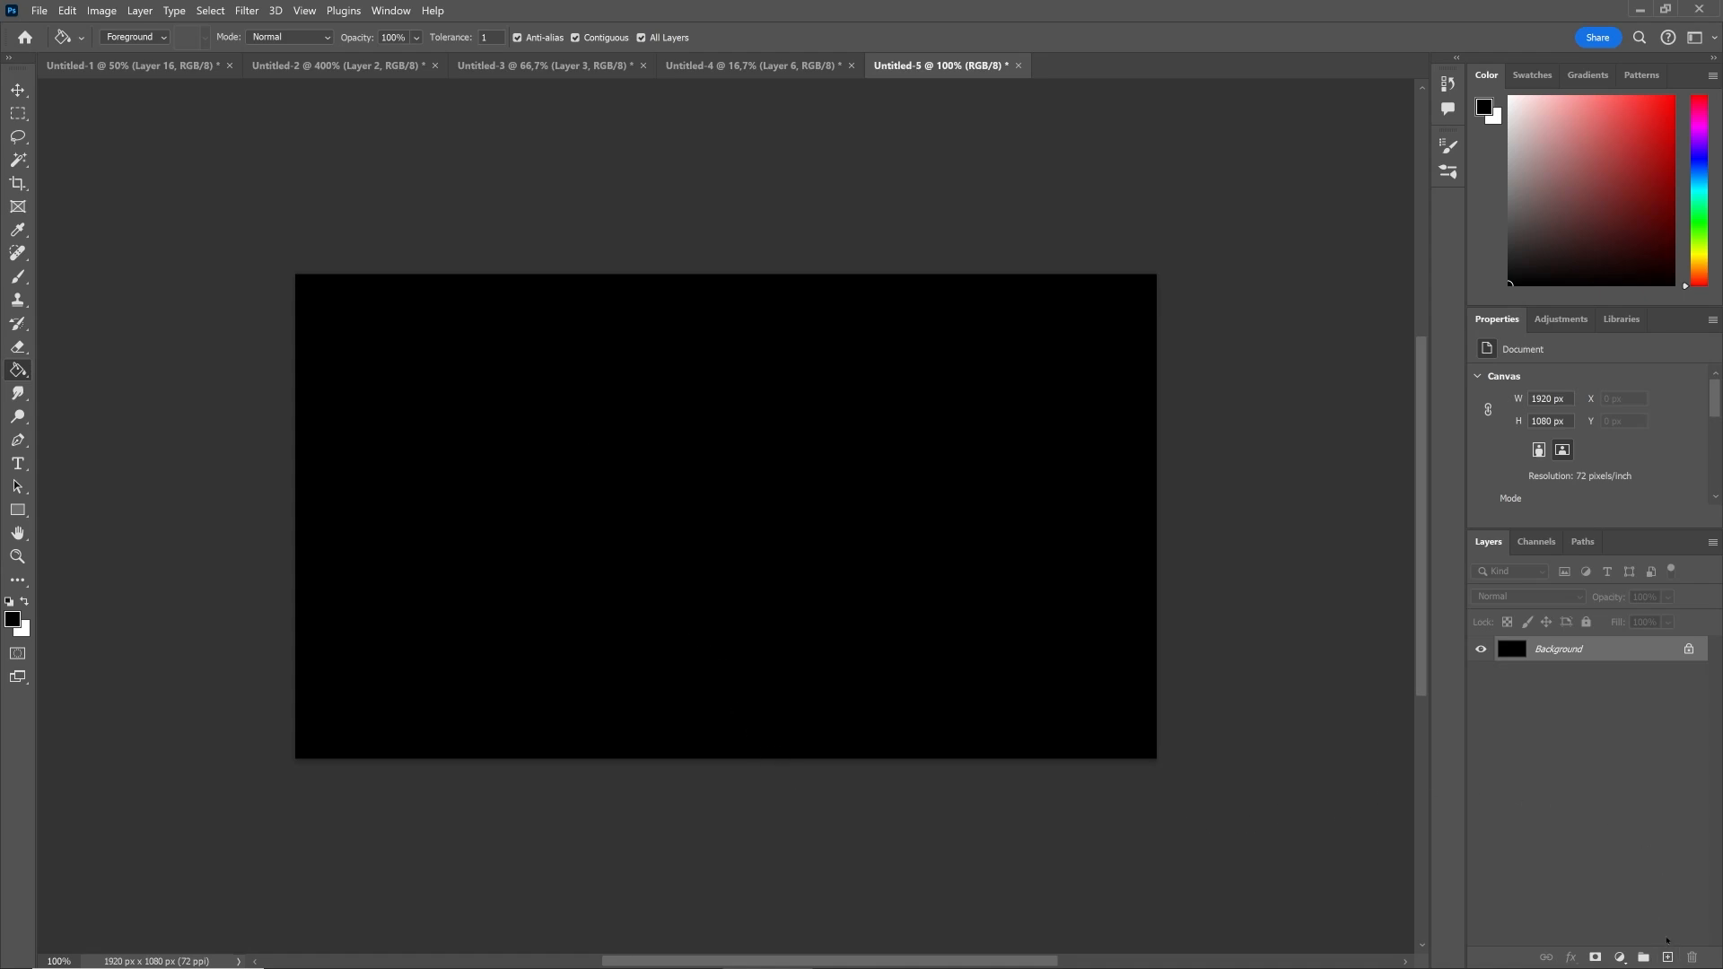
{"action": "left_click", "coordinate": [18, 259]}
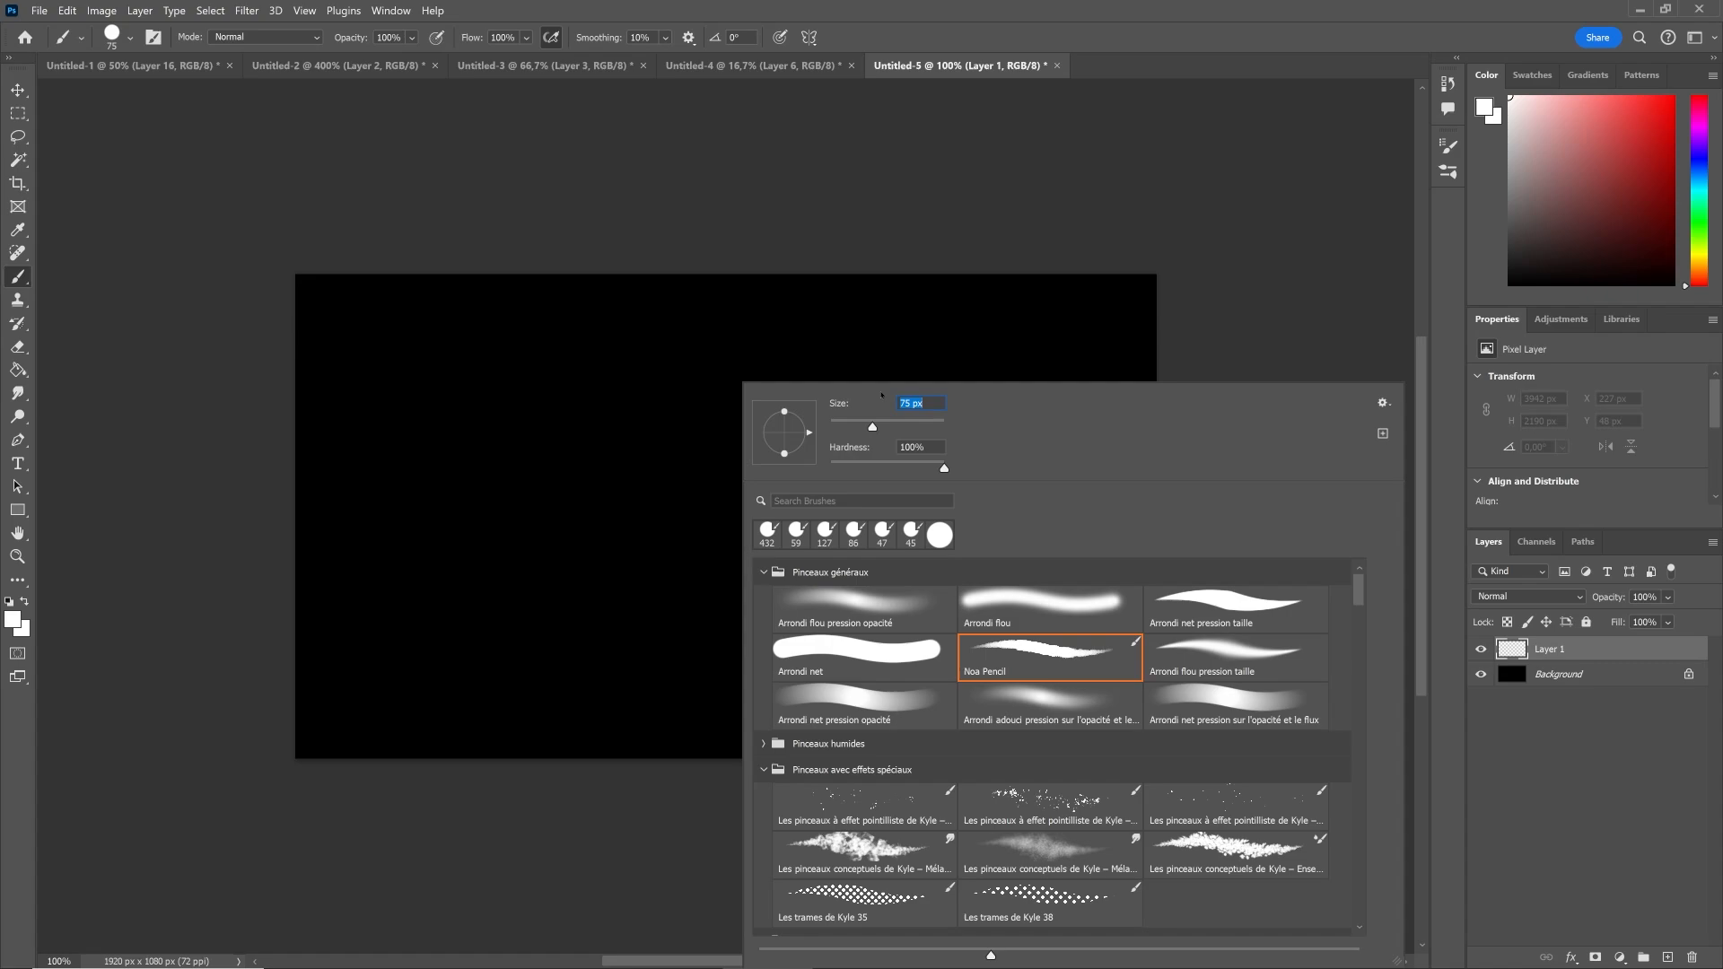
{"action": "left_click_drag", "start_coordinate": [632, 371], "coordinate": [484, 616]}
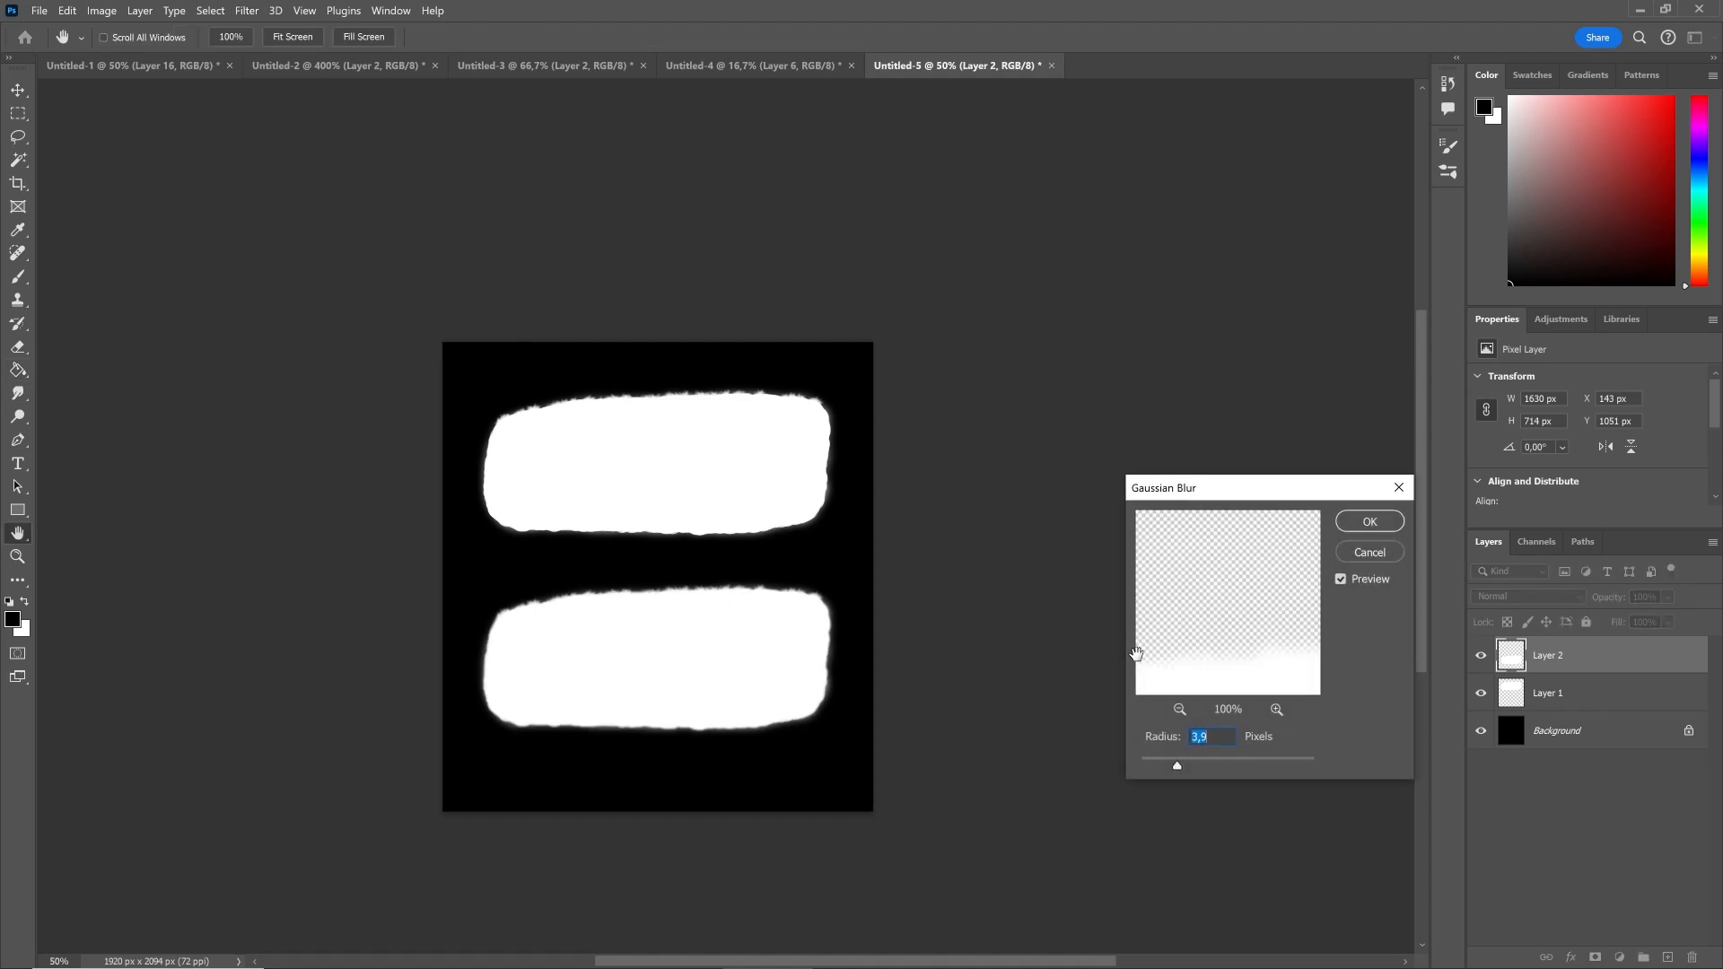
Step: Gaussian-blur the lower hill about 7.8 px, hide the Background layer and confirm the crop
{"action": "left_click_drag", "start_coordinate": [1176, 766], "coordinate": [1200, 766]}
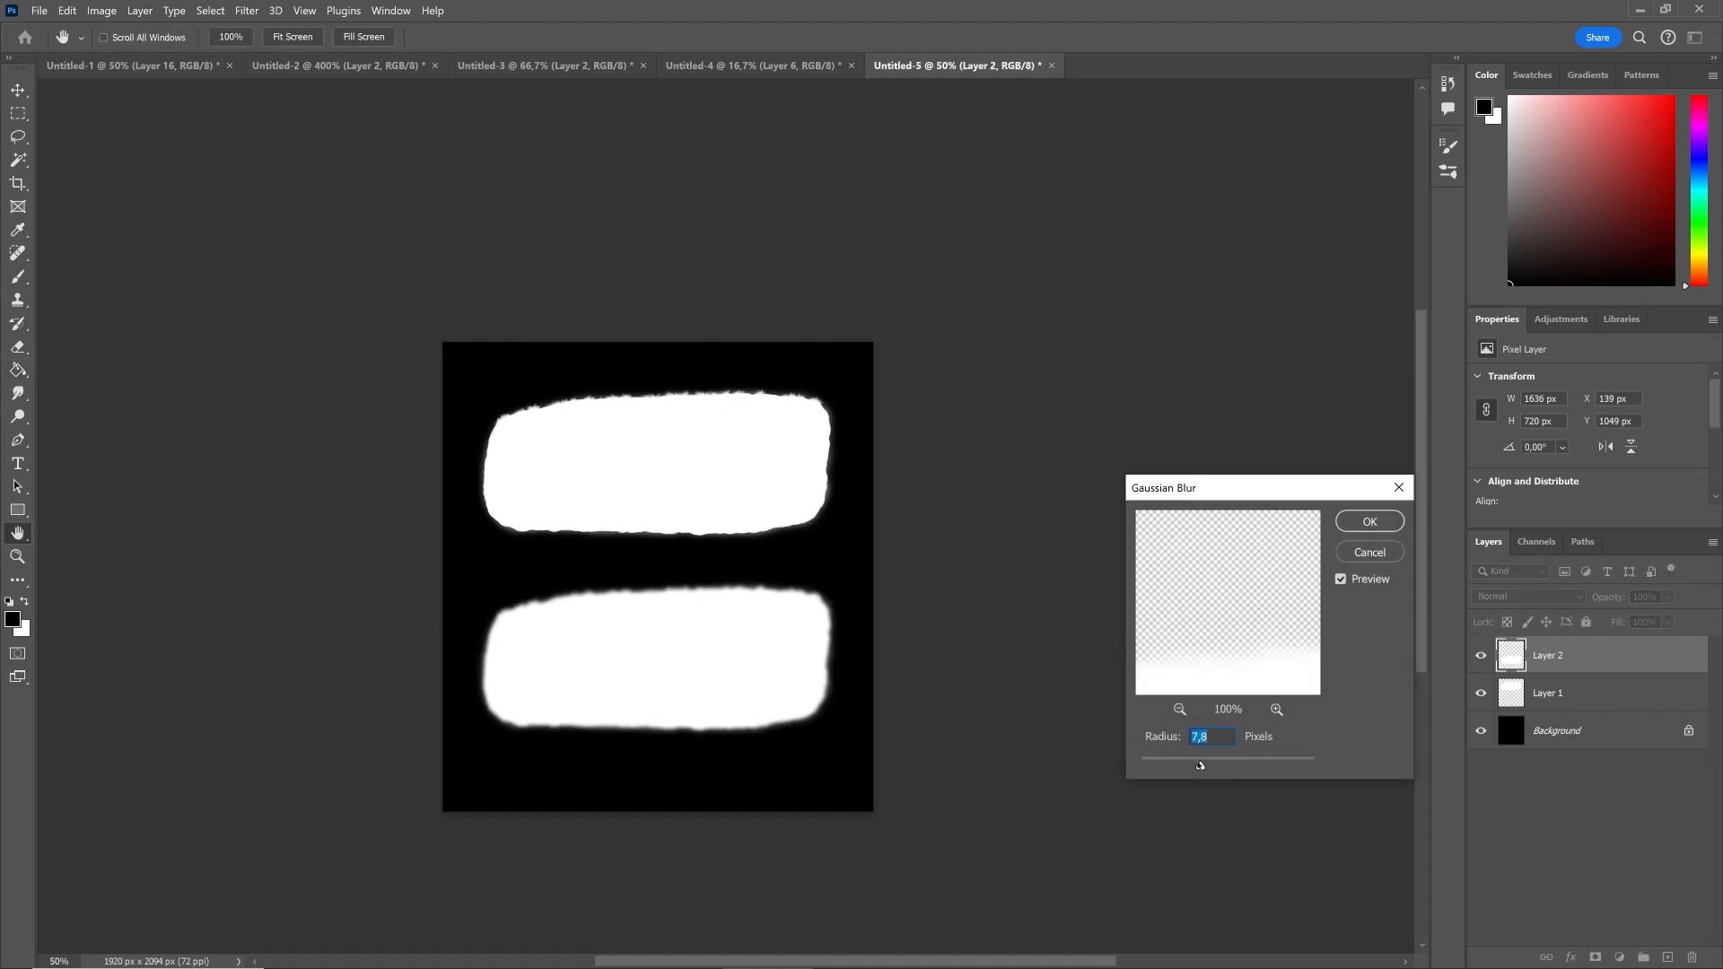
{"action": "left_click_drag", "start_coordinate": [1199, 766], "coordinate": [1190, 765]}
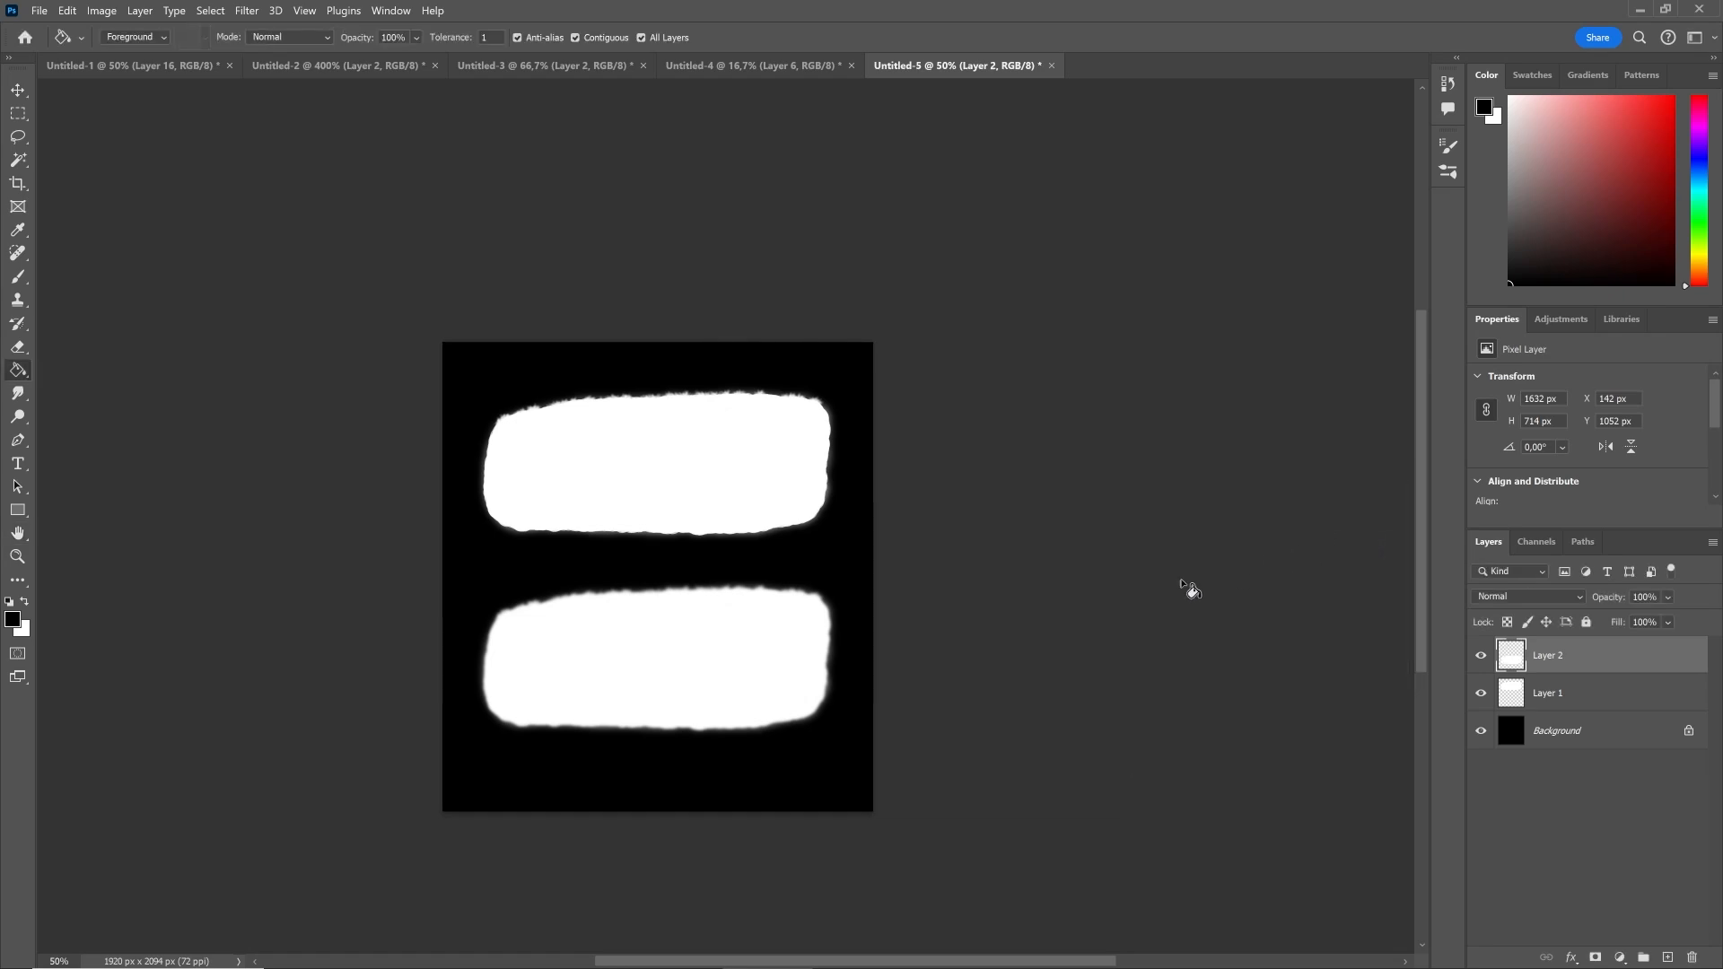
{"action": "left_click", "coordinate": [18, 183]}
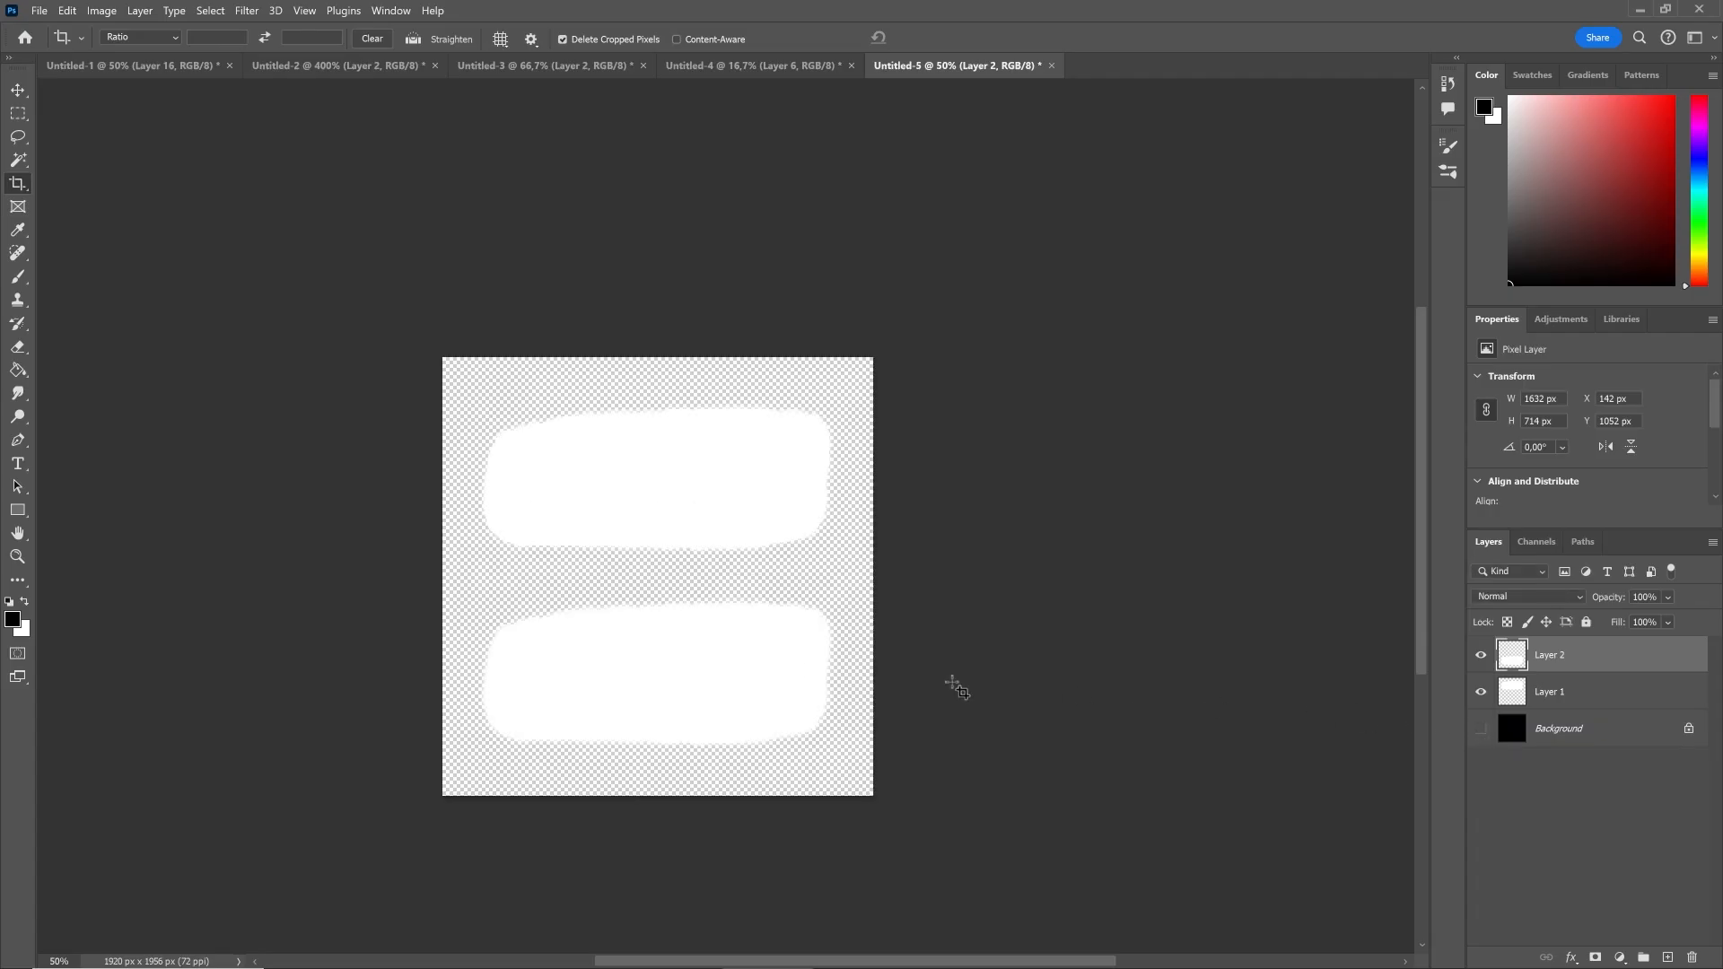
{"action": "key", "text": "ctrl+shift+s"}
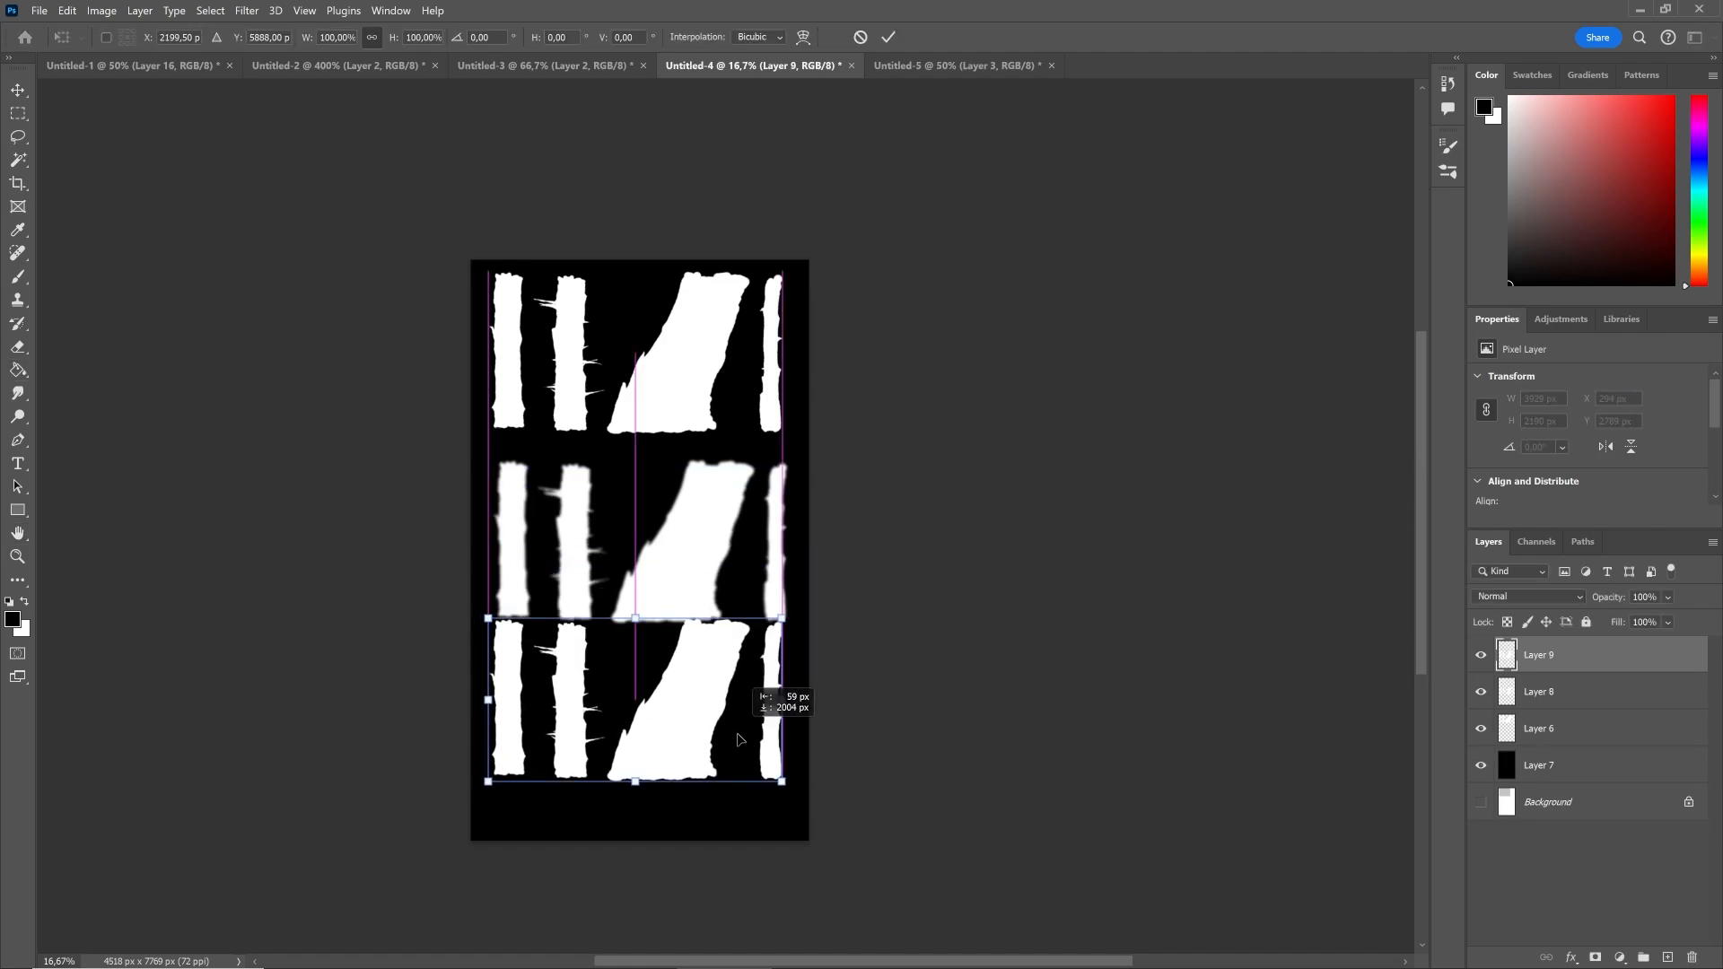
Step: Commit the third tree row's placement and apply the heavy 87 px Gaussian Blur to it
{"action": "left_click", "coordinate": [245, 10]}
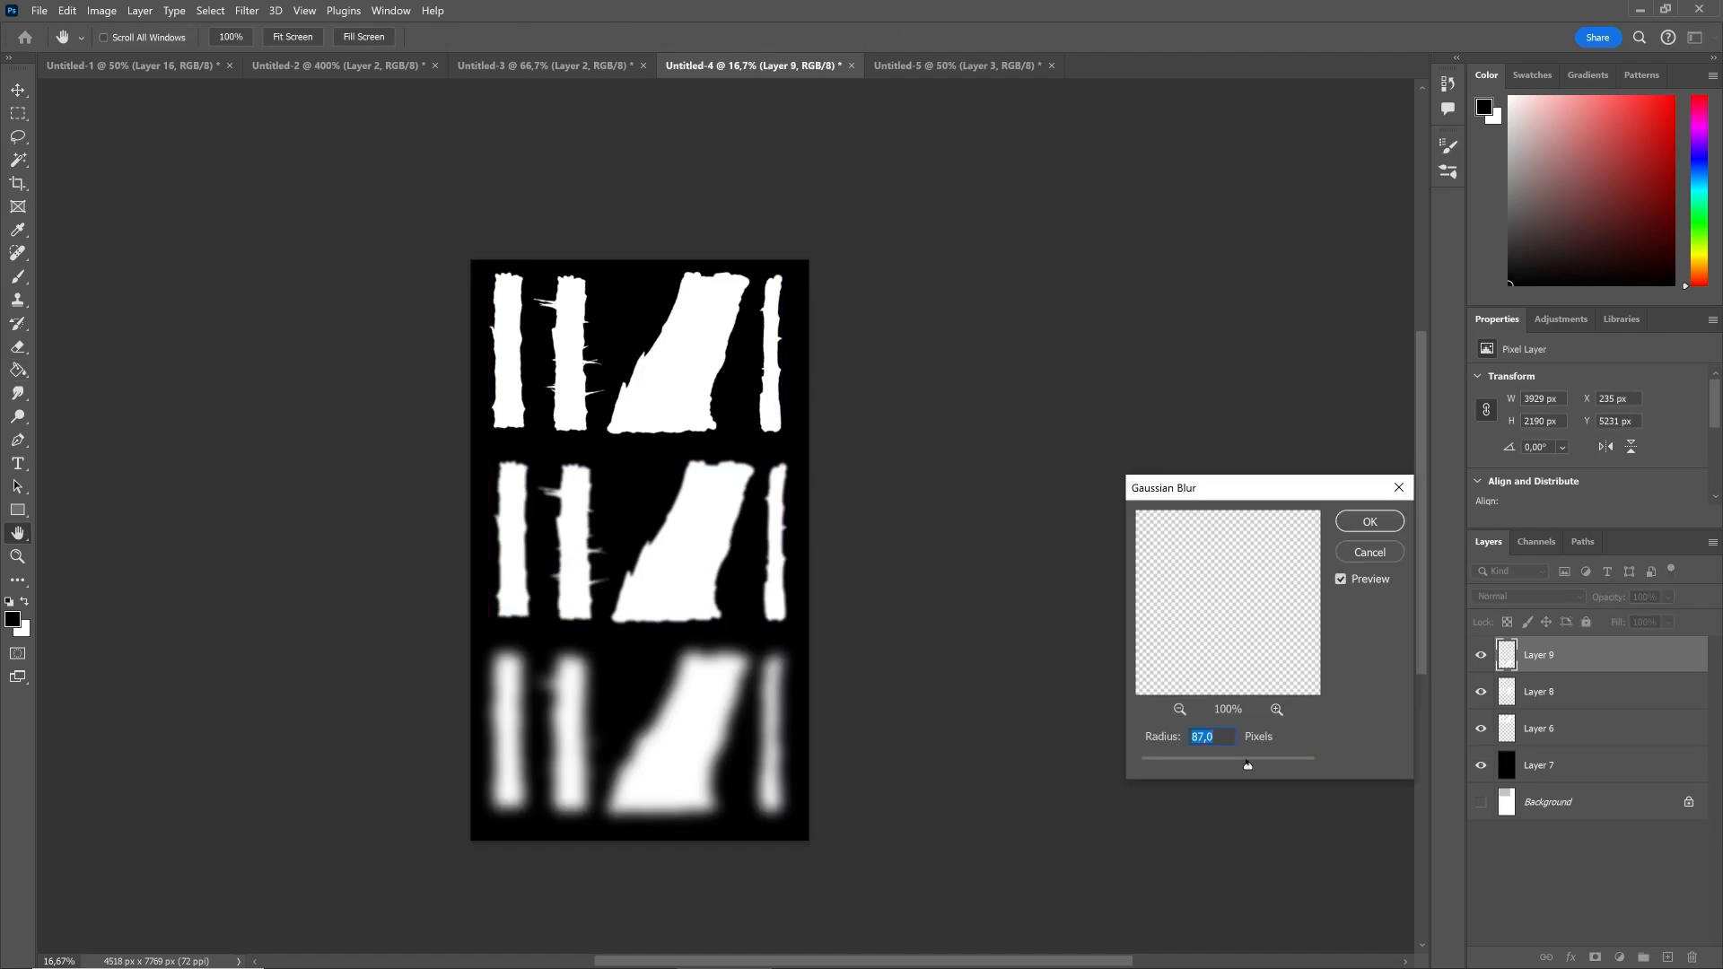
{"action": "left_click", "coordinate": [1370, 520]}
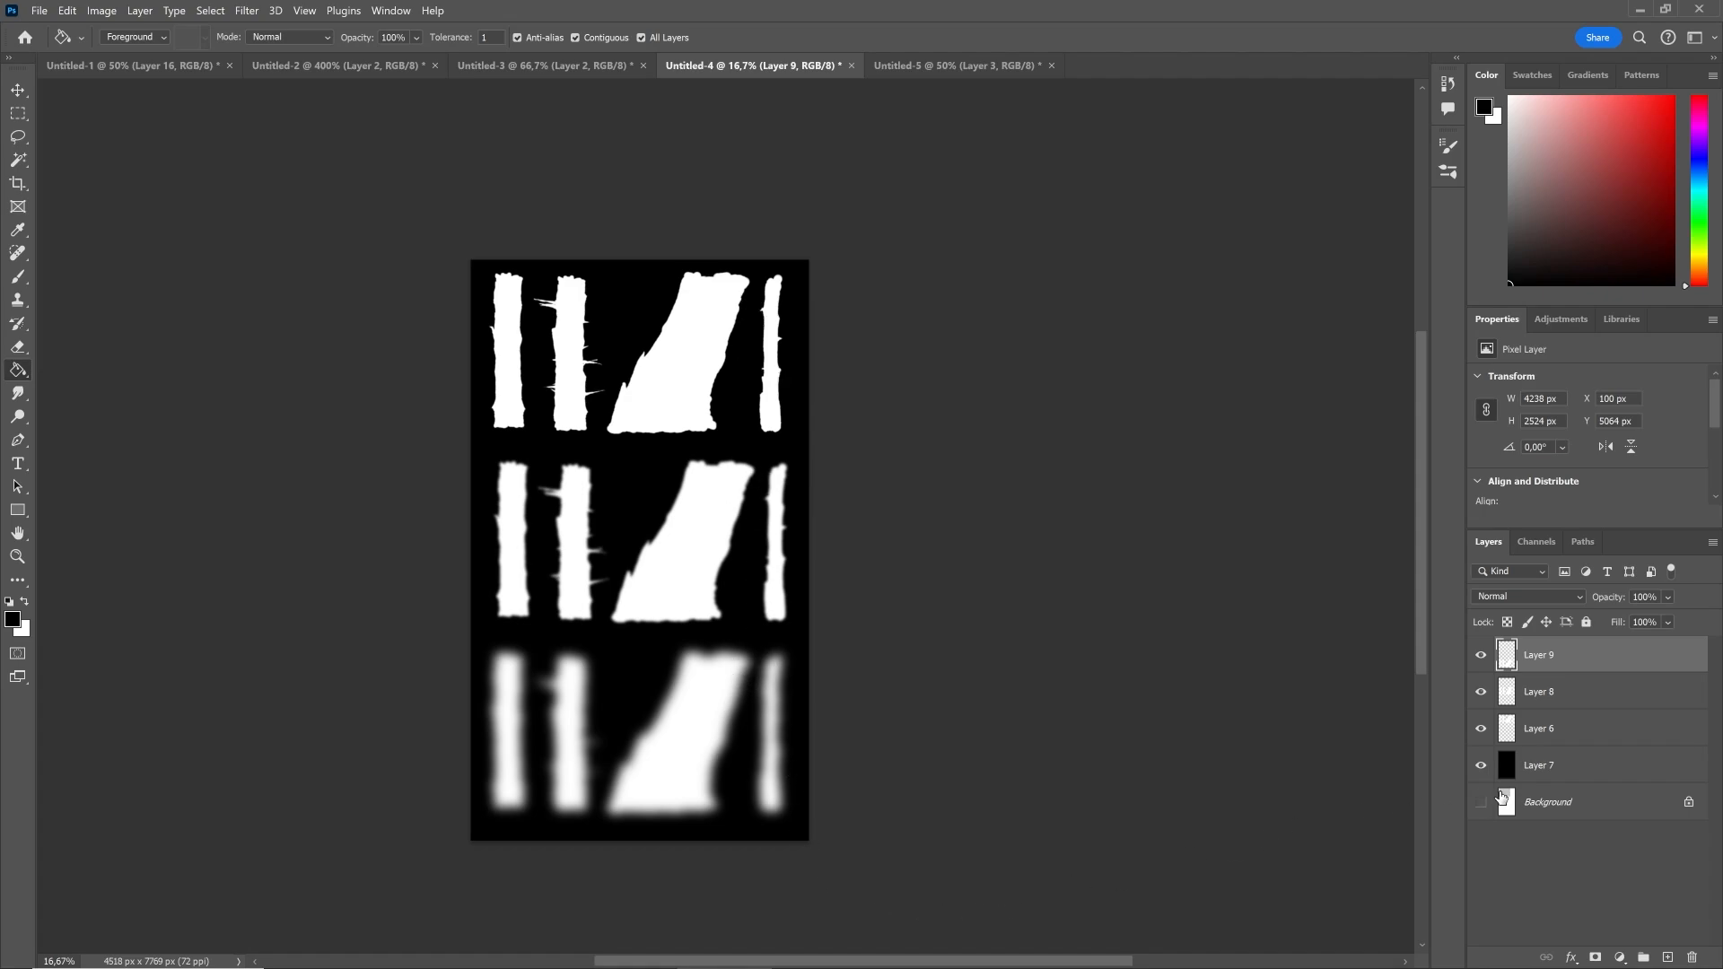
{"action": "left_click", "coordinate": [1480, 801]}
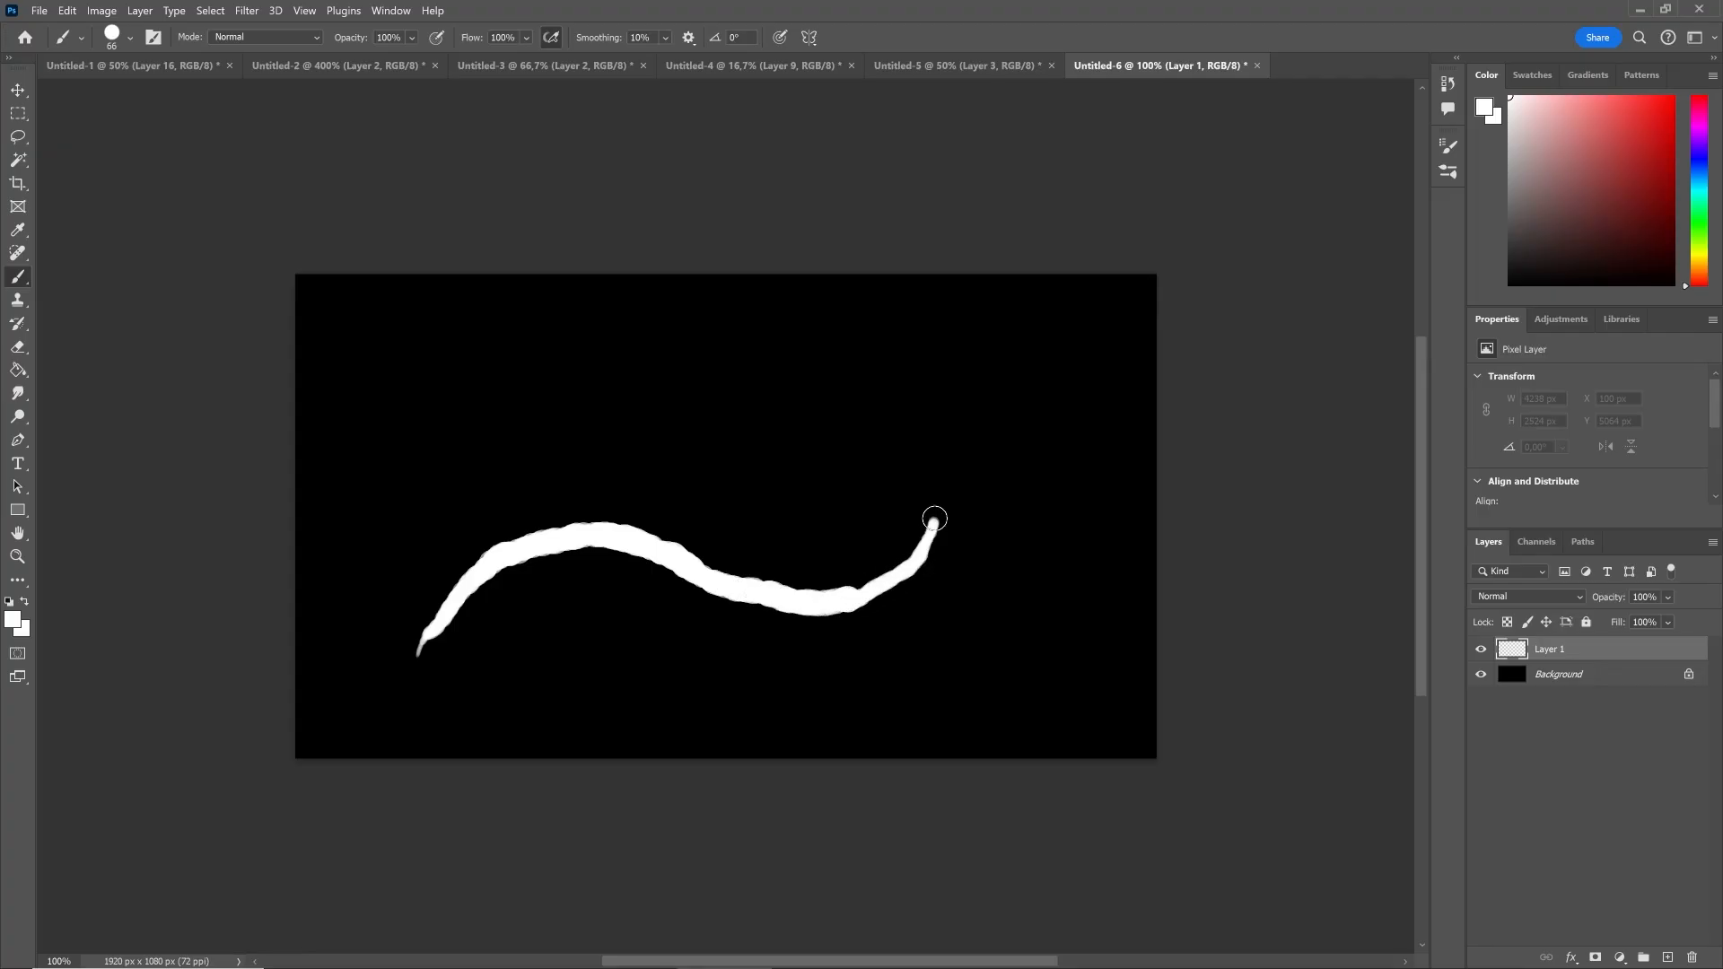
Step: Paint a long winding white root stroke across the black canvas with the Brush
{"action": "left_click_drag", "start_coordinate": [929, 528], "coordinate": [995, 406]}
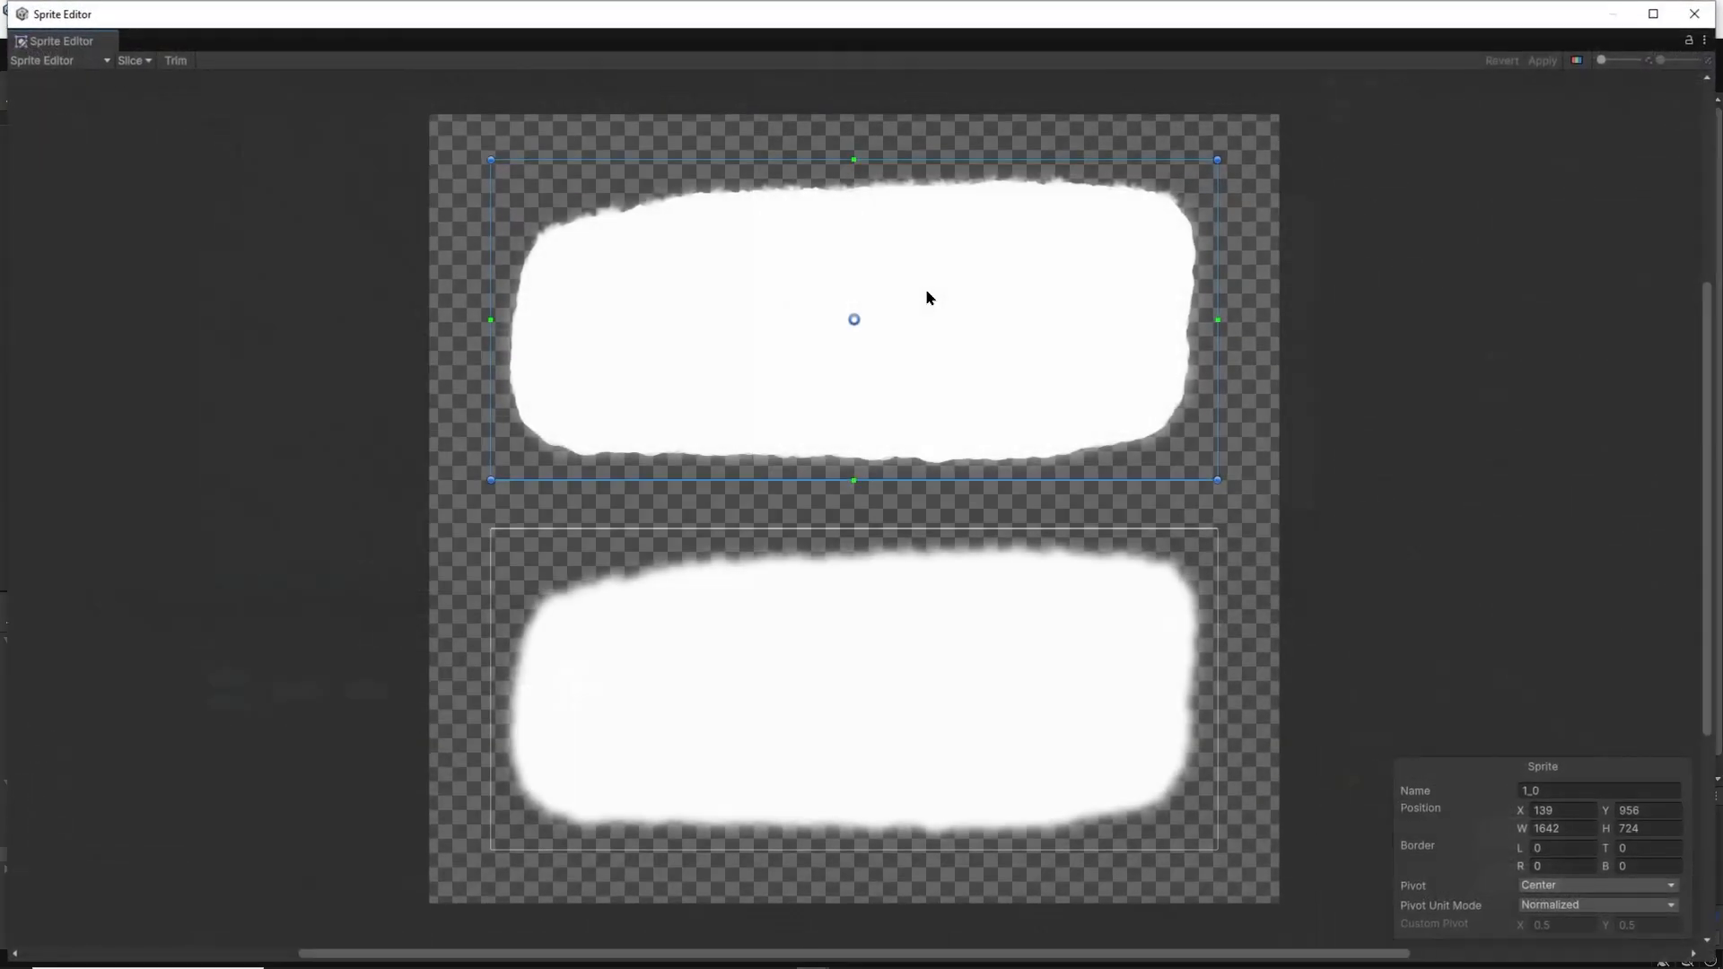
Step: Place the sharp 1_0 hill slice into the scene and tint it black
{"action": "left_click", "coordinate": [854, 689]}
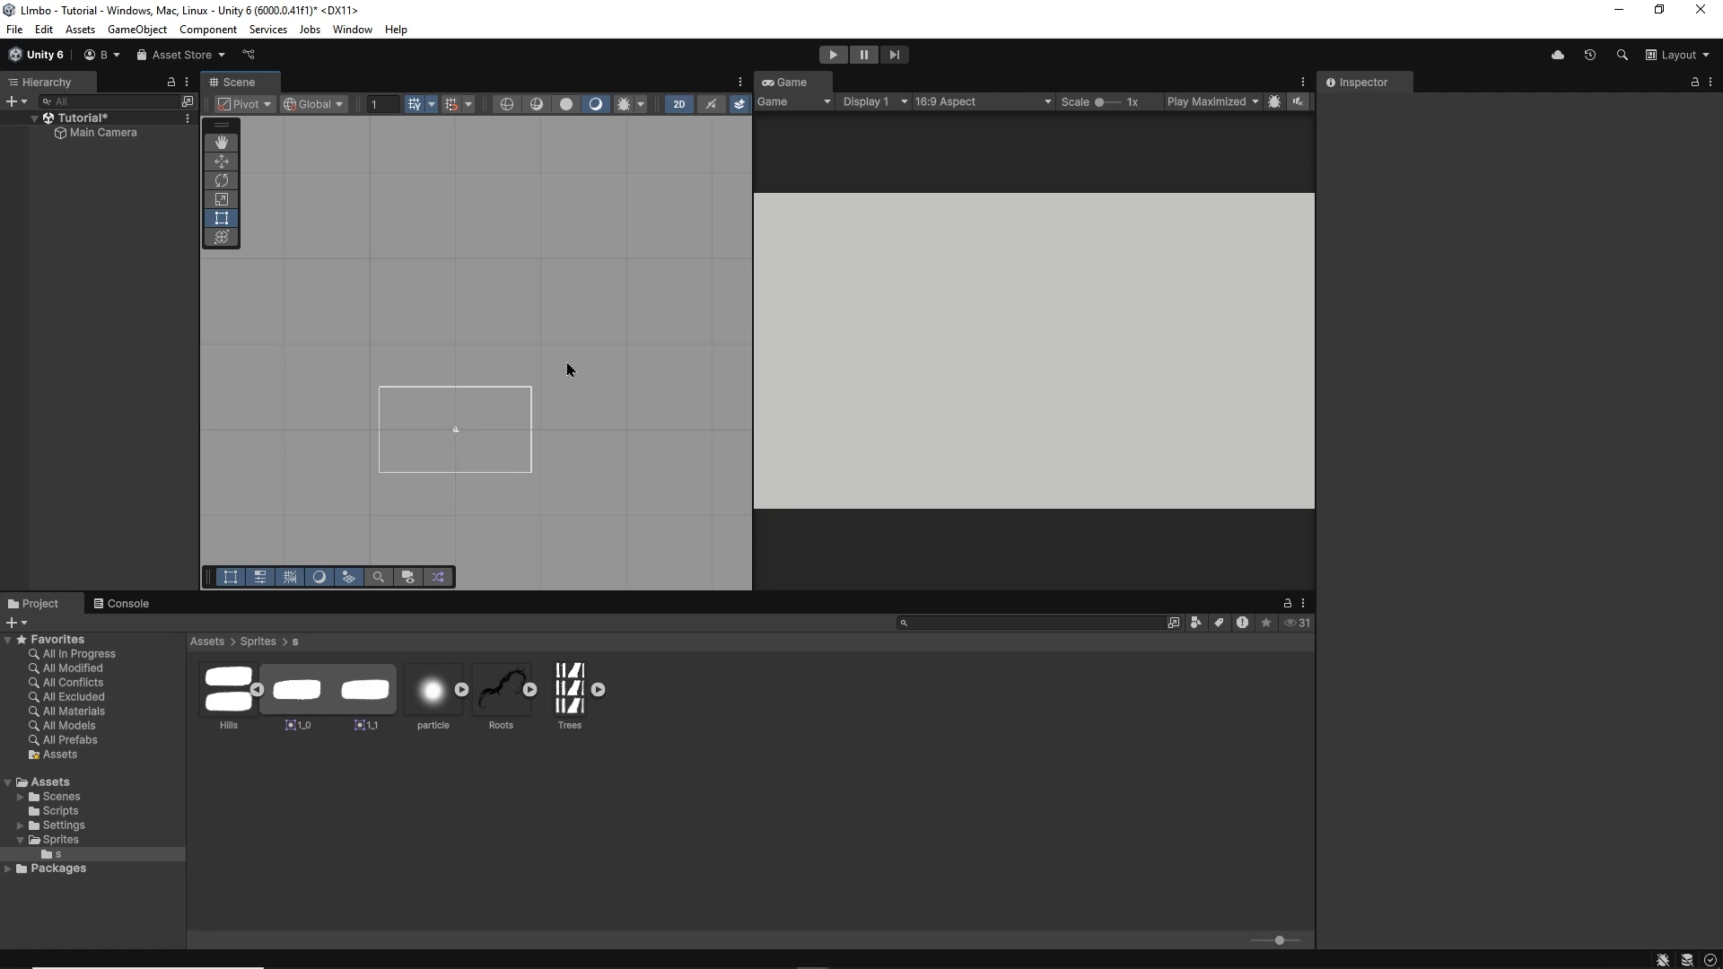
{"action": "left_click_drag", "start_coordinate": [295, 690], "coordinate": [412, 458]}
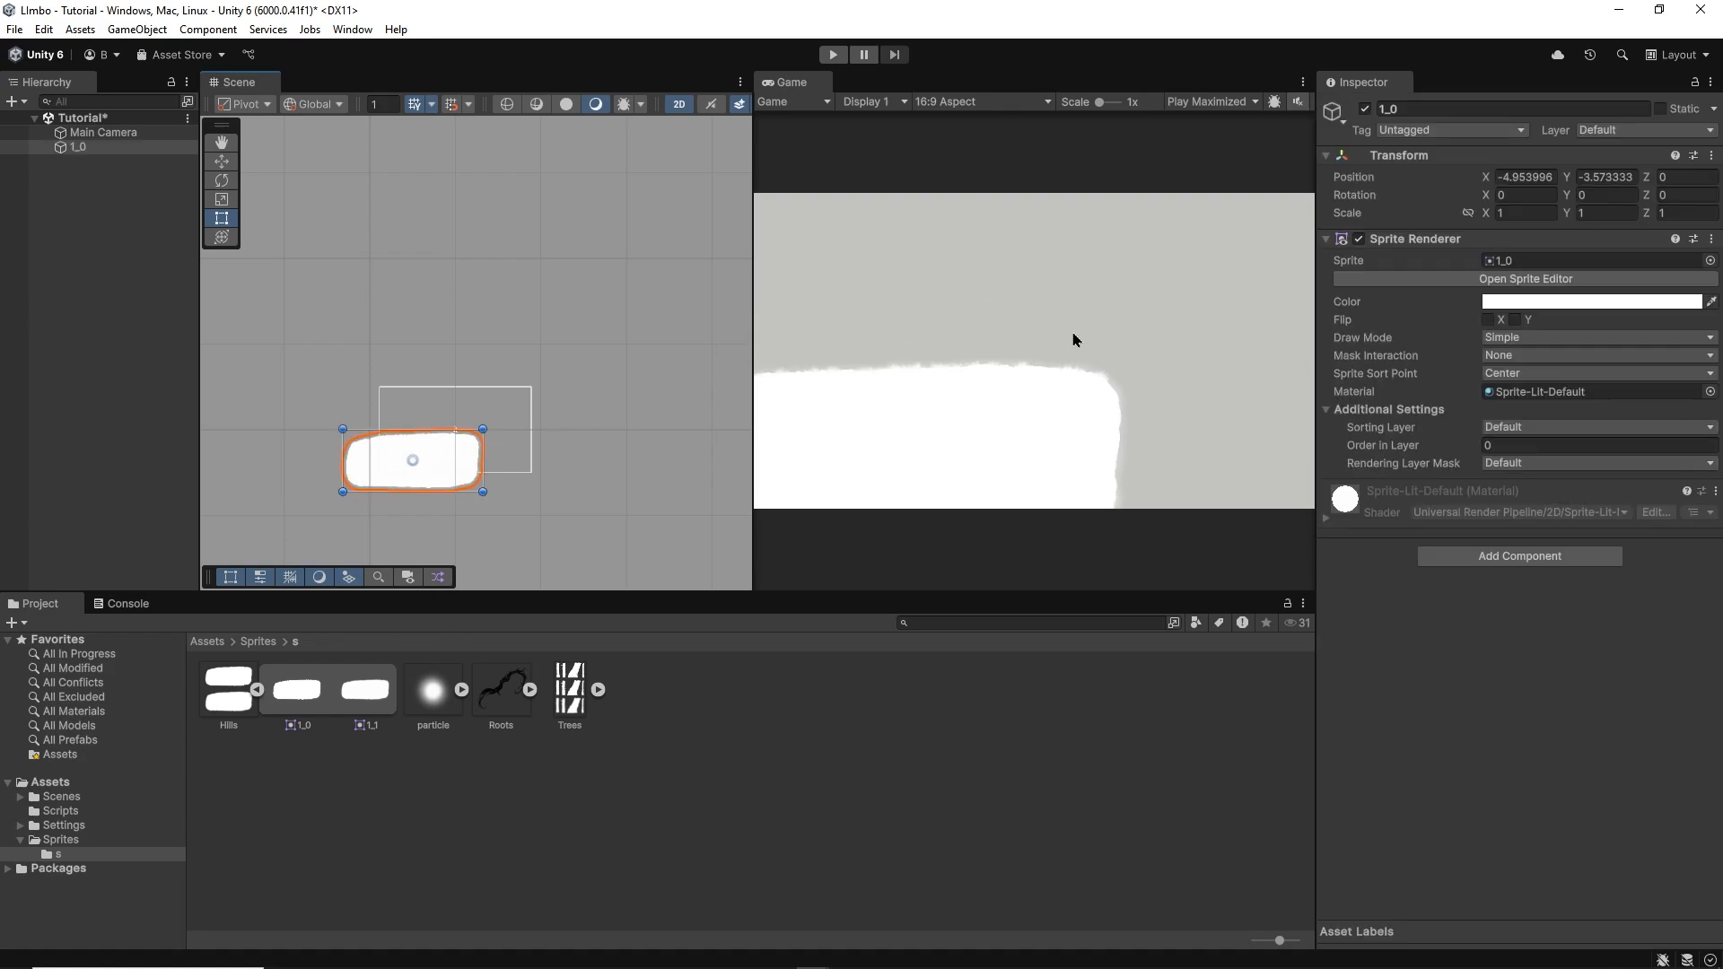
{"action": "left_click", "coordinate": [1590, 302]}
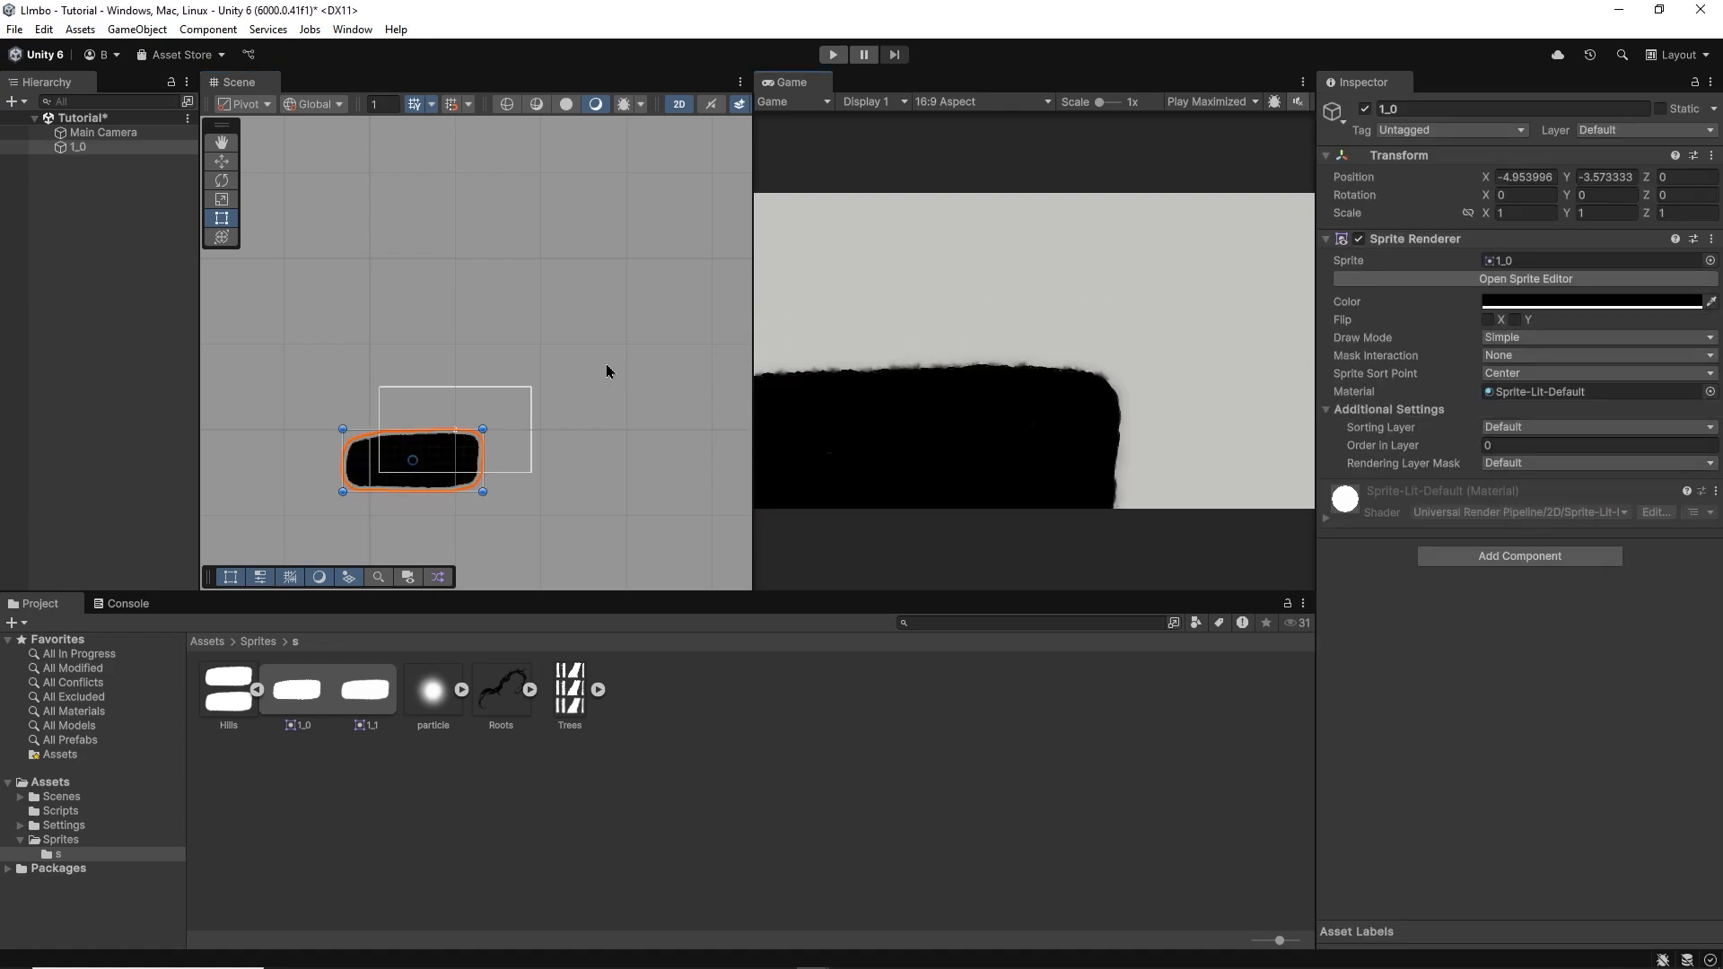
{"action": "left_click", "coordinate": [221, 180]}
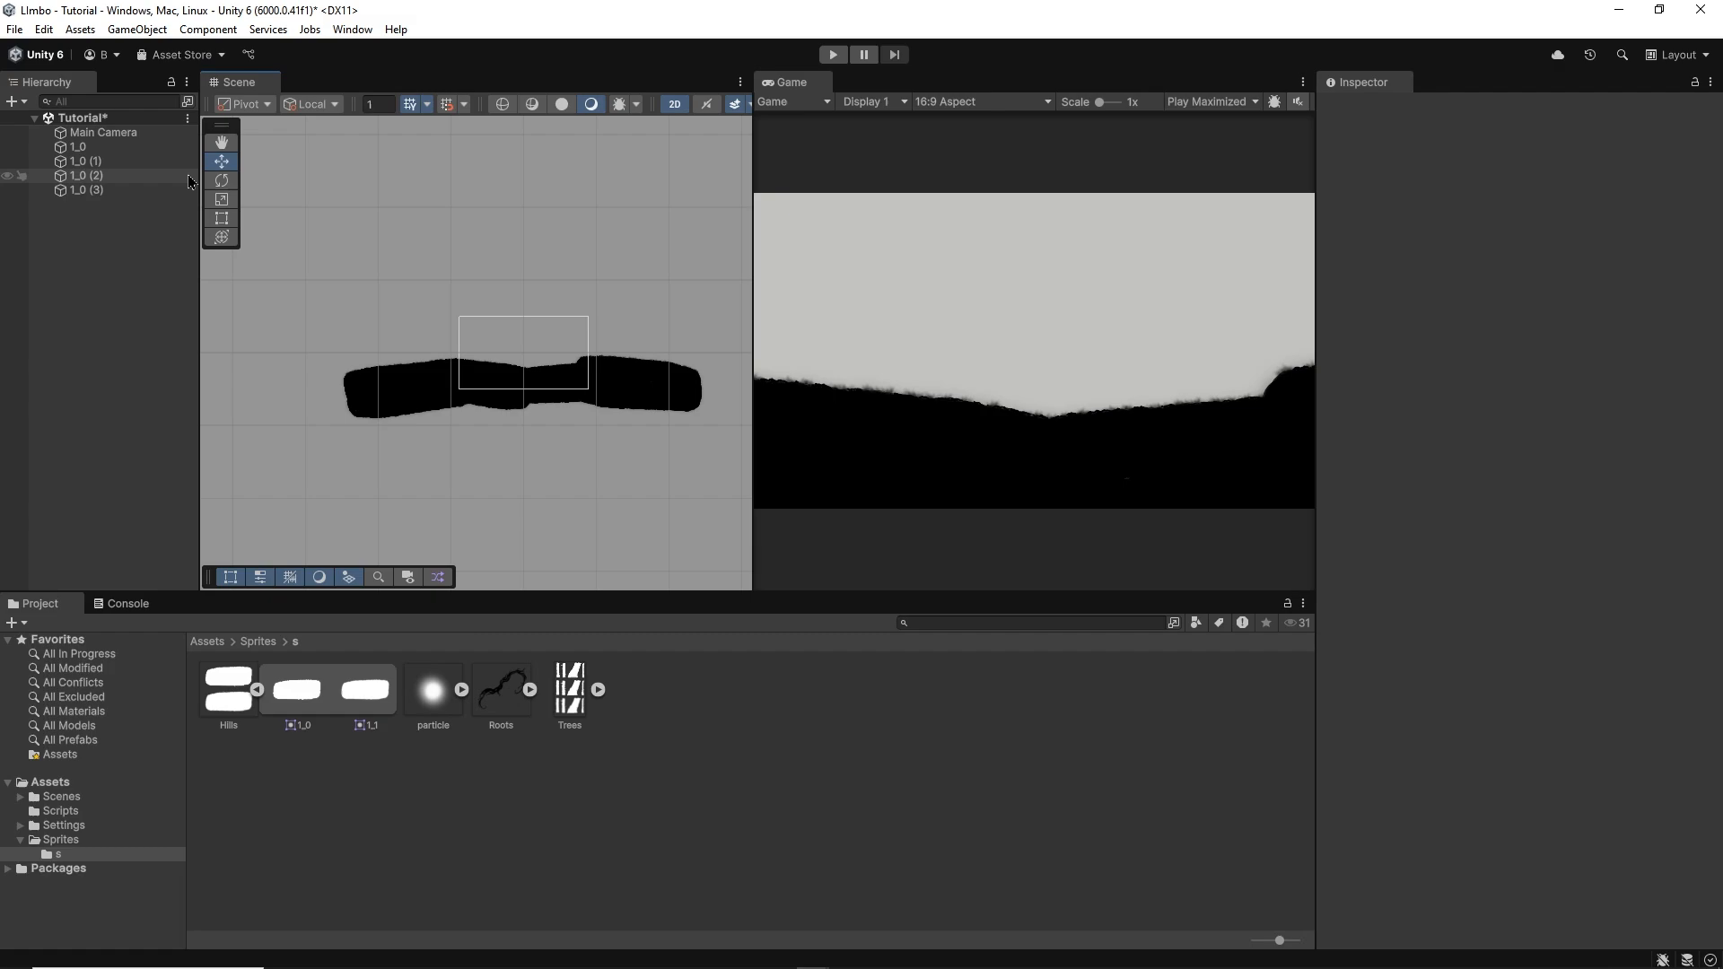
Step: Create an empty parent object and name it 'Main Layer'
{"action": "left_click", "coordinate": [79, 147]}
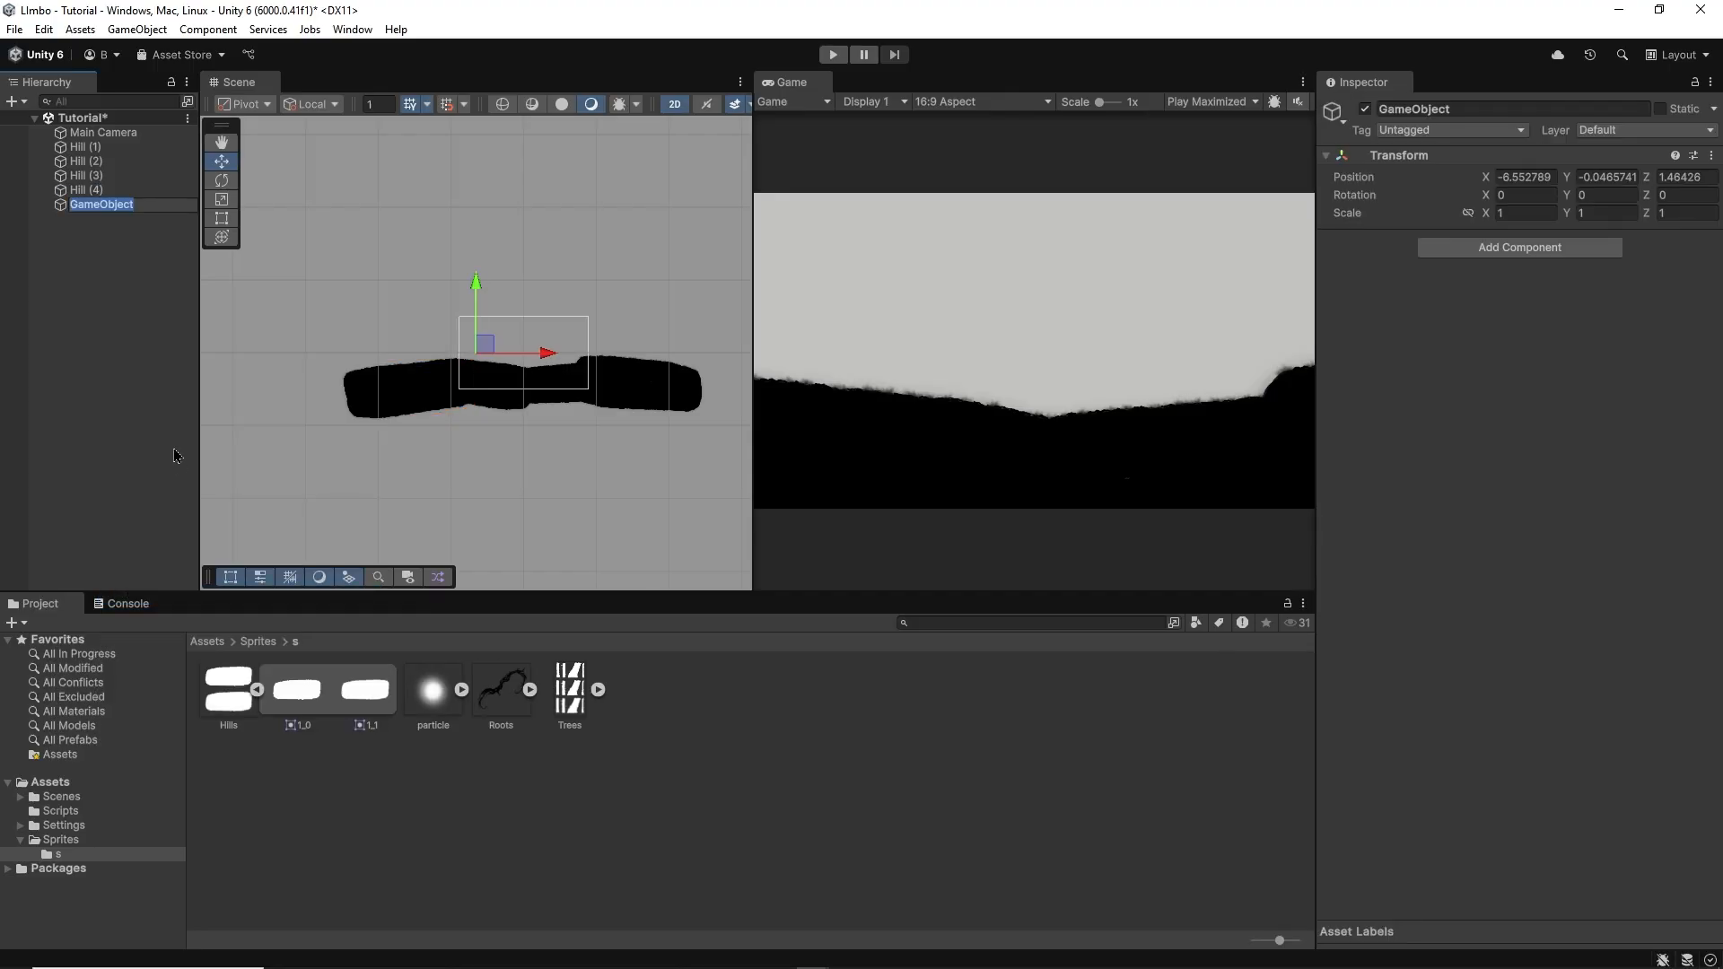
{"action": "type", "text": "Main Layer"}
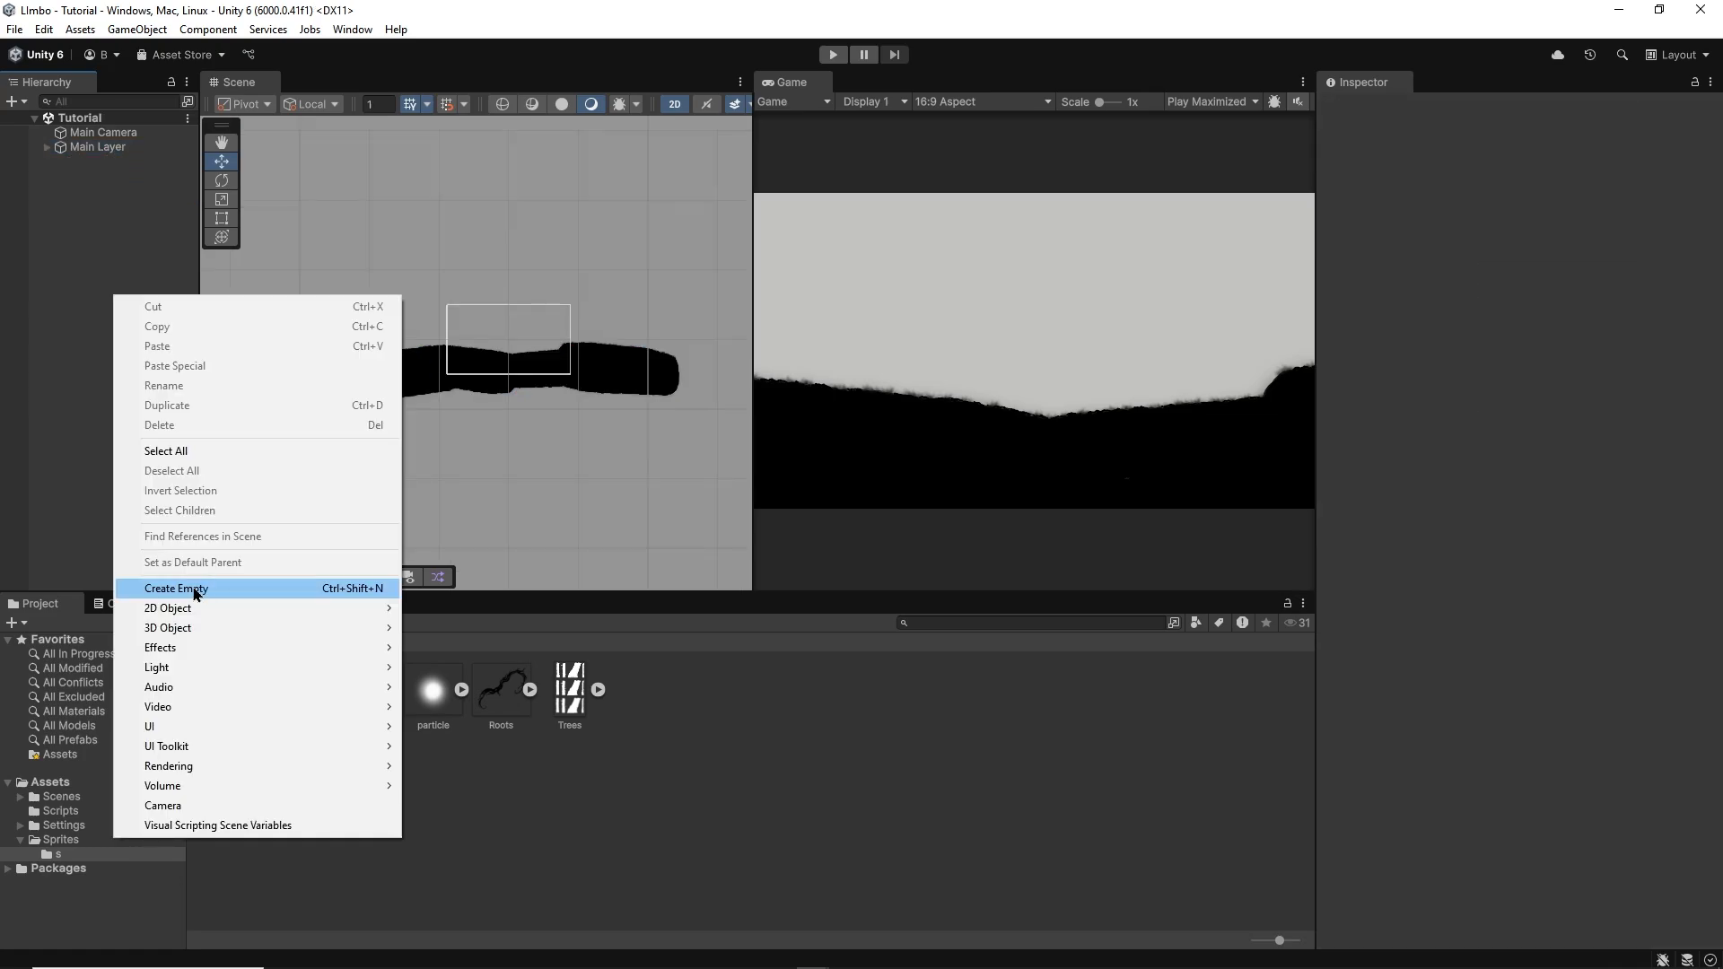
Step: Create the Background Layer, put the blurred hill on sorting layer BG1 behind the ground, tinted grey 5E5E5E
{"action": "left_click", "coordinate": [176, 588]}
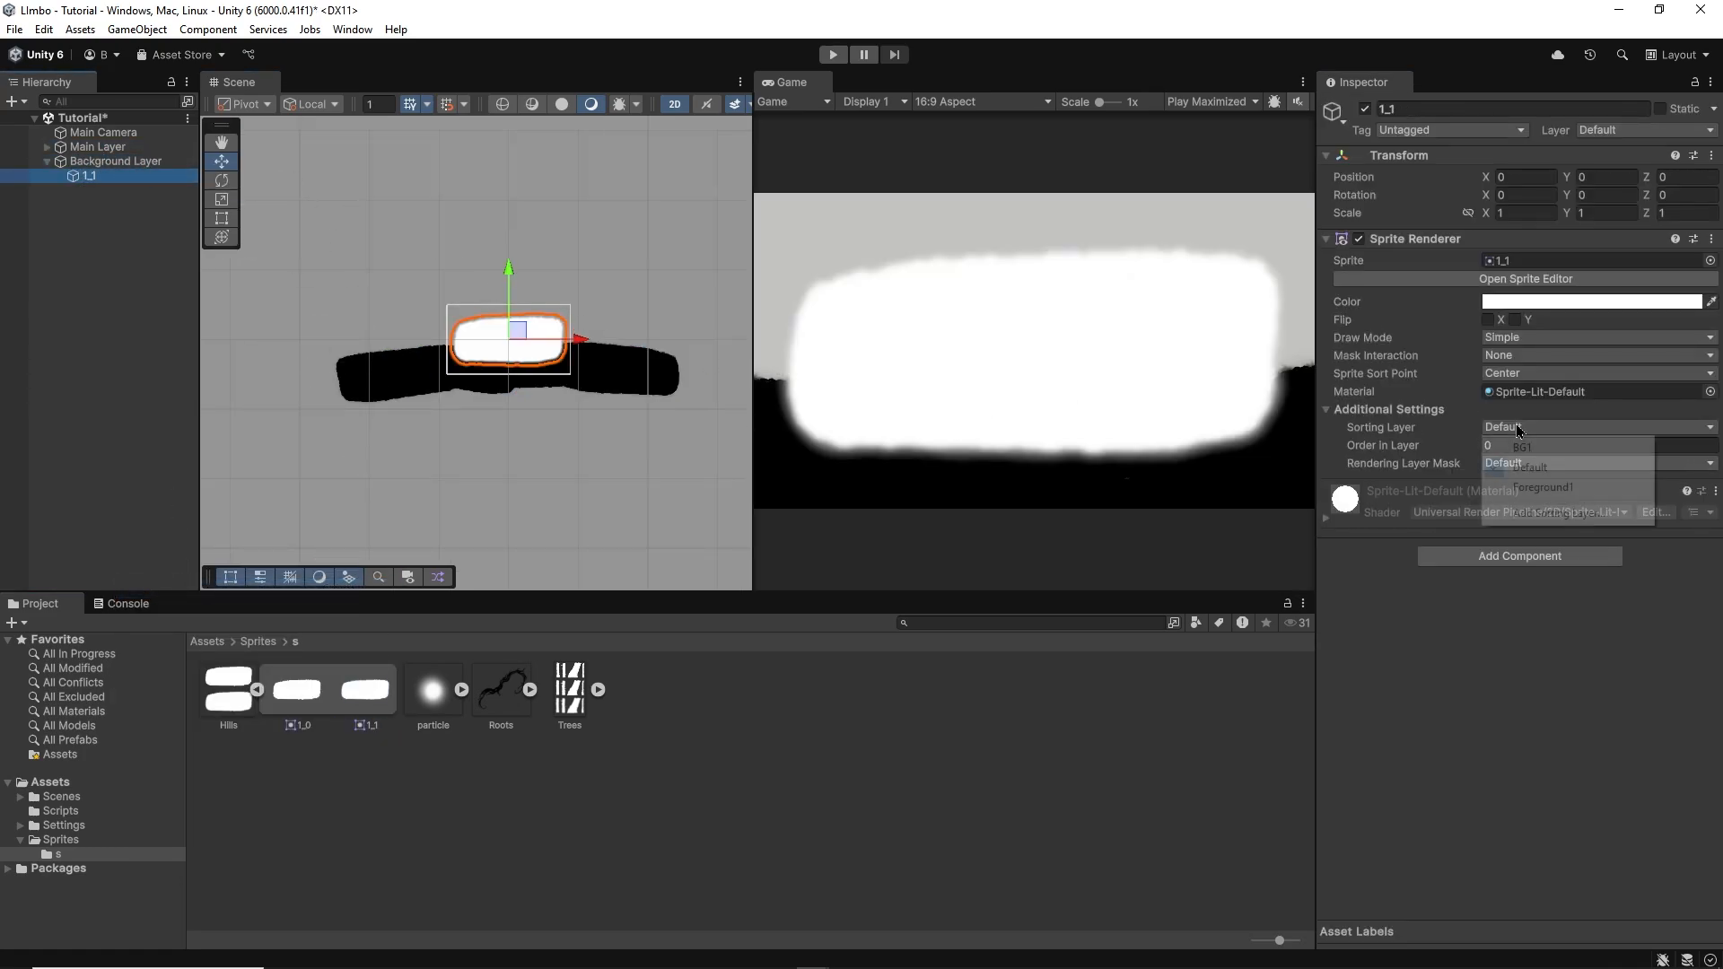
{"action": "left_click", "coordinate": [1522, 446]}
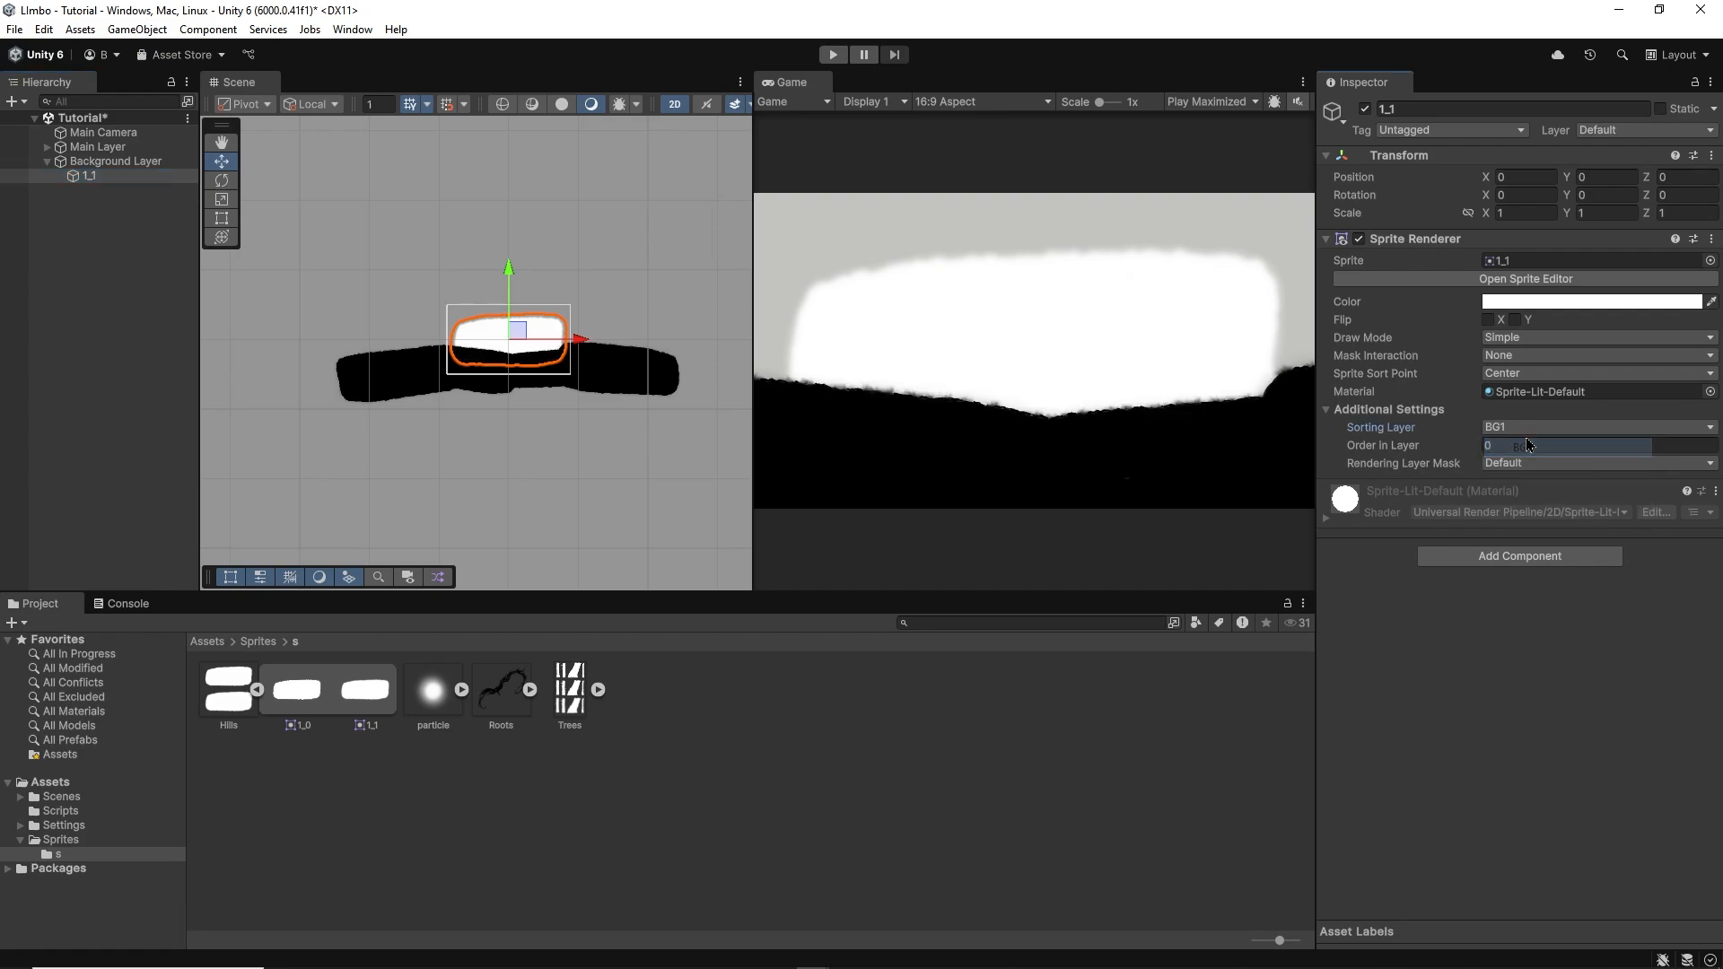
{"action": "left_click_drag", "start_coordinate": [508, 335], "coordinate": [489, 361]}
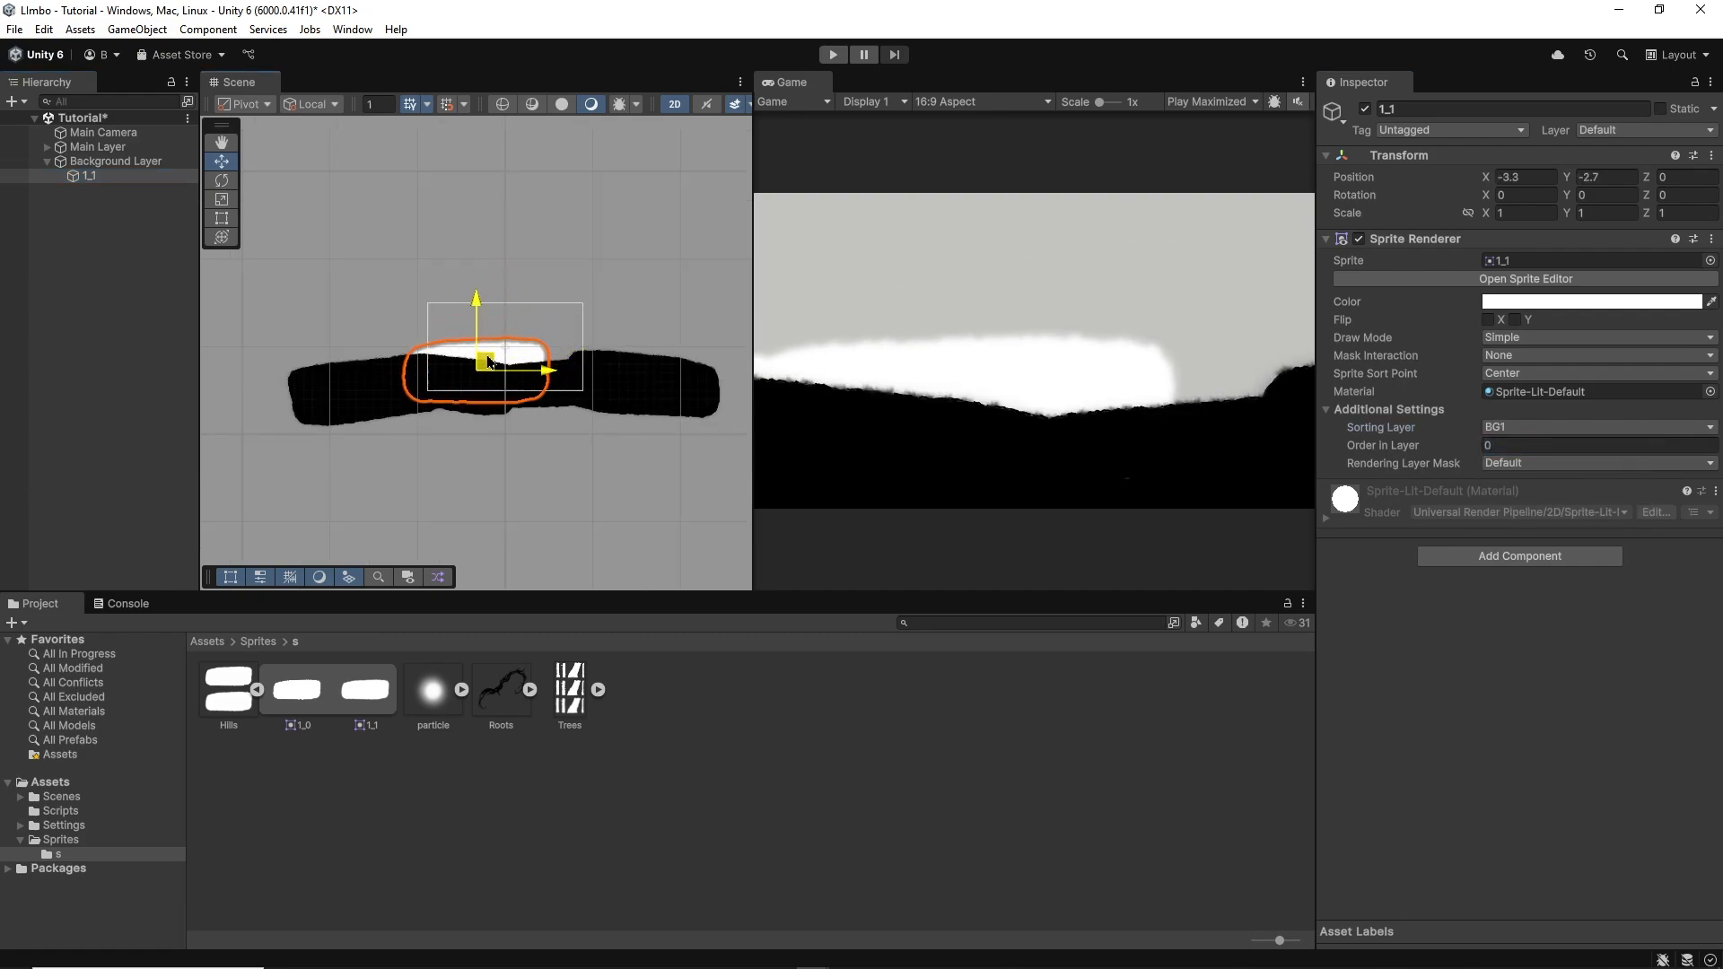
{"action": "left_click", "coordinate": [1590, 302]}
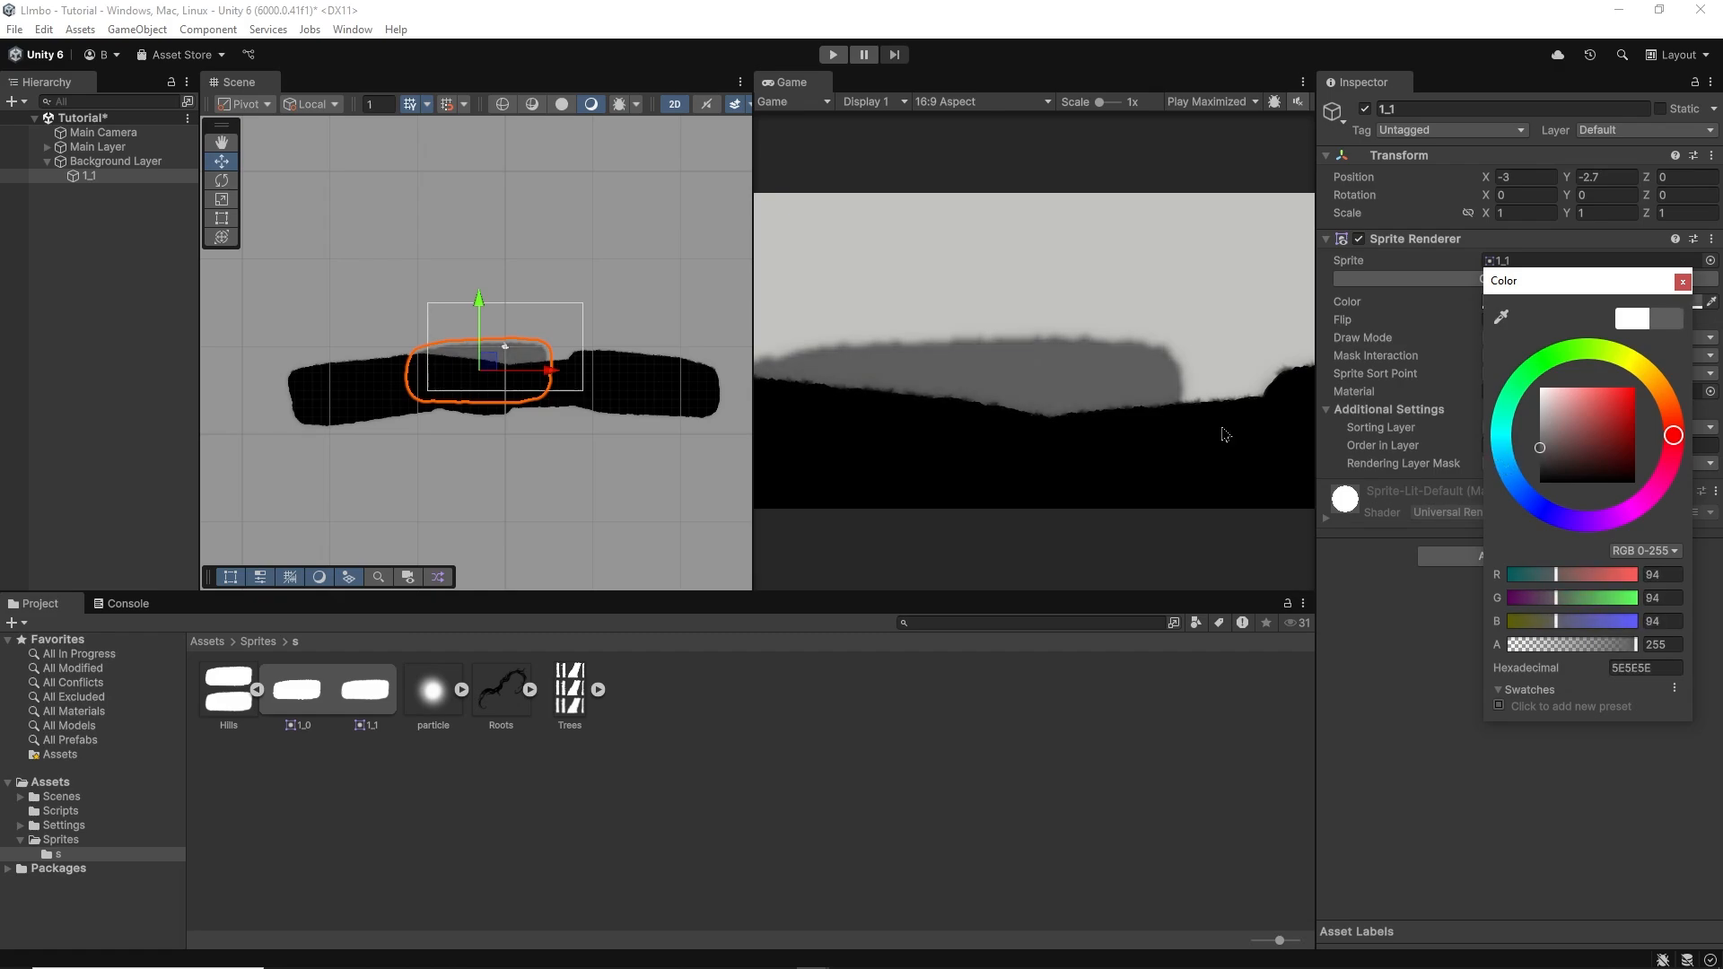
{"action": "left_click", "coordinate": [221, 179]}
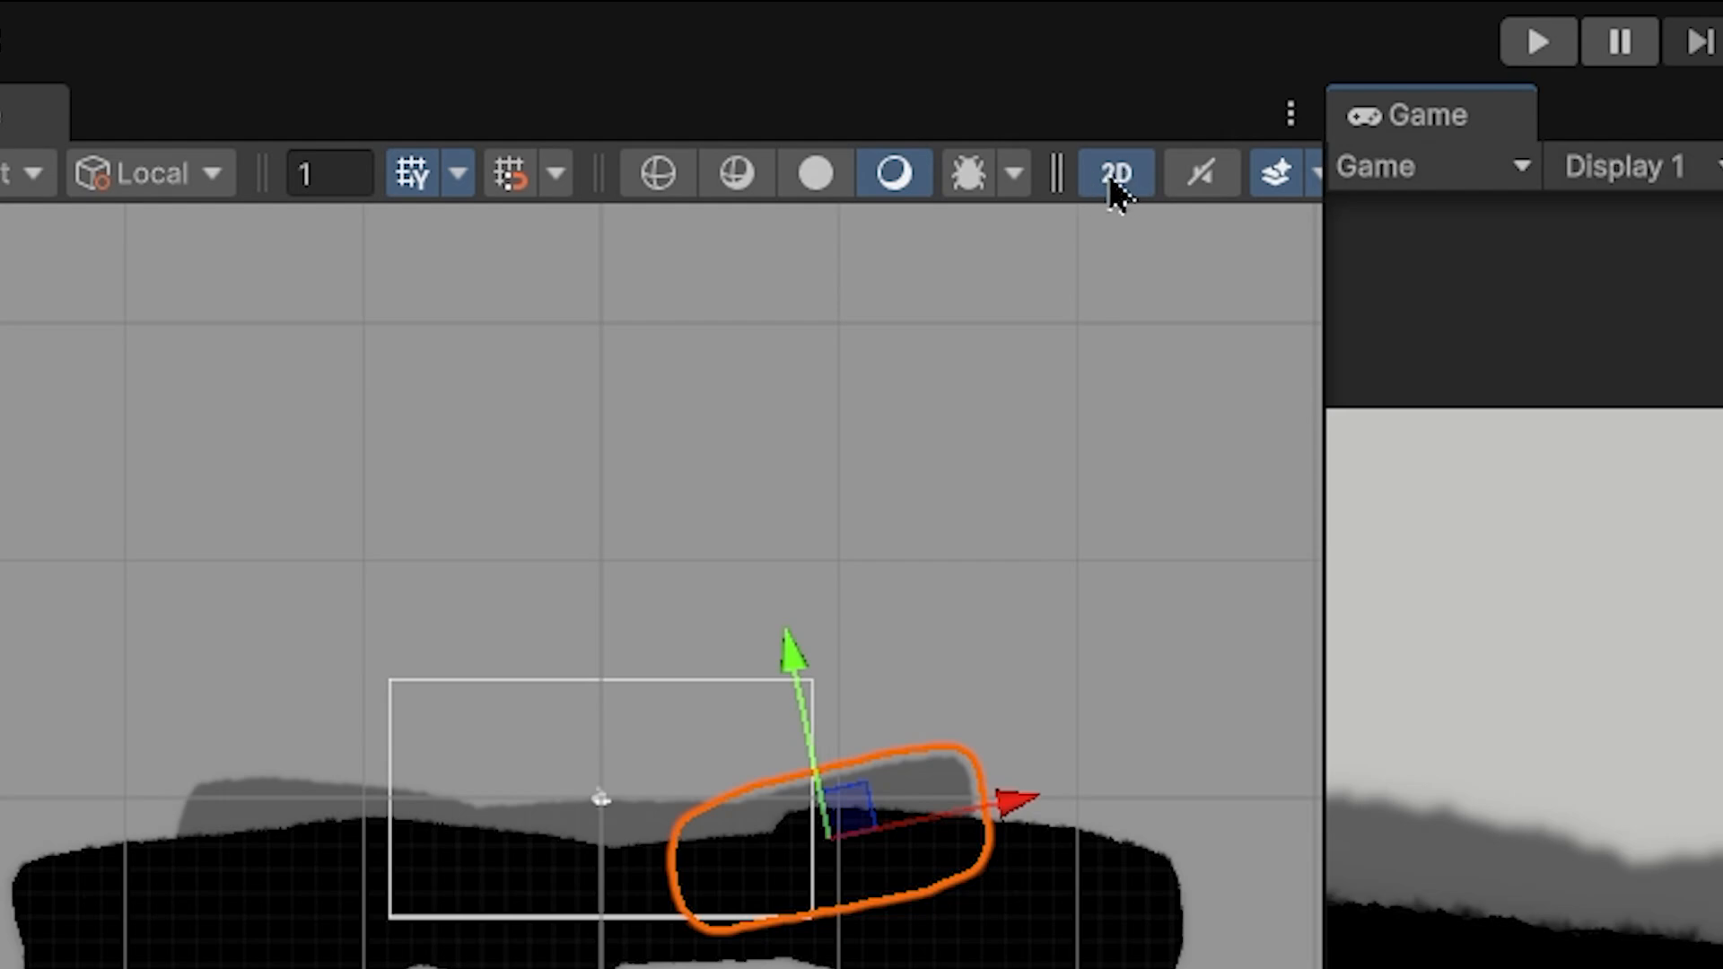
Step: In 3D perspective, raise the Background Layer's Z depth and enlarge its scale
{"action": "left_click", "coordinate": [1113, 173]}
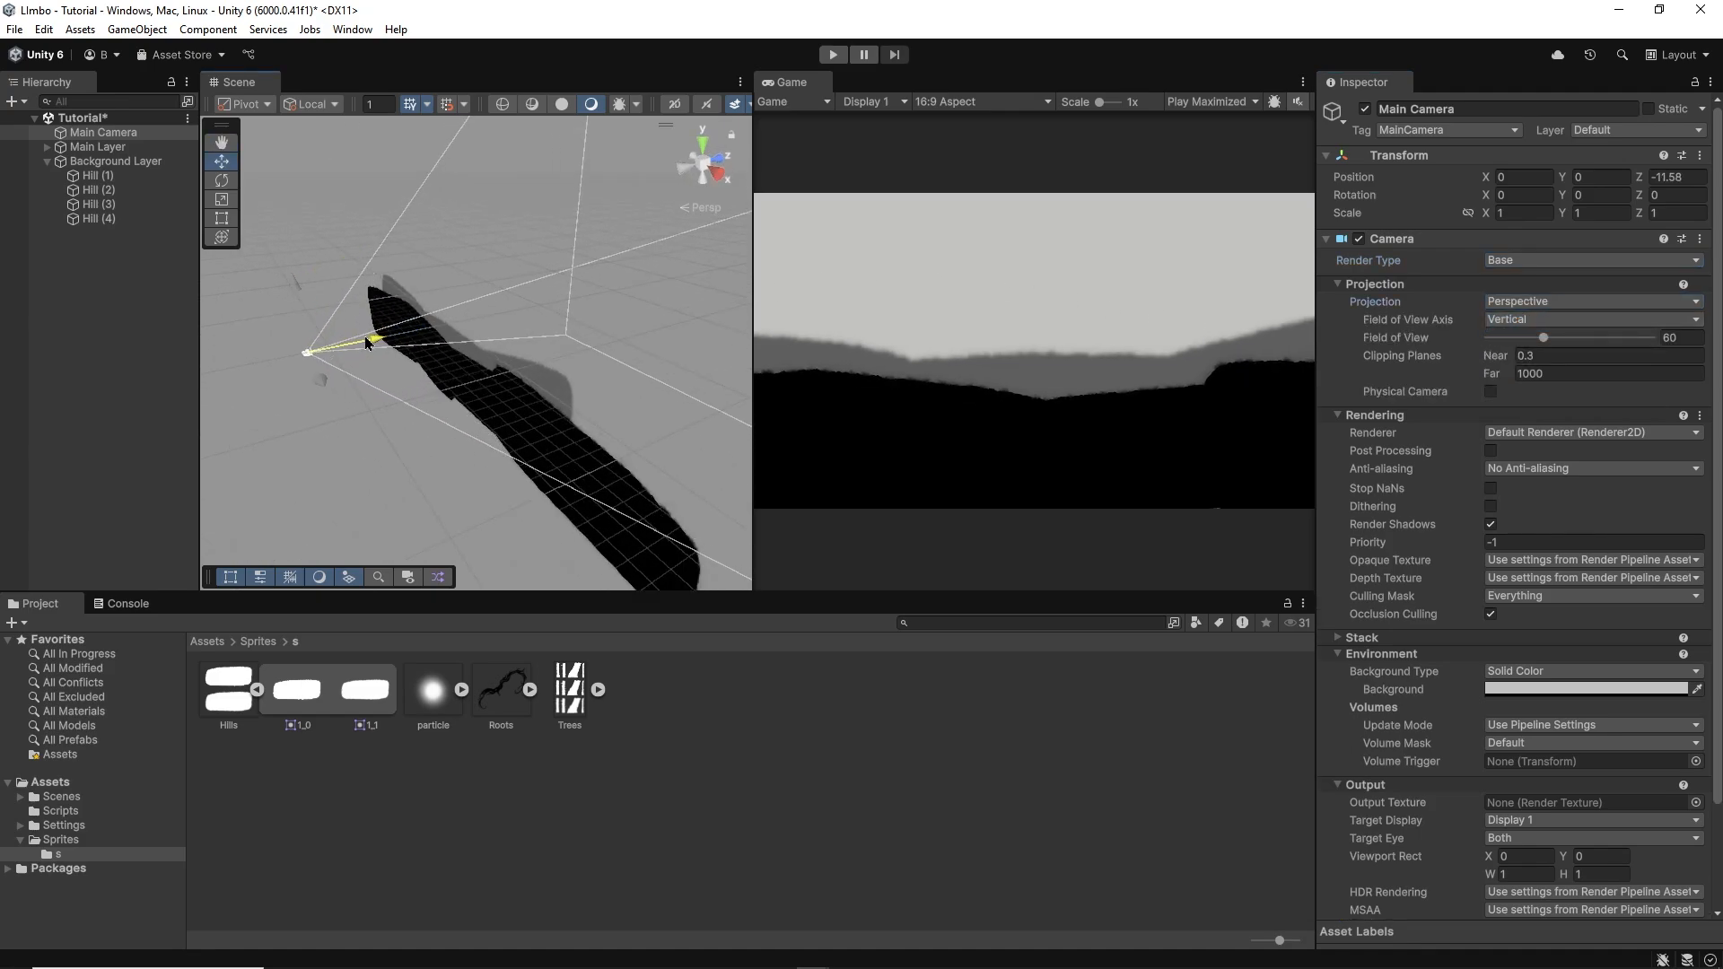
{"action": "left_click", "coordinate": [114, 160]}
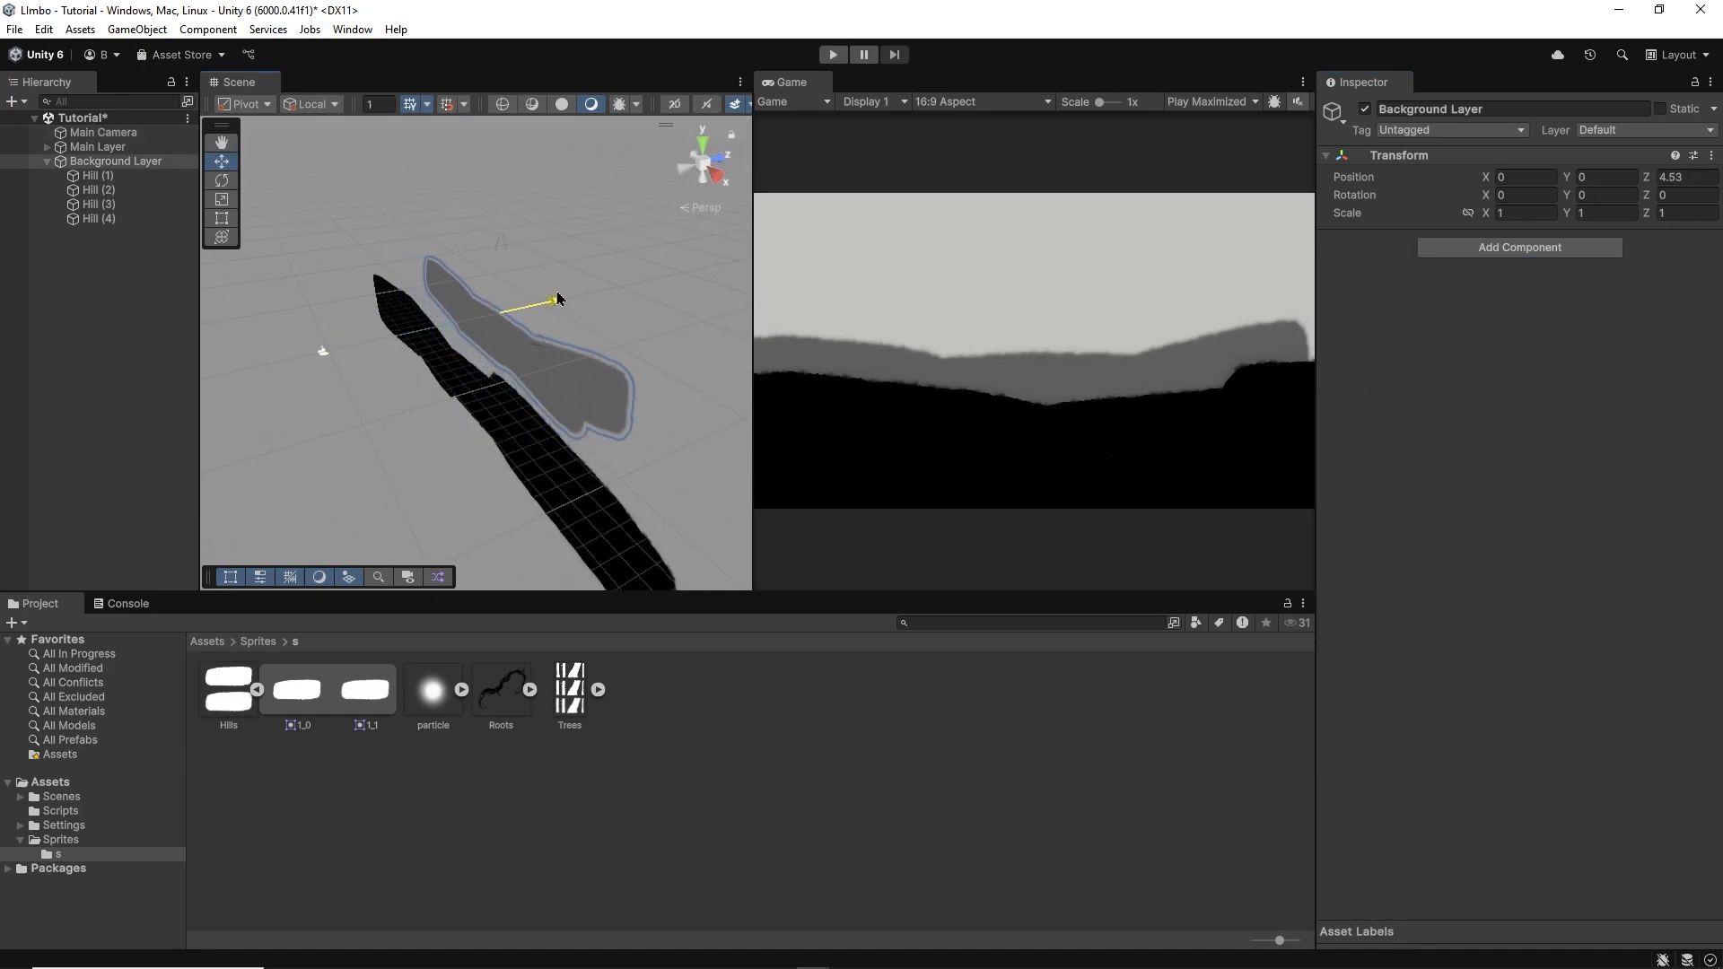
{"action": "left_click", "coordinate": [221, 199]}
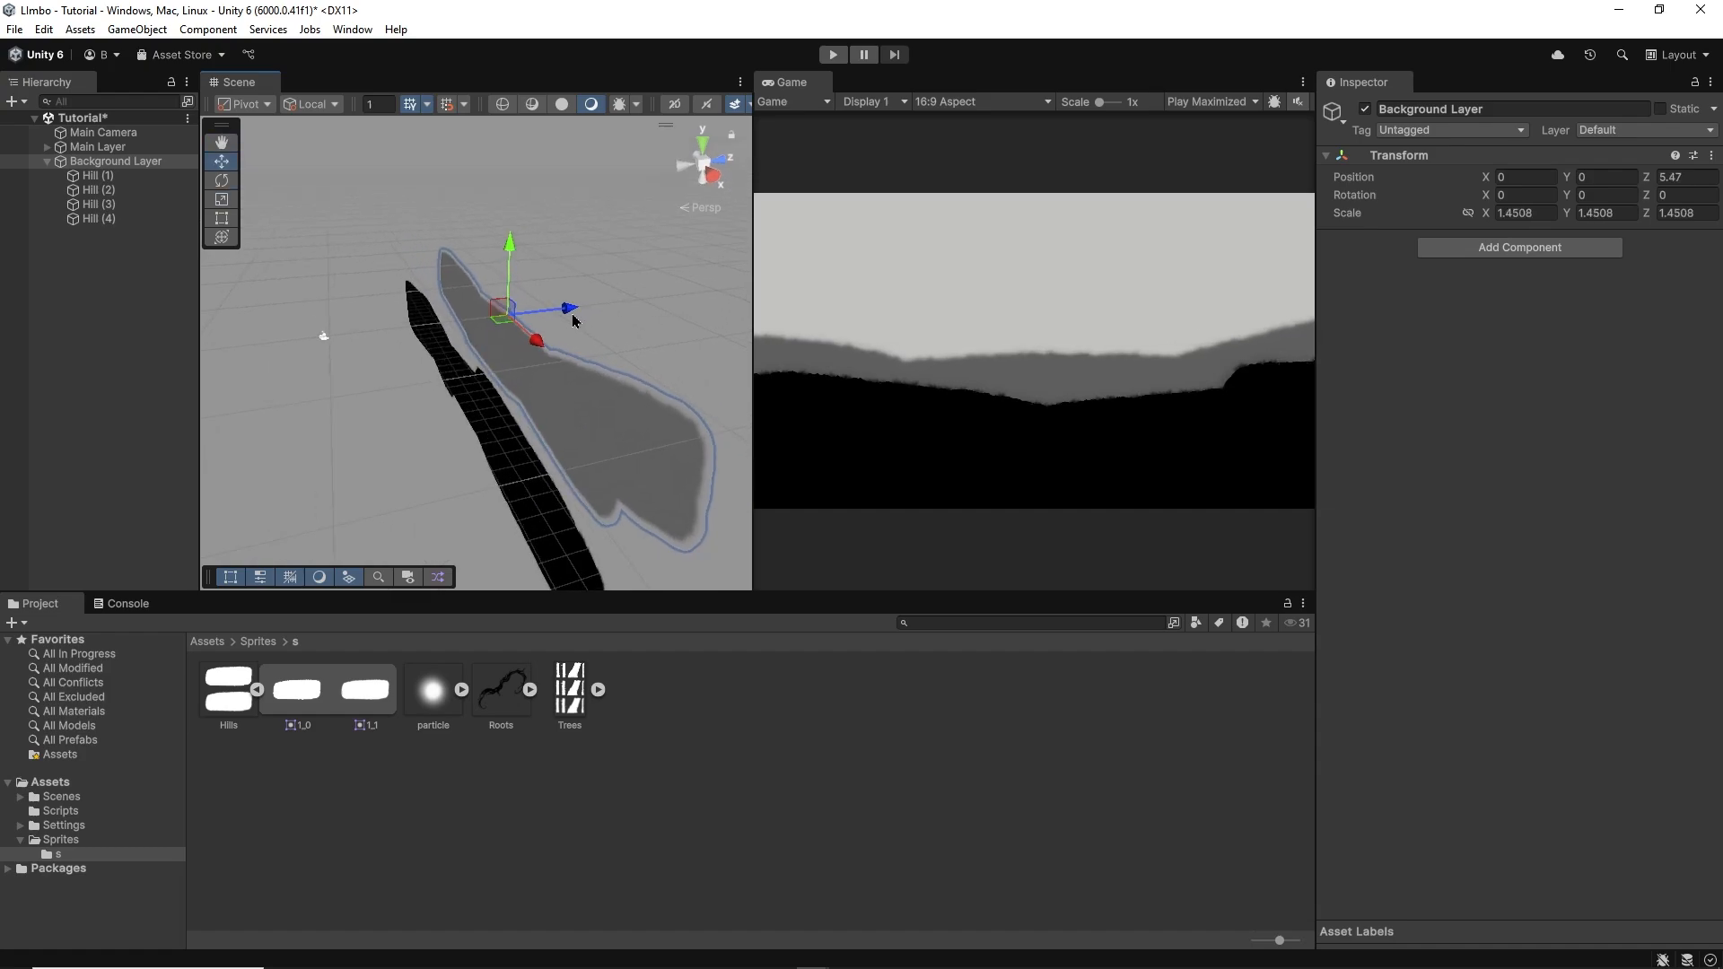
{"action": "left_click", "coordinate": [220, 199]}
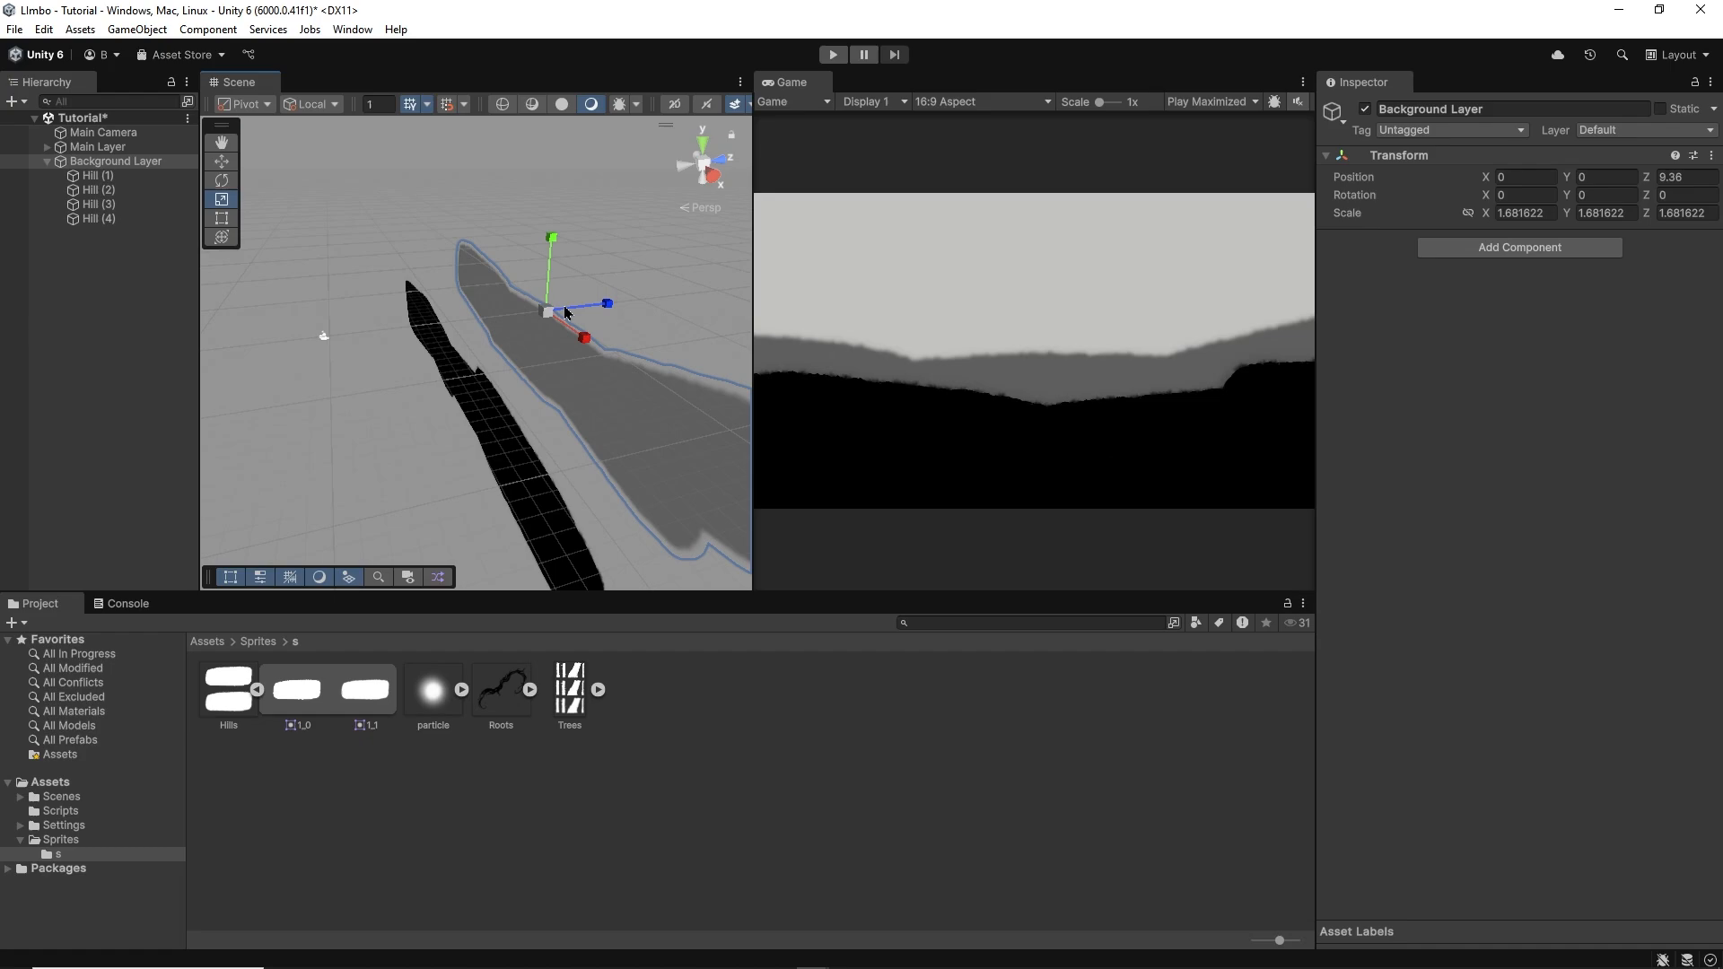
{"action": "left_click", "coordinate": [220, 161]}
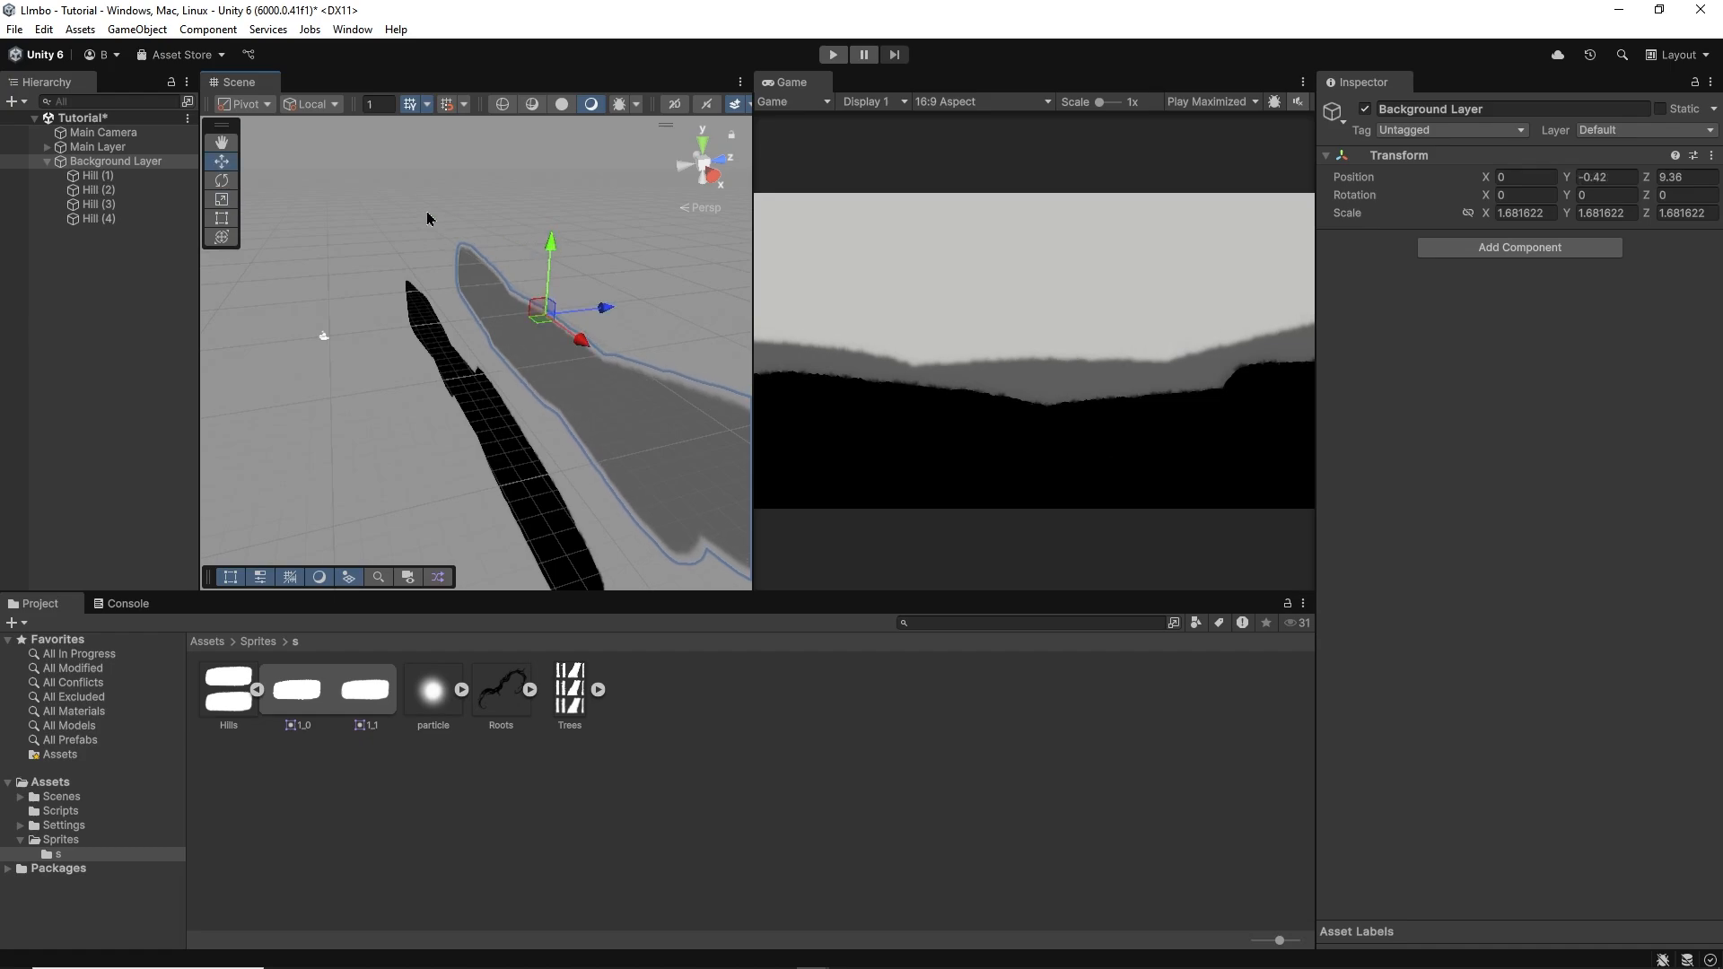
Step: Duplicate it as Background Layer 2 set farther back at Z 20.5
{"action": "left_click", "coordinate": [104, 132]}
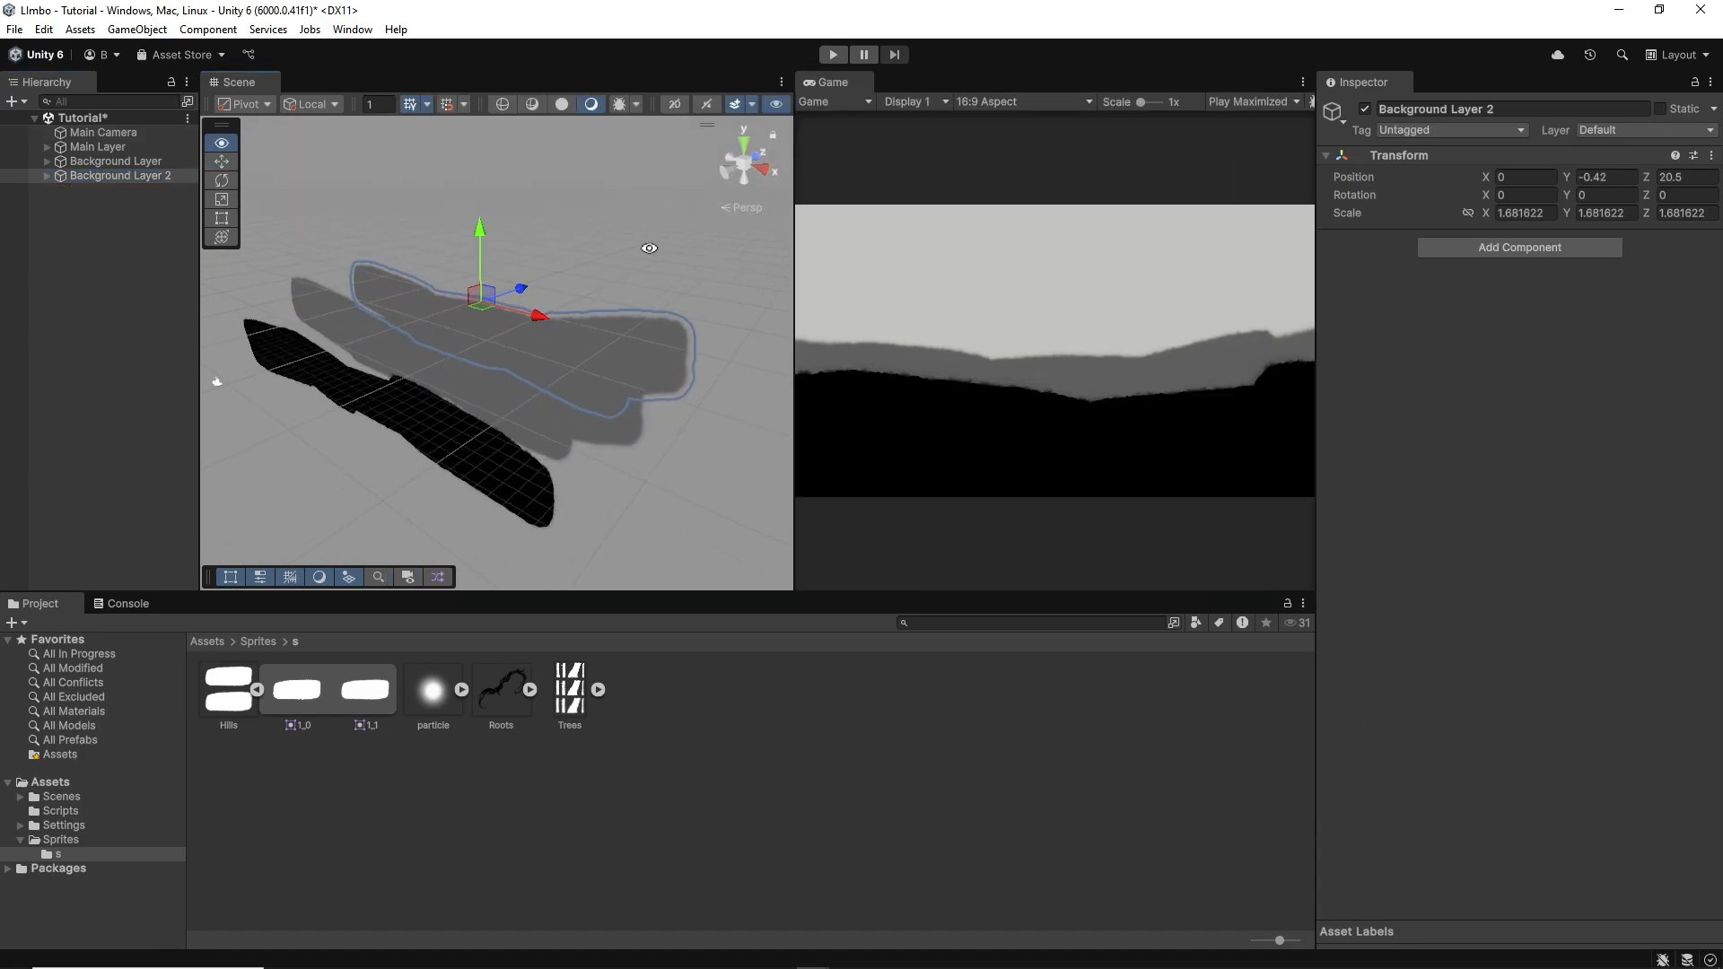
{"action": "left_click", "coordinate": [48, 175]}
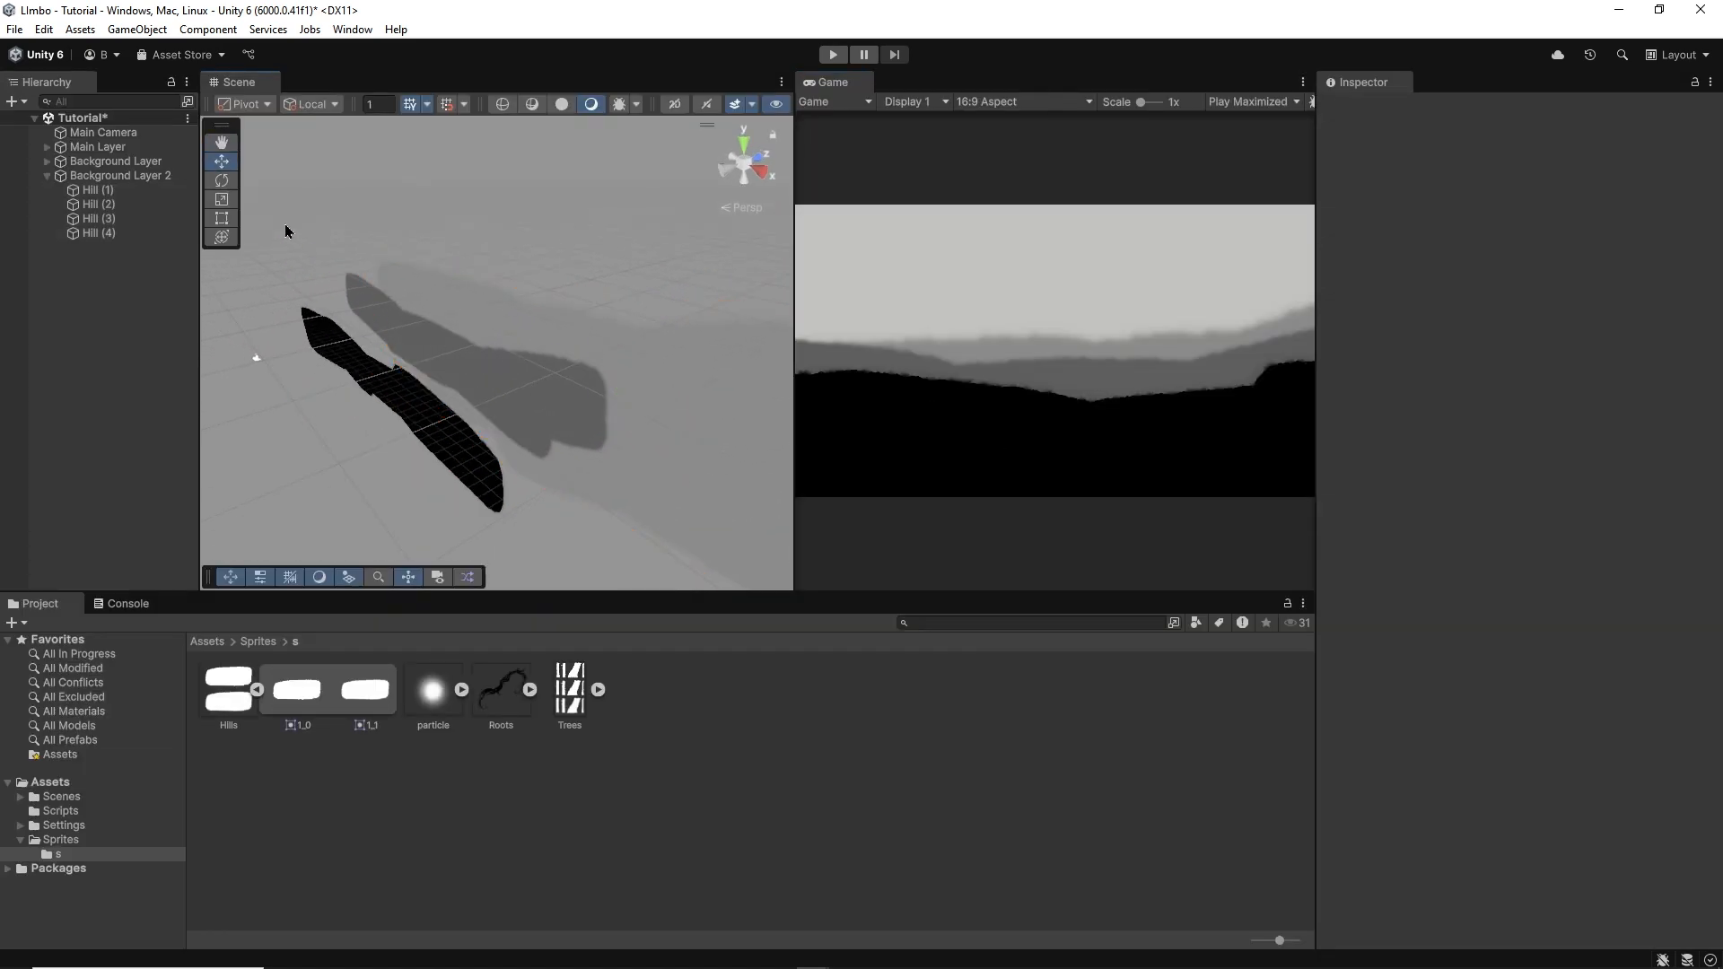
Step: Slide the Main Camera's X position left and right to preview the parallax between hill layers
{"action": "left_click", "coordinate": [102, 132]}
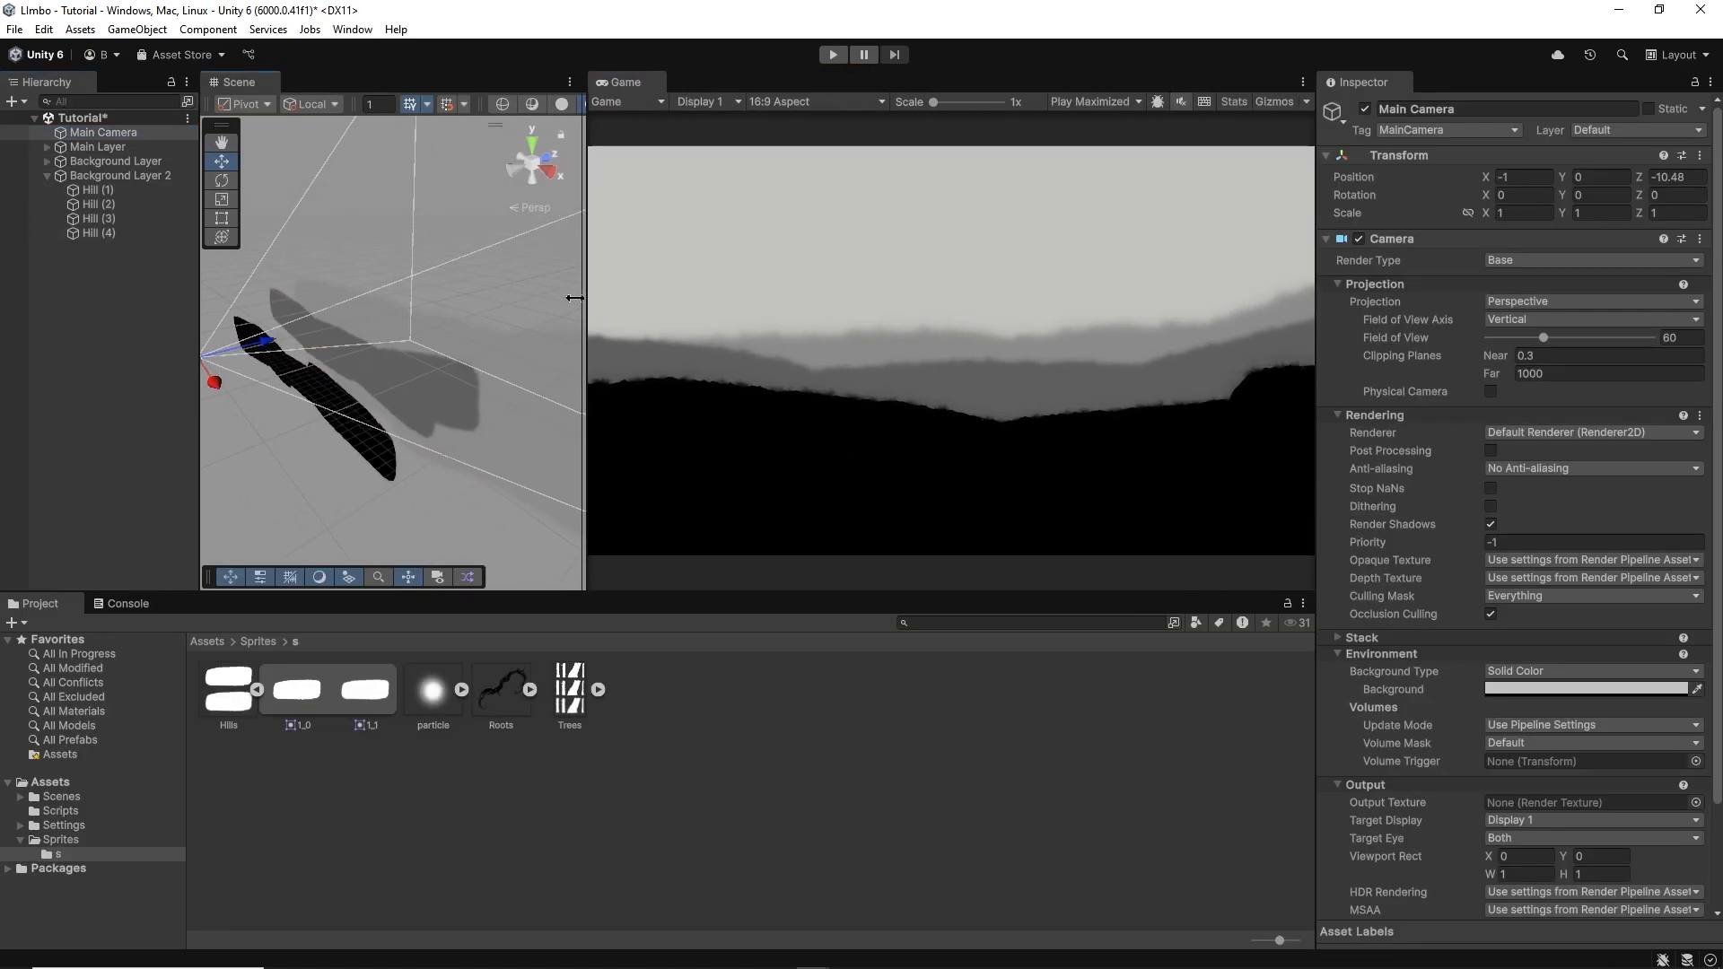
{"action": "left_click", "coordinate": [99, 189]}
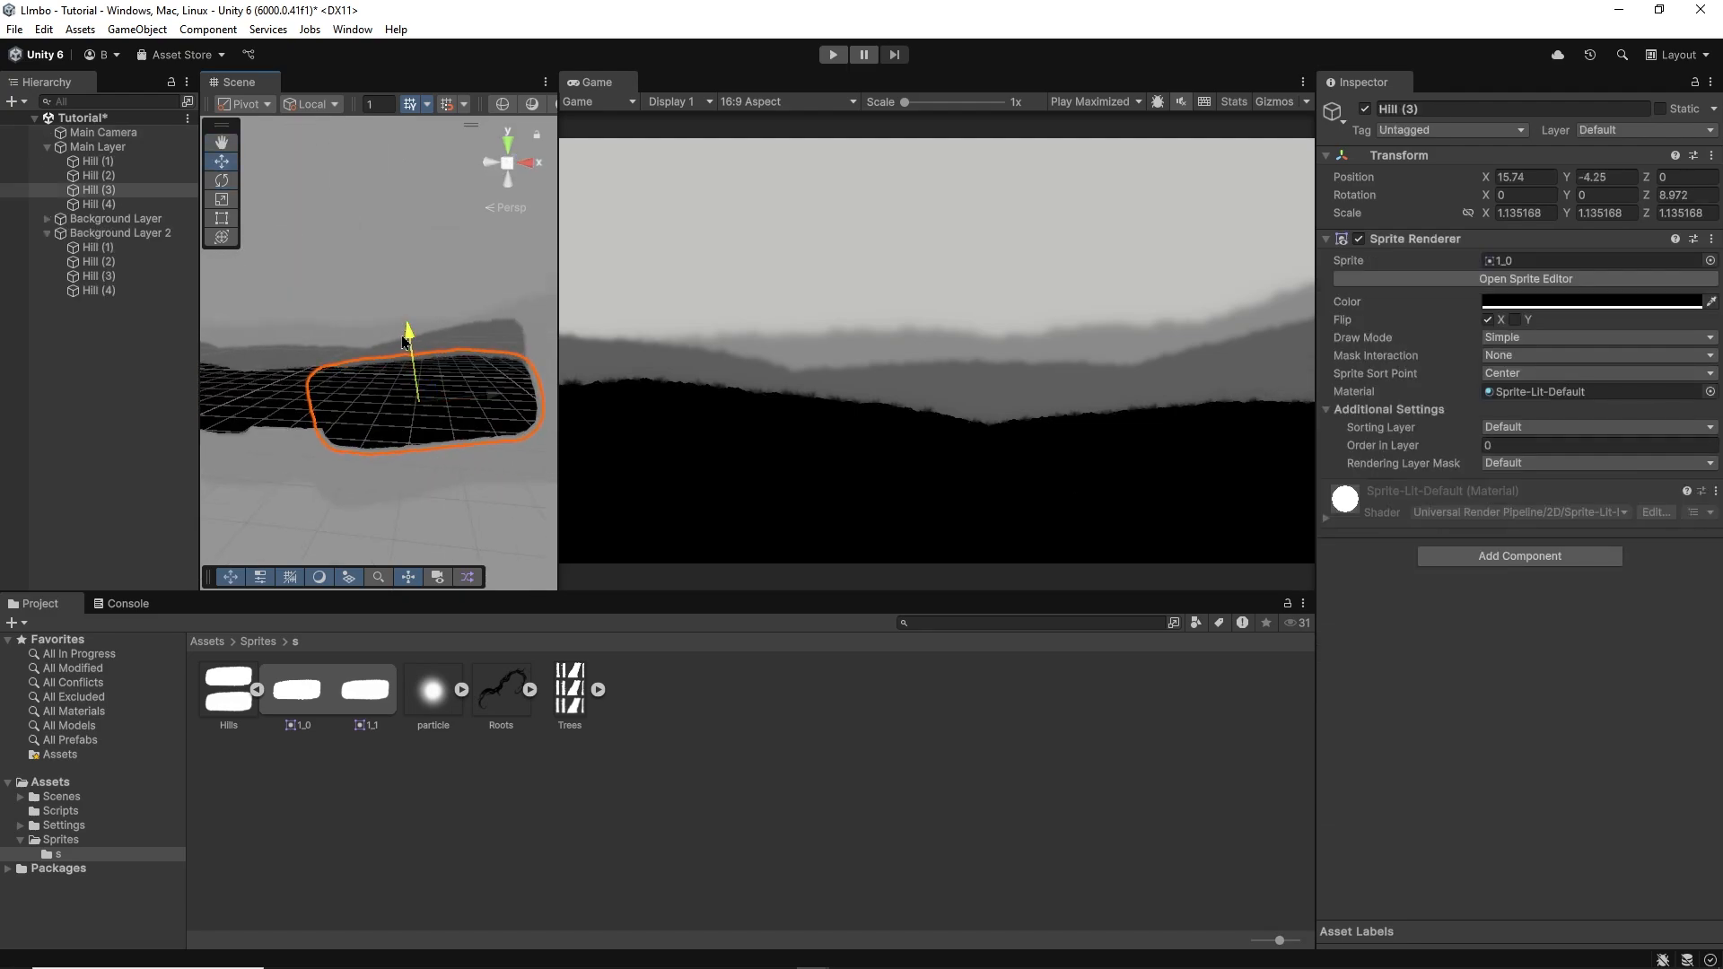
{"action": "left_click", "coordinate": [101, 131]}
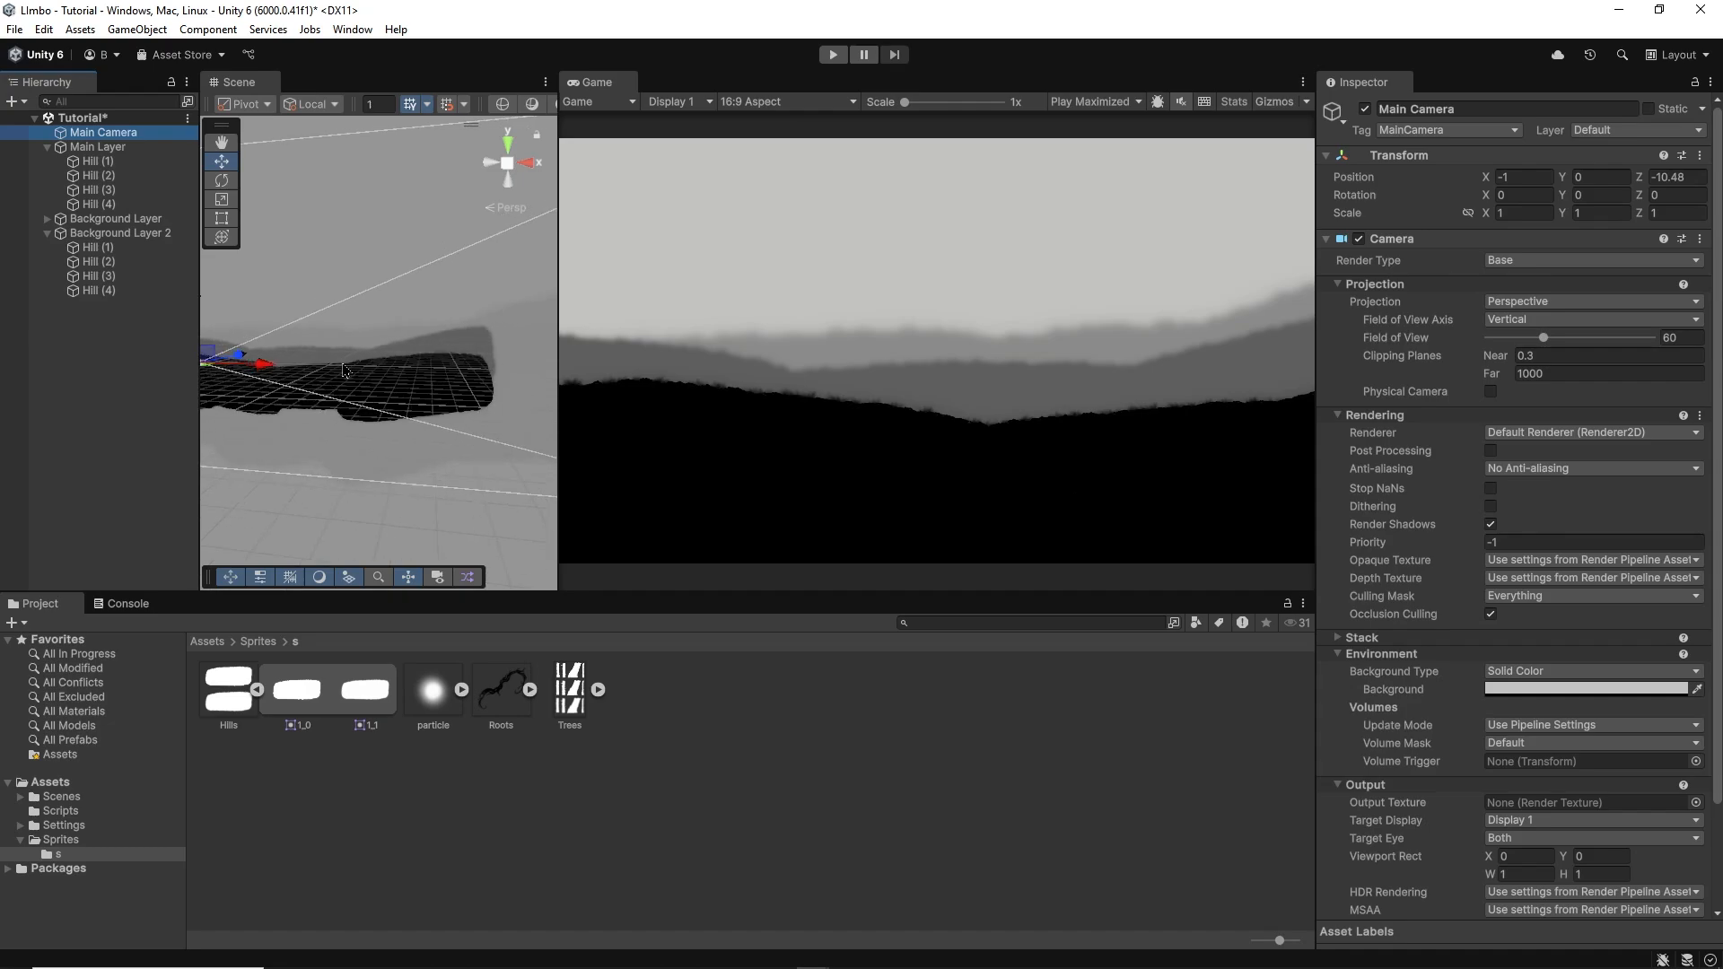
{"action": "left_click_drag", "start_coordinate": [263, 364], "coordinate": [209, 357]}
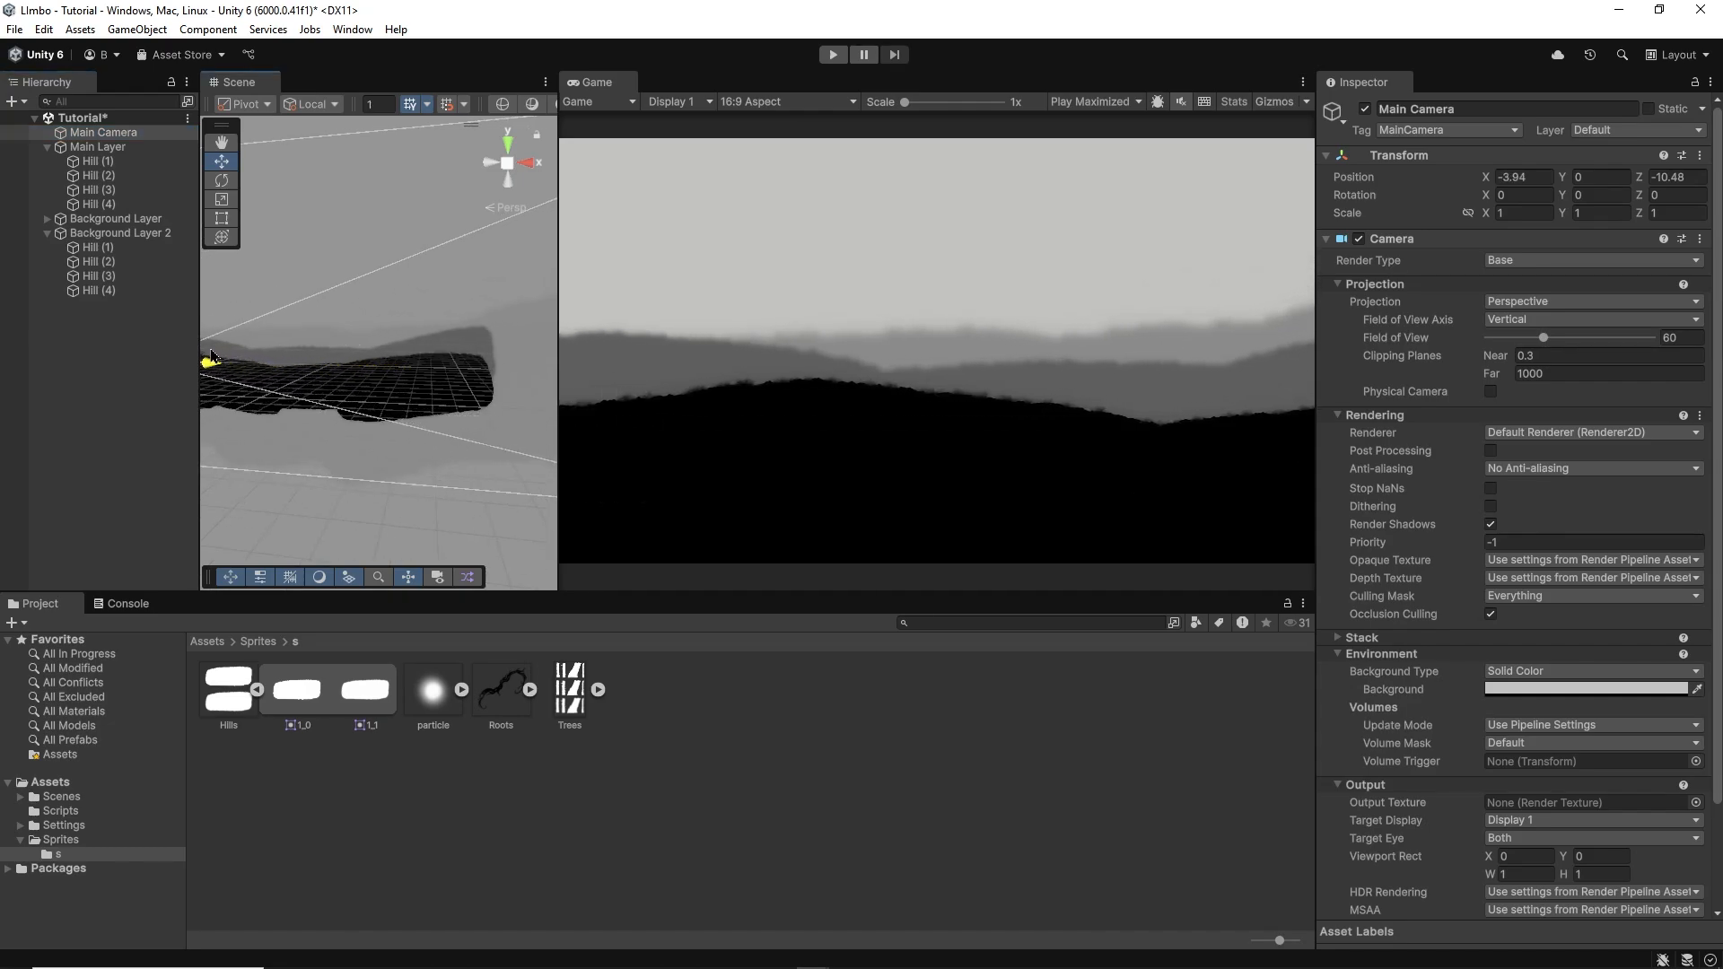
{"action": "left_click_drag", "start_coordinate": [214, 363], "coordinate": [314, 365]}
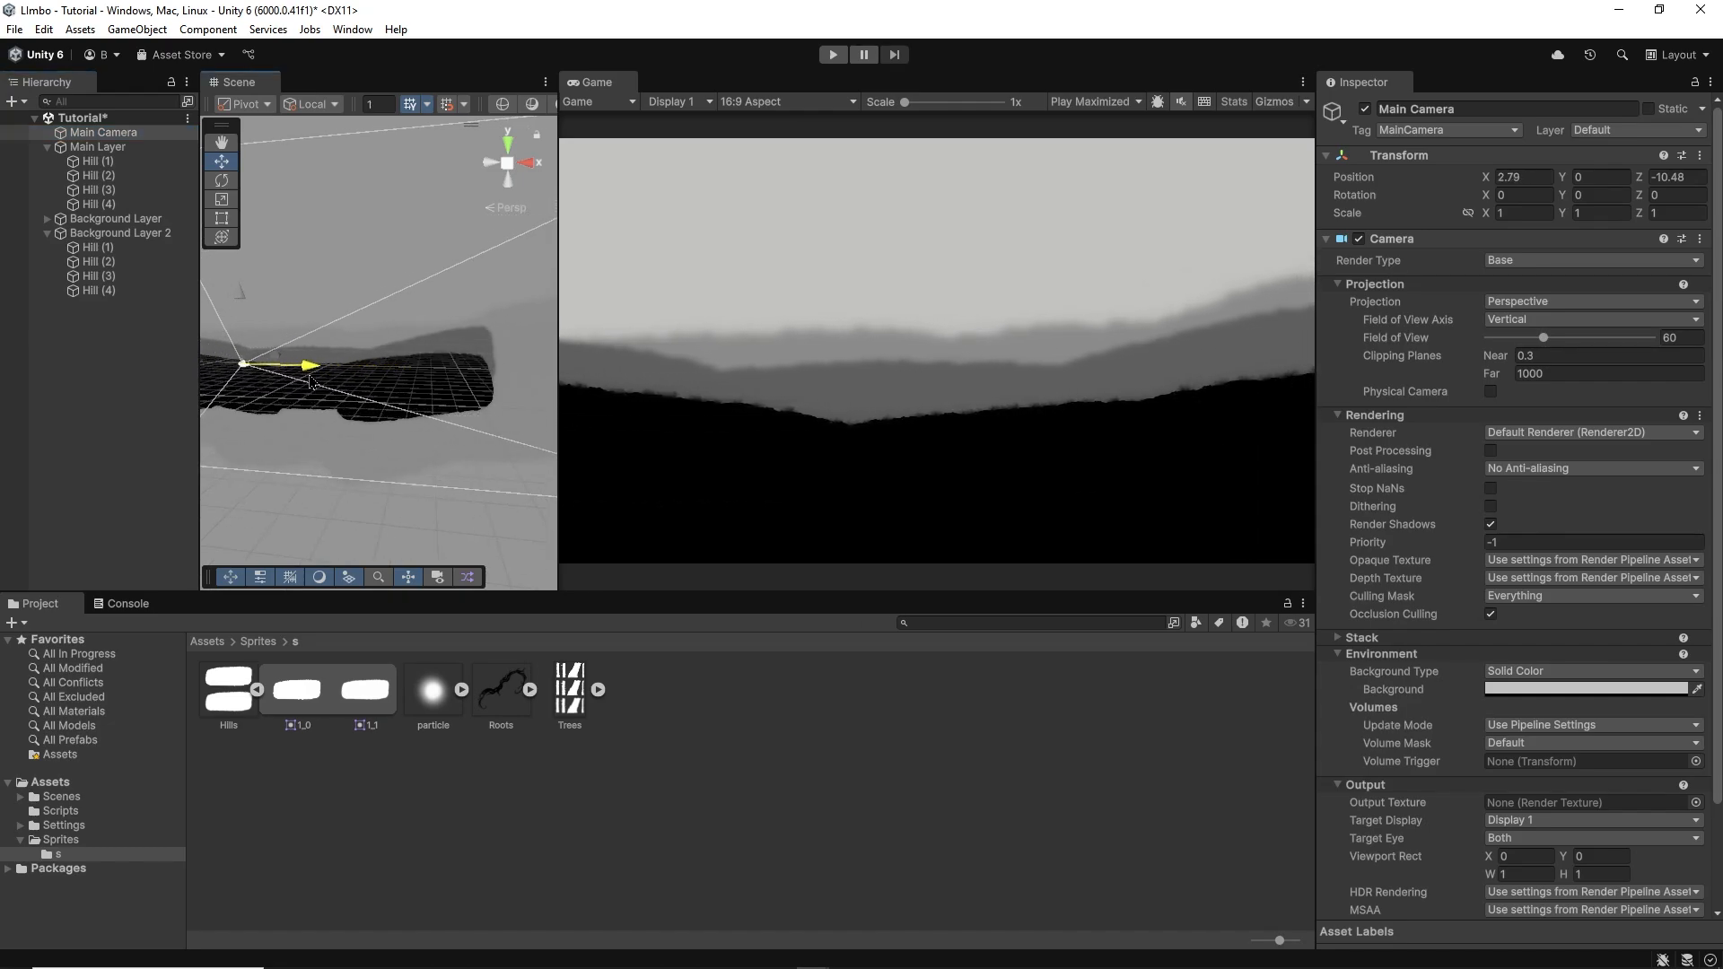
{"action": "left_click_drag", "start_coordinate": [308, 366], "coordinate": [324, 366]}
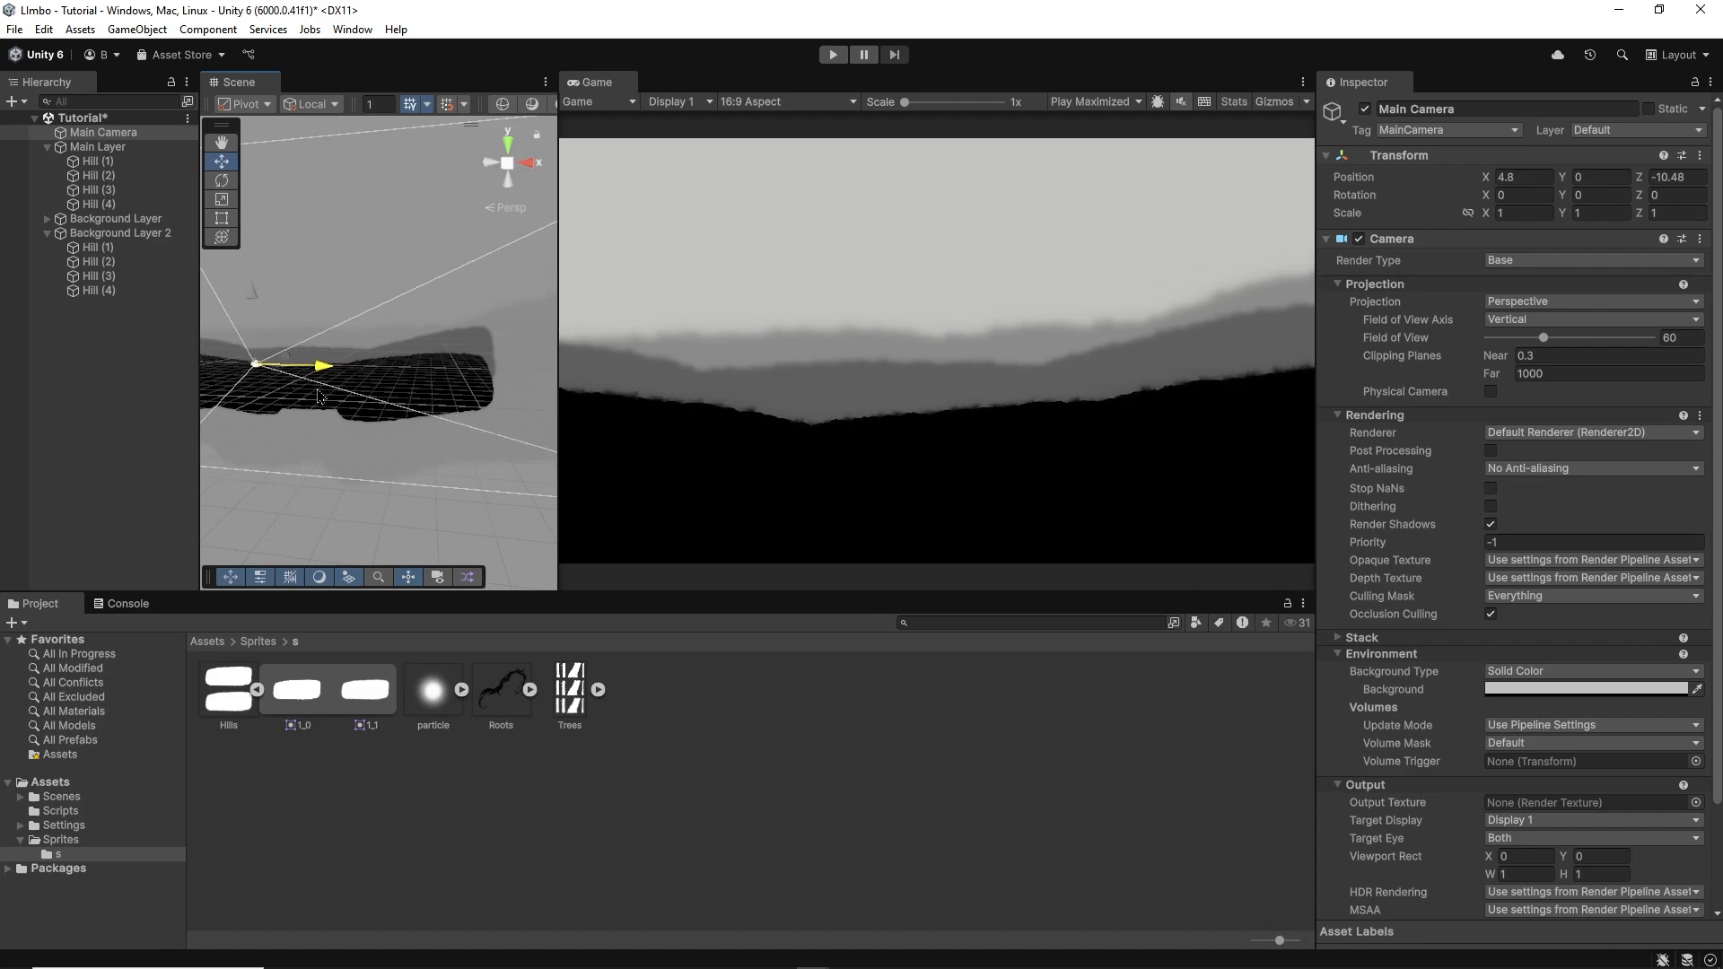
{"action": "left_click_drag", "start_coordinate": [324, 366], "coordinate": [225, 362]}
{"action": "type", "text": "Foreground Layer"}
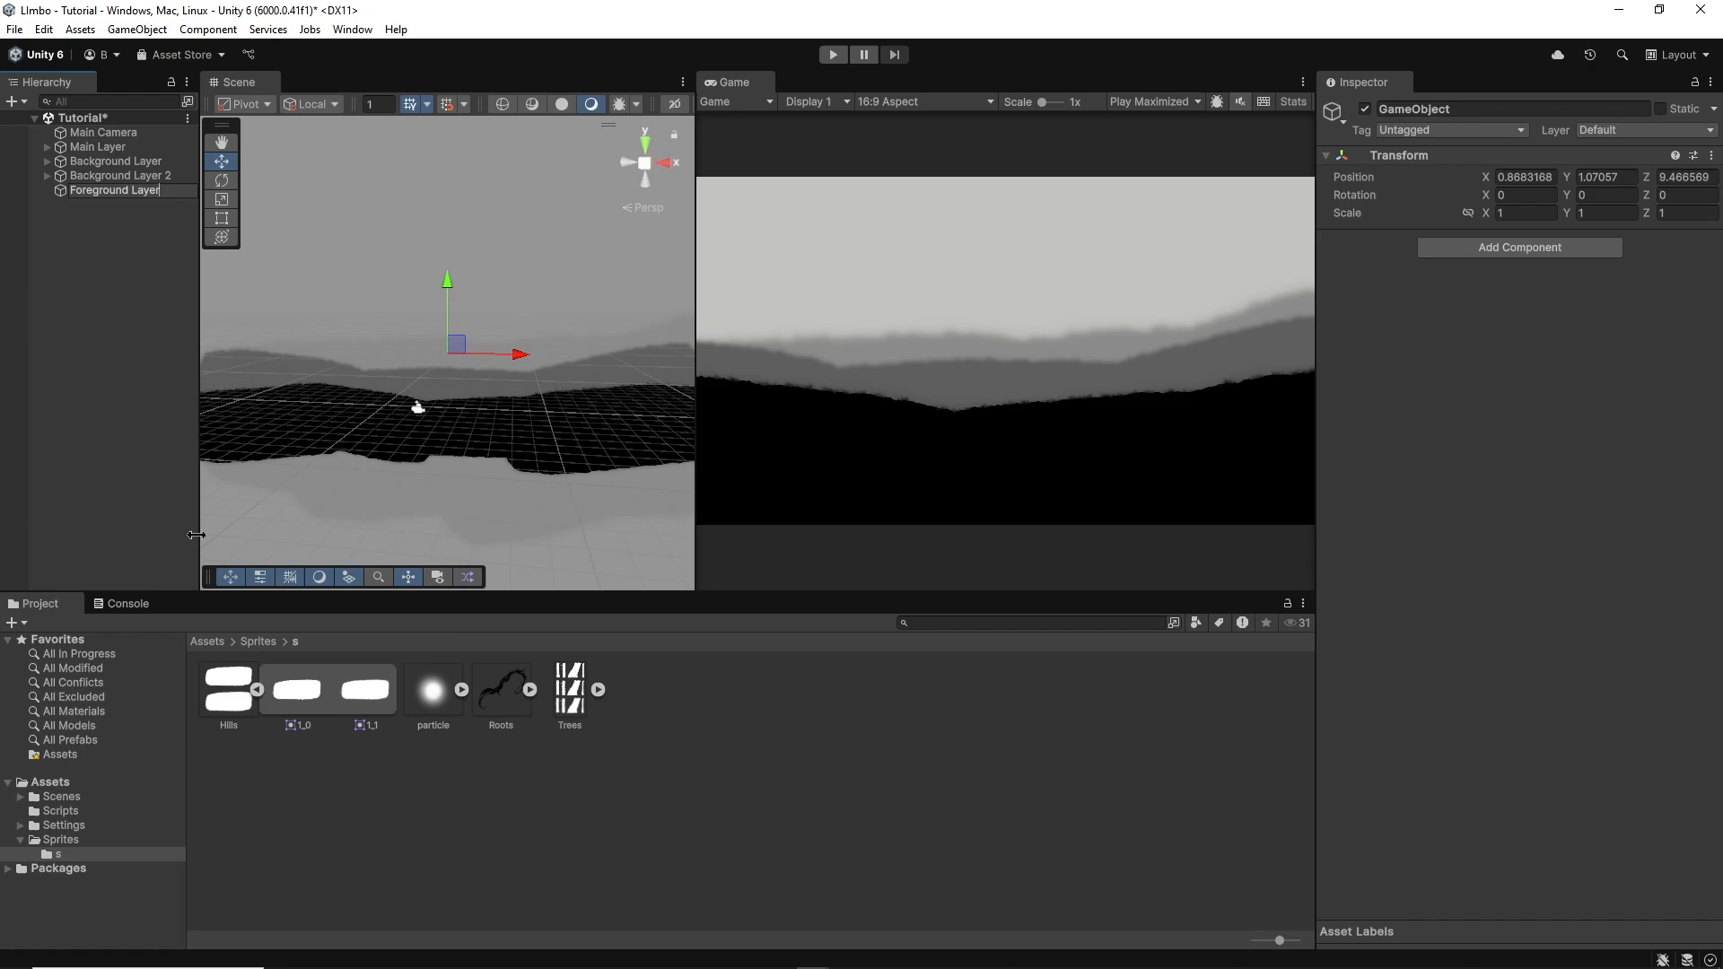
Step: Expand the sliced Trees sprites and place a tree sprite into the Foreground Layer
{"action": "left_click", "coordinate": [1709, 155]}
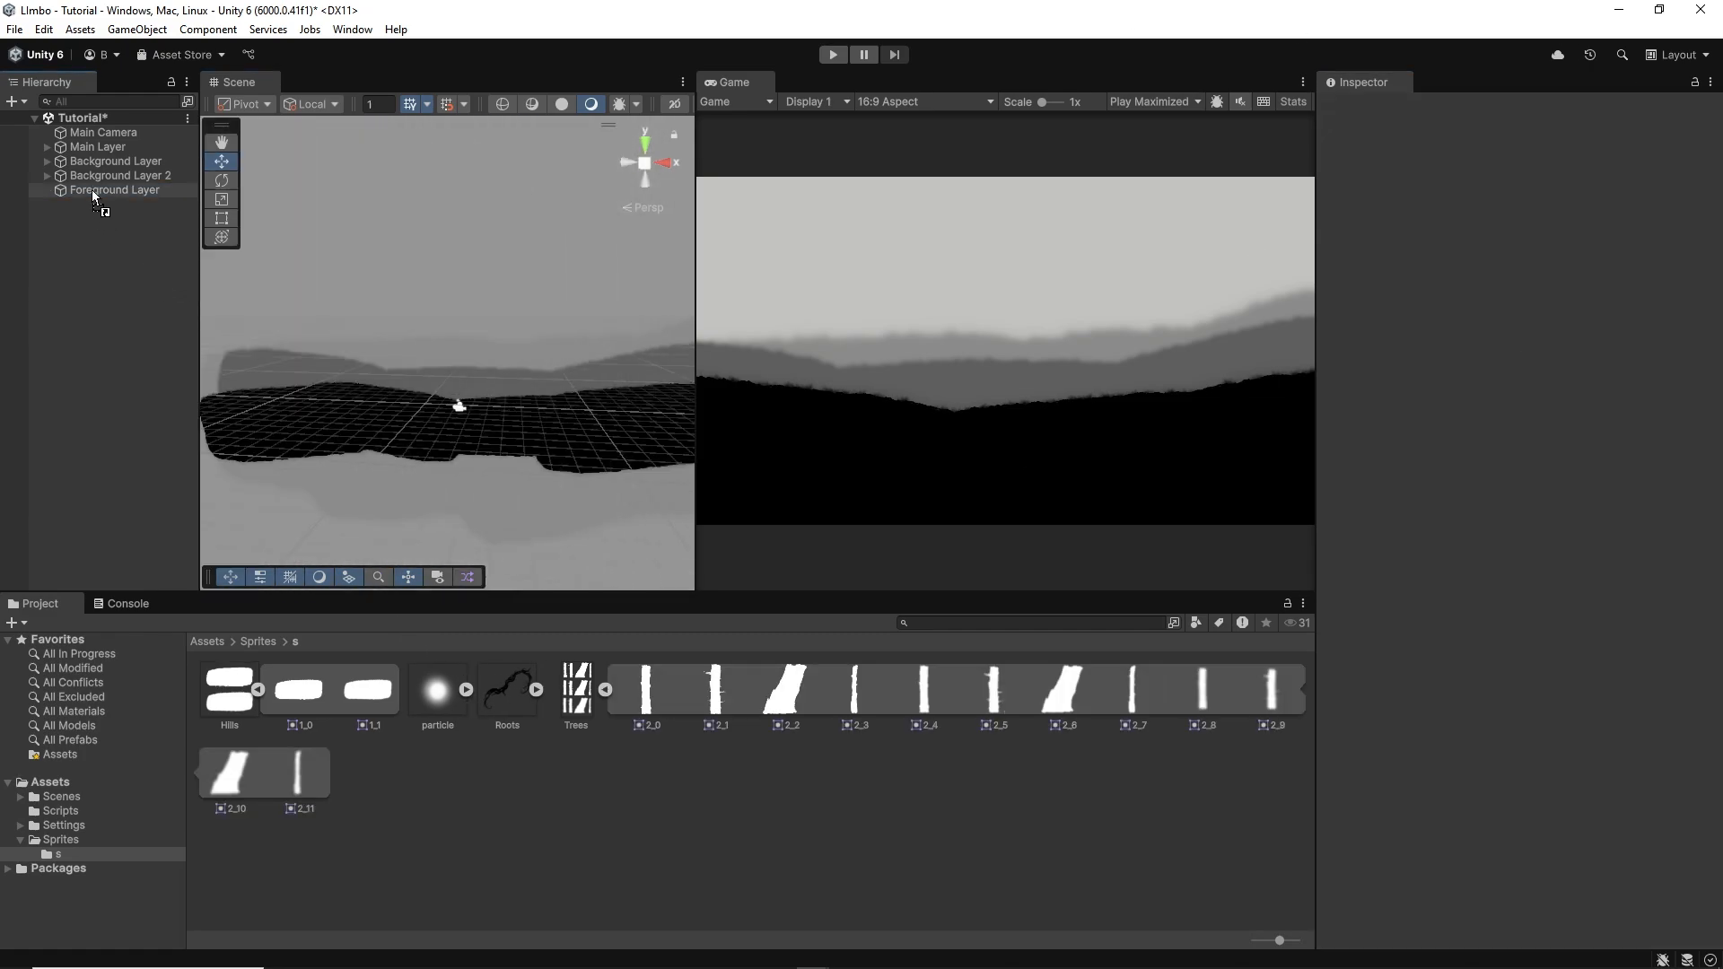
{"action": "left_click_drag", "start_coordinate": [995, 689], "coordinate": [450, 362]}
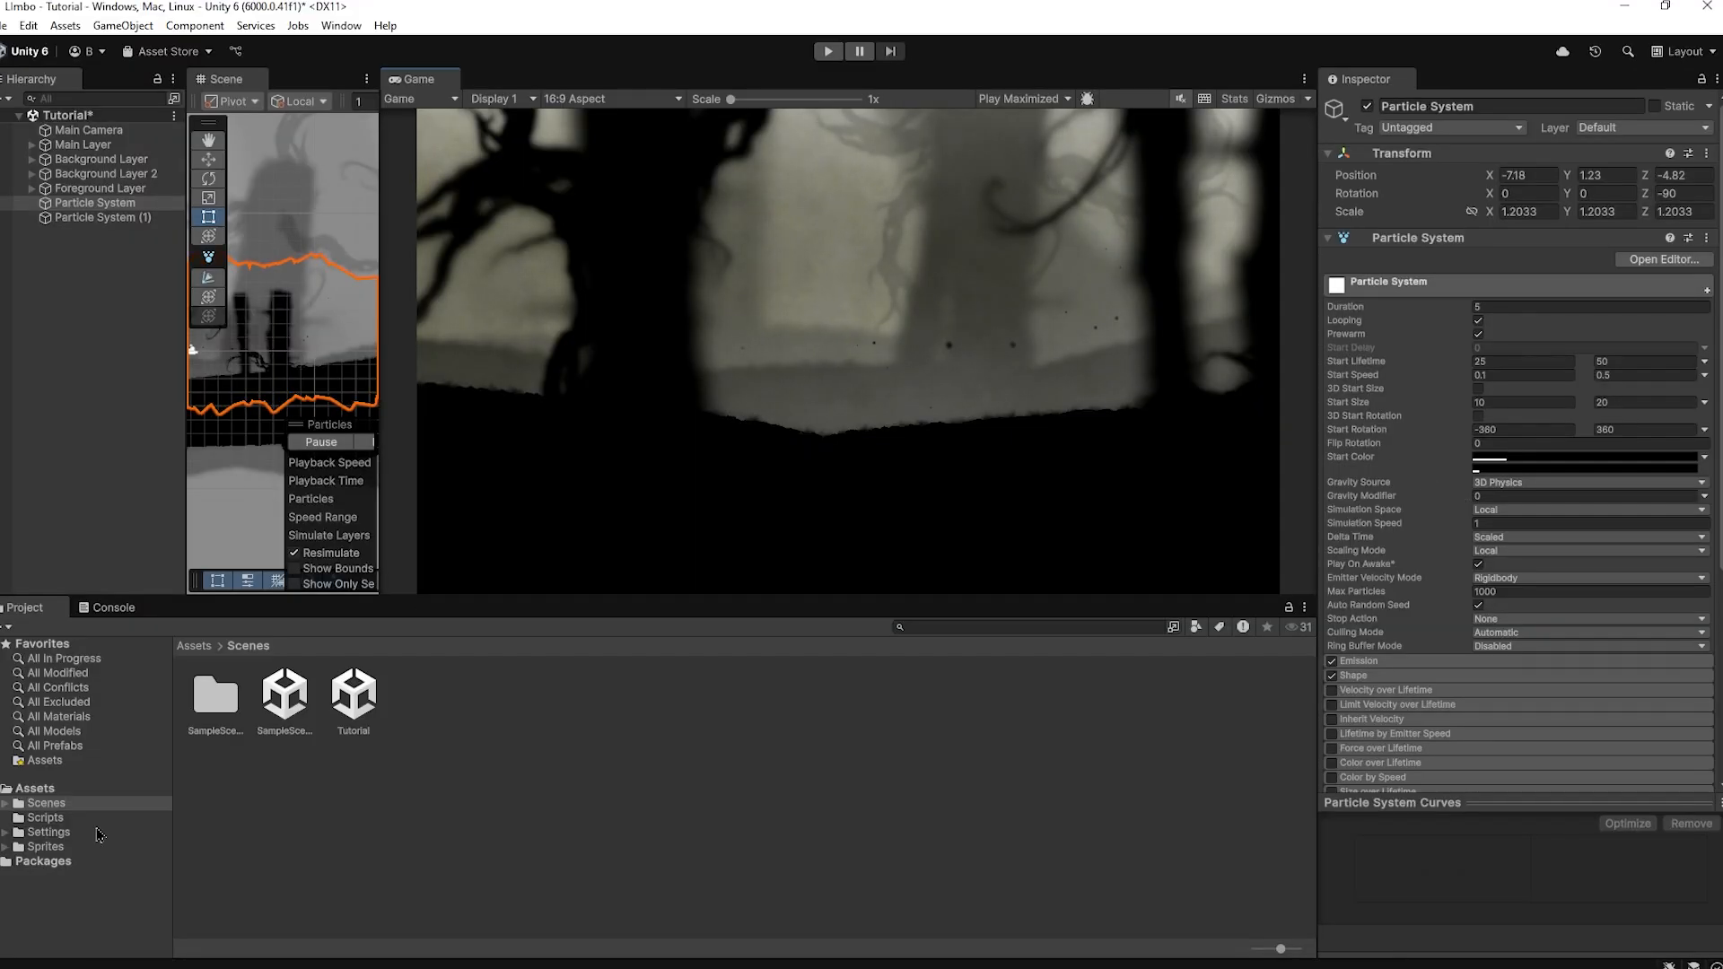
Step: Scroll the Inspector to review the main camera's settings after saving the scene
{"action": "scroll", "scroll_direction": "down", "scroll_amount": 3}
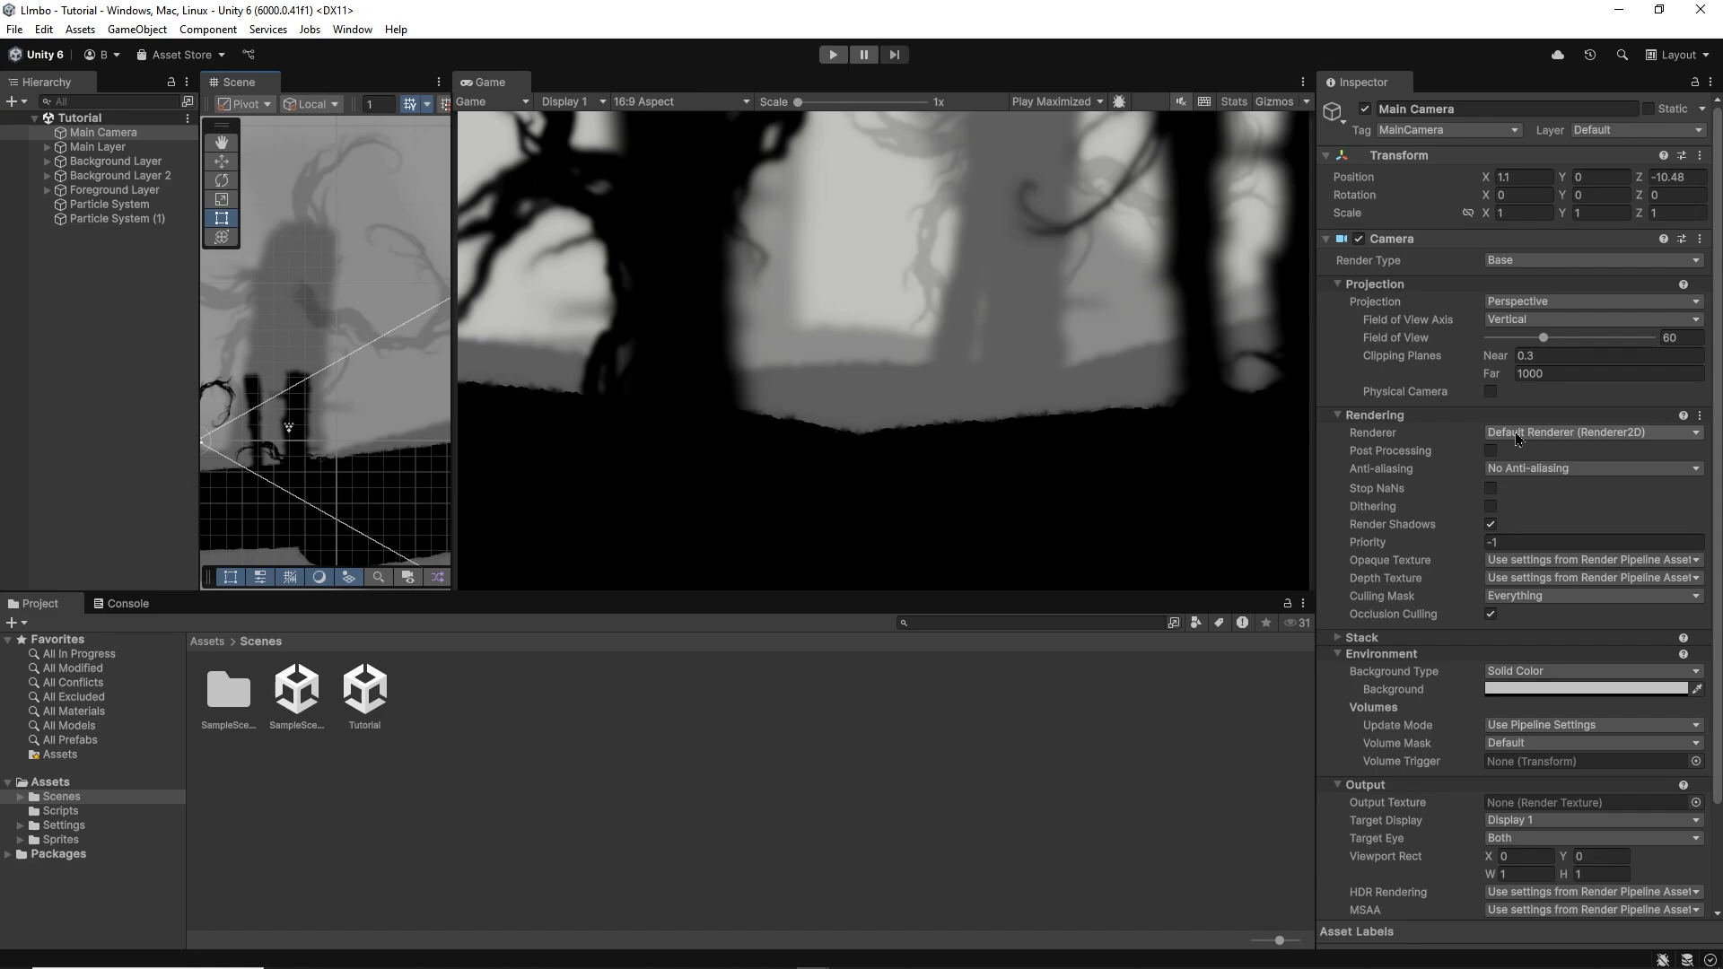
Step: Give the camera post-processing, a Volume component with a new profile, and vignette and film grain overrides
{"action": "left_click", "coordinate": [1489, 452]}
{"action": "type", "text": "volu"}
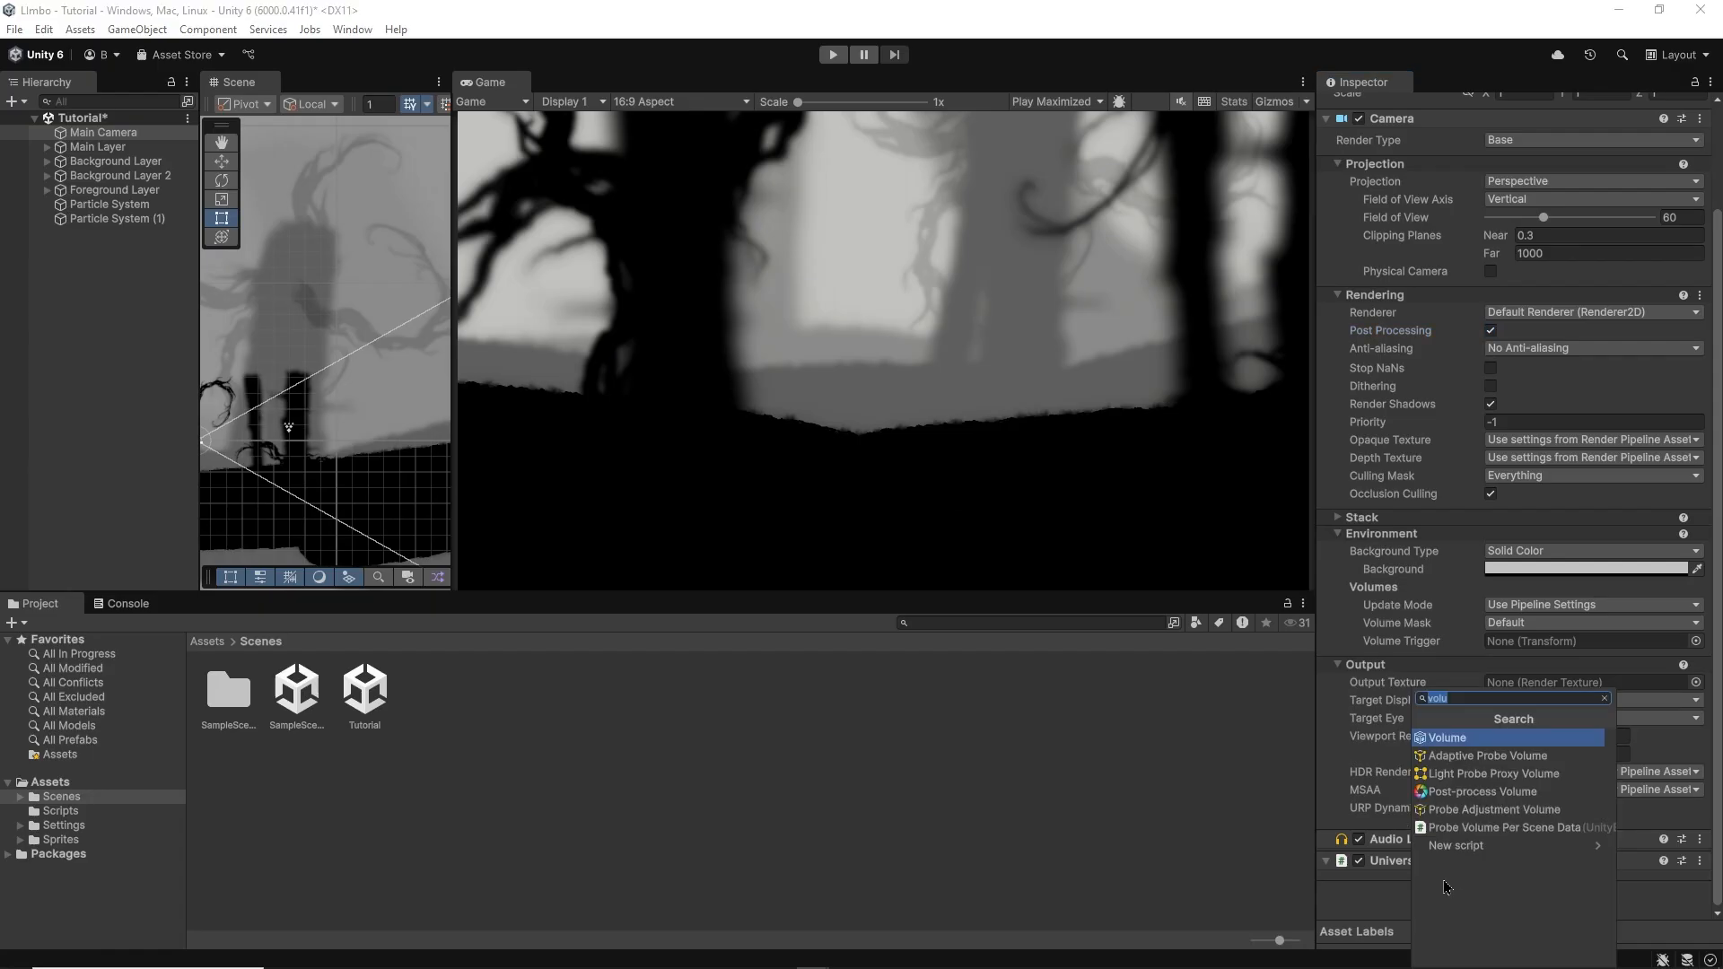
{"action": "left_click", "coordinate": [1445, 738]}
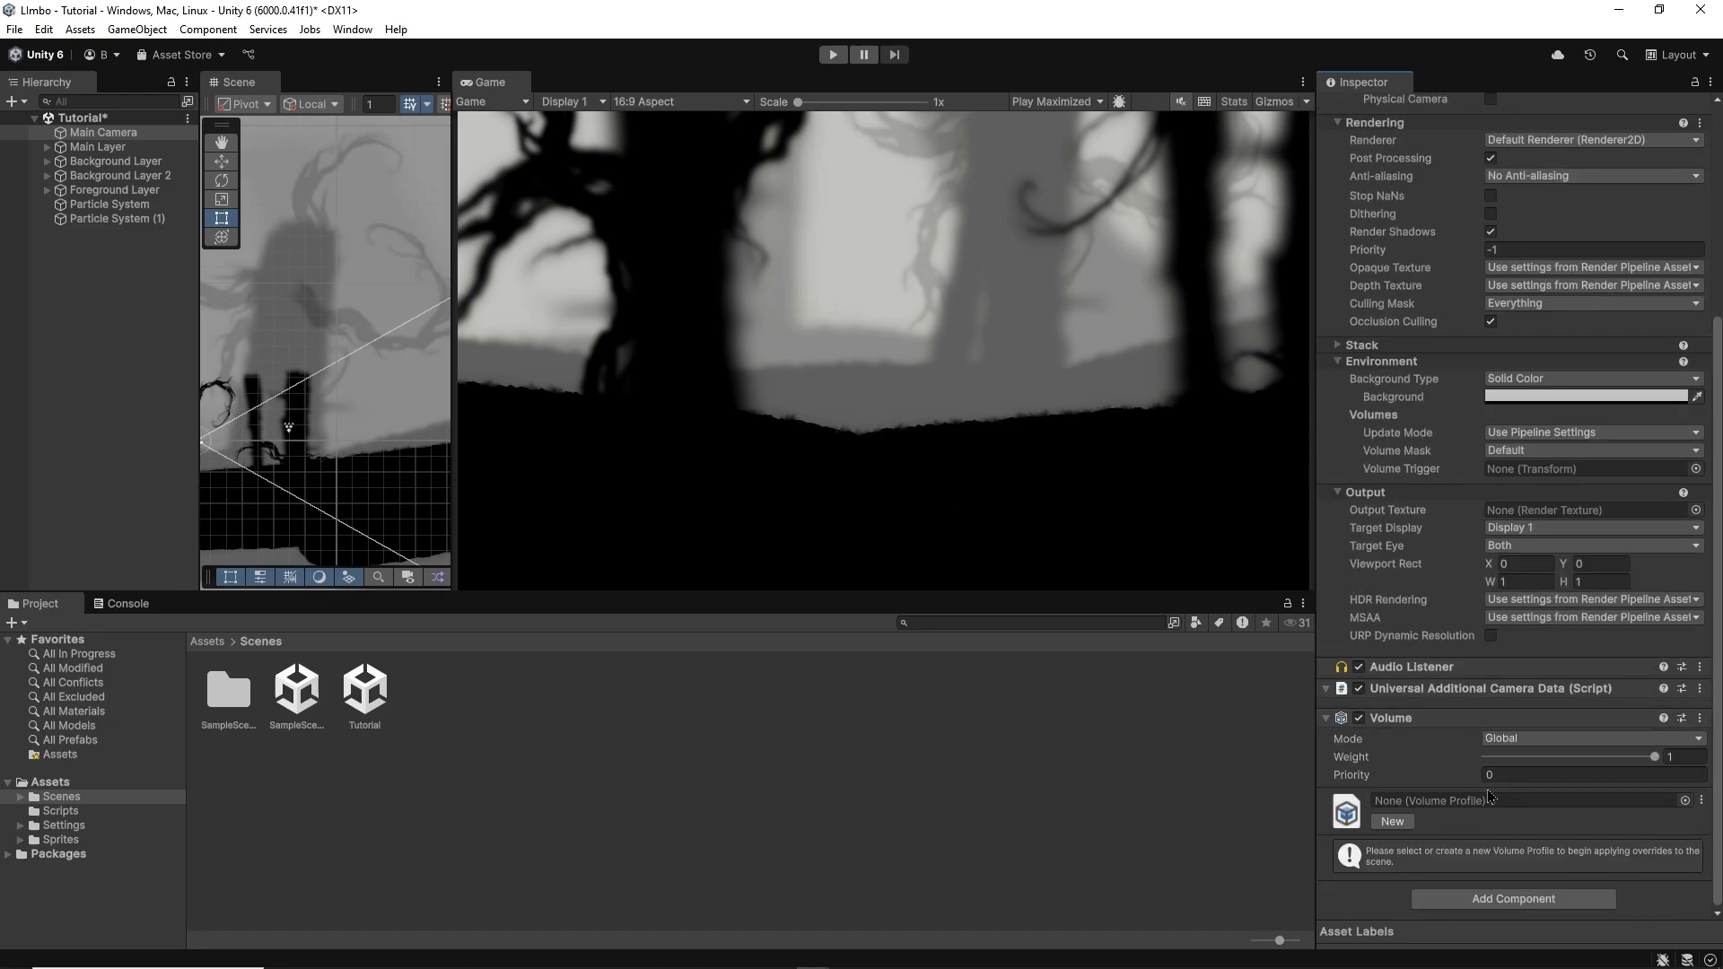
{"action": "left_click", "coordinate": [1391, 823]}
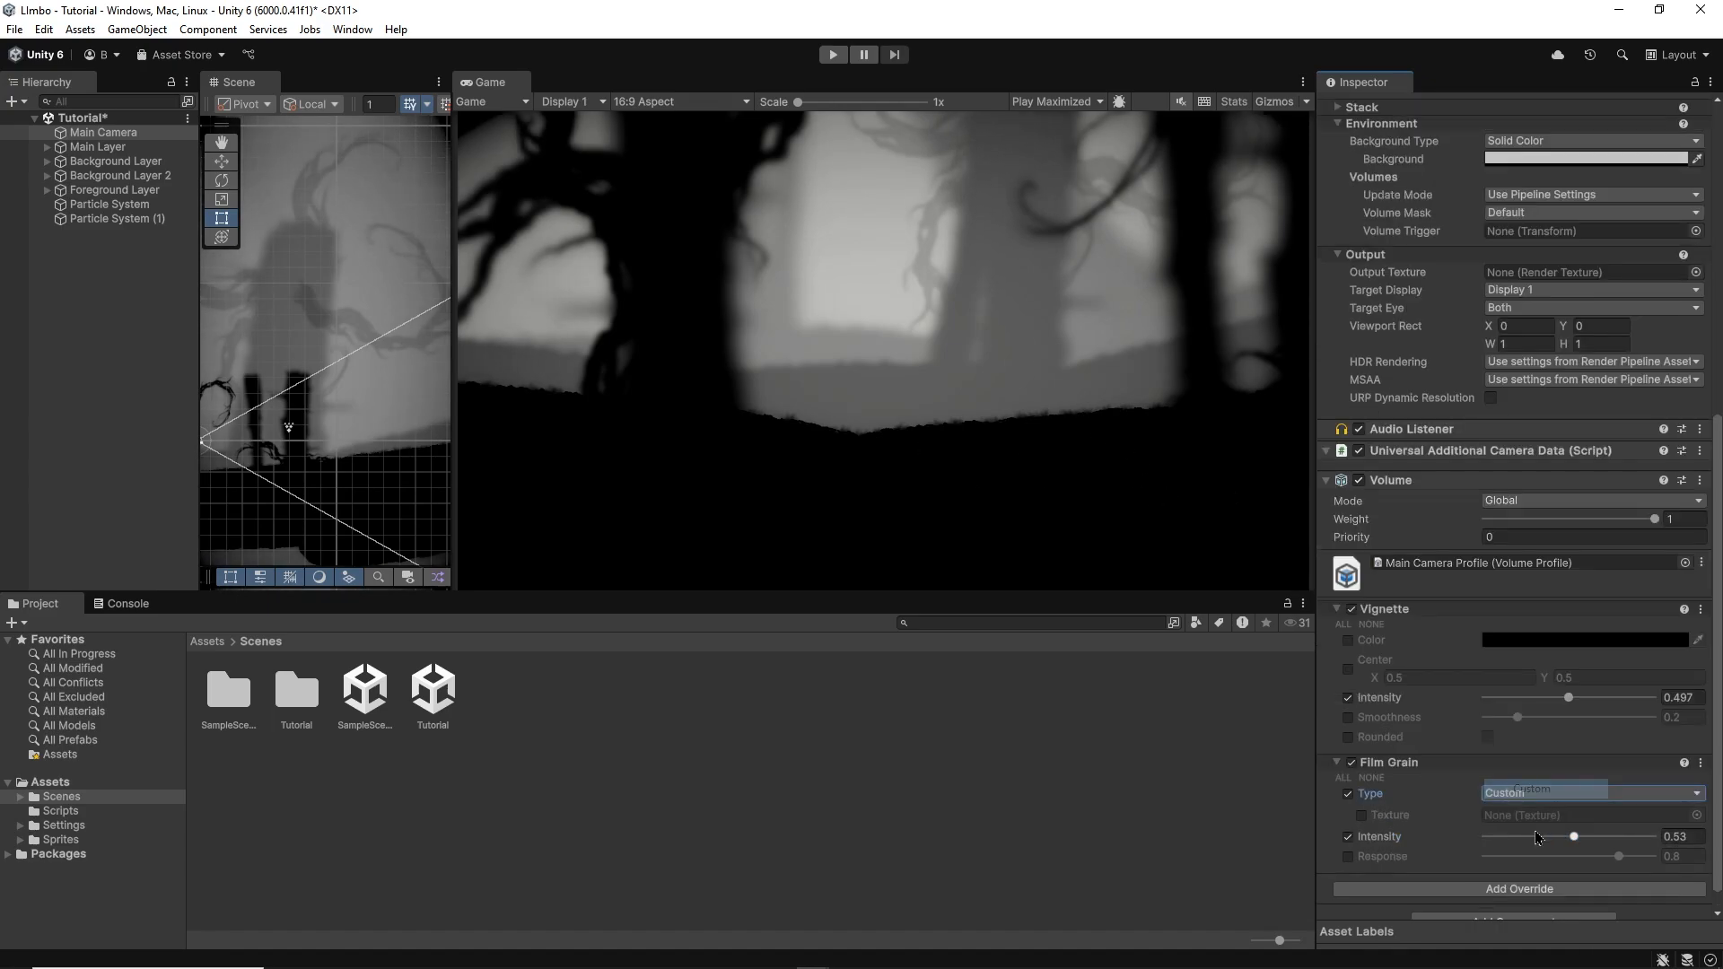
{"action": "left_click", "coordinate": [1588, 792]}
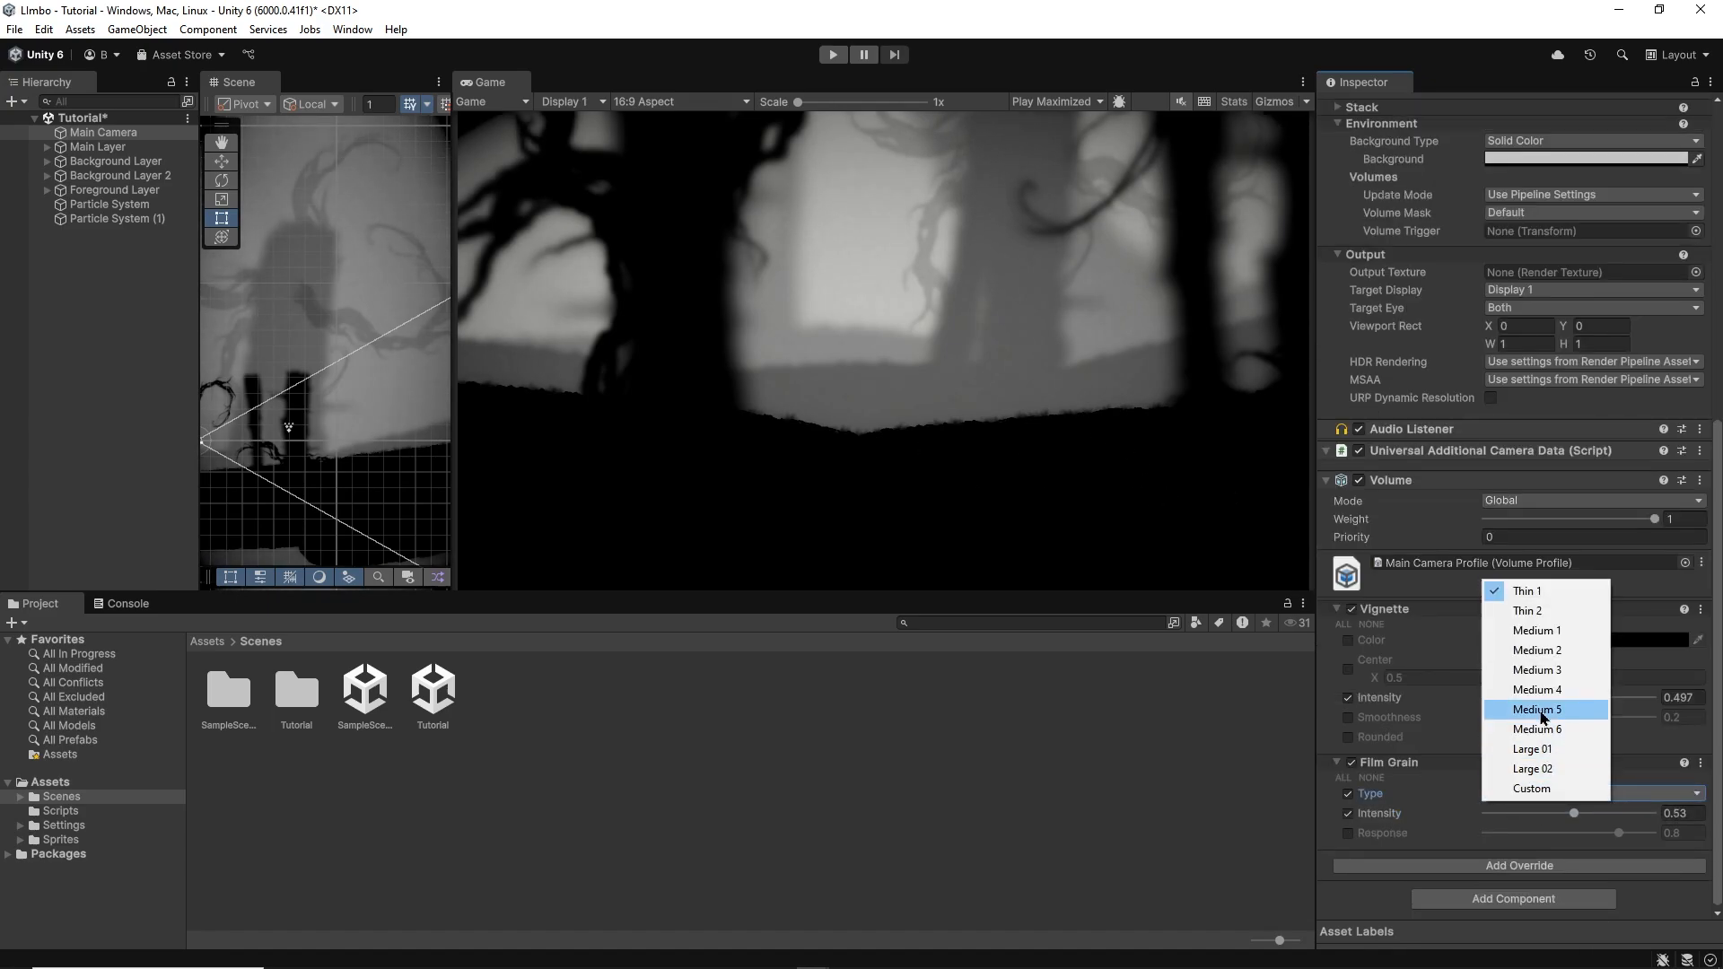